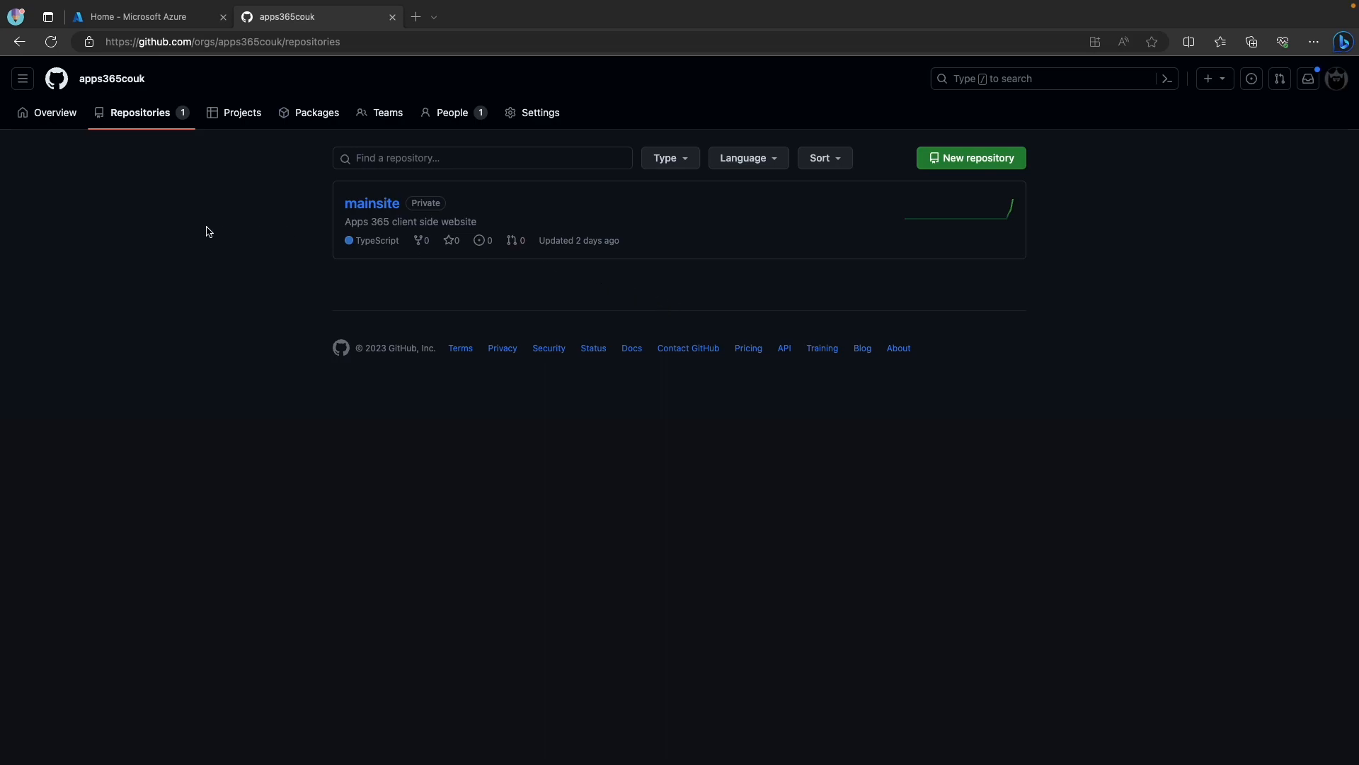
mouse_move(298, 146)
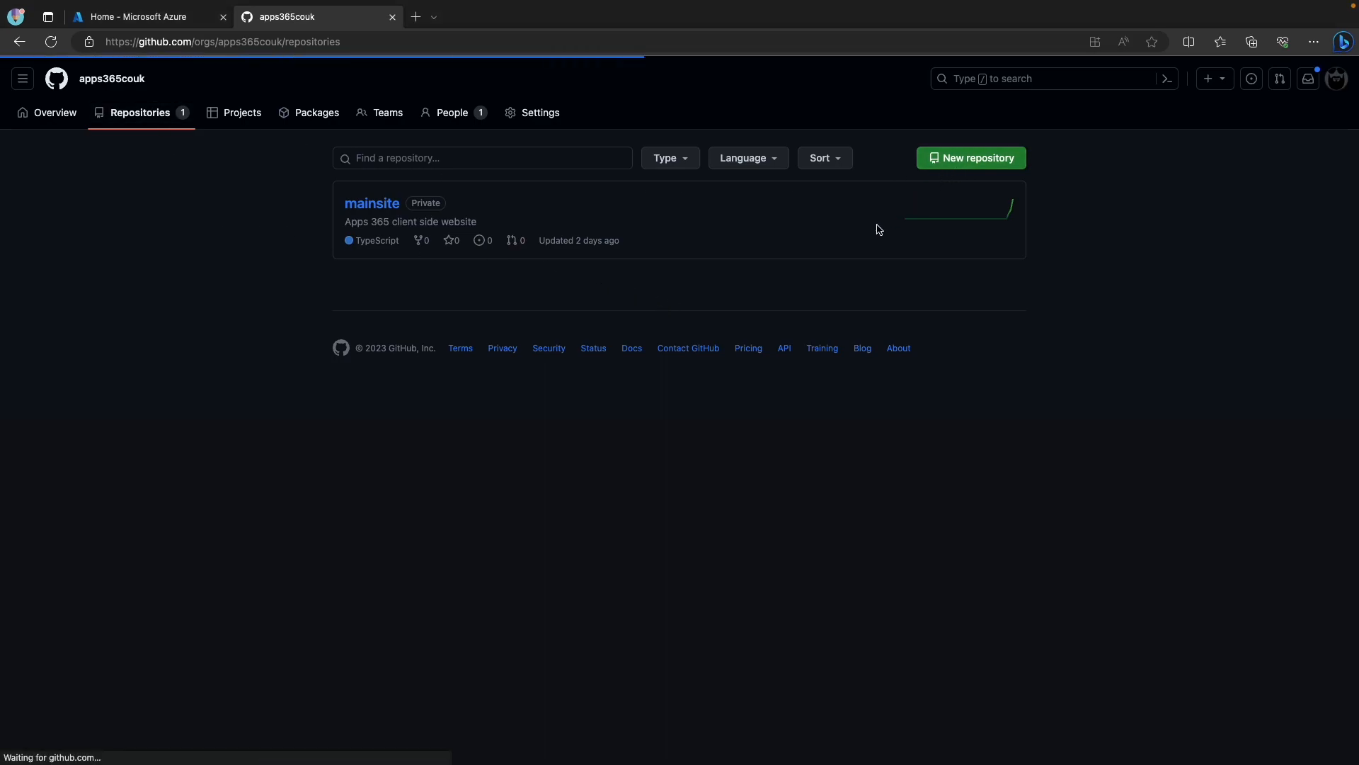
- Create the public repository 'mynodejsexpressapp' with a README file
left_click(971, 158)
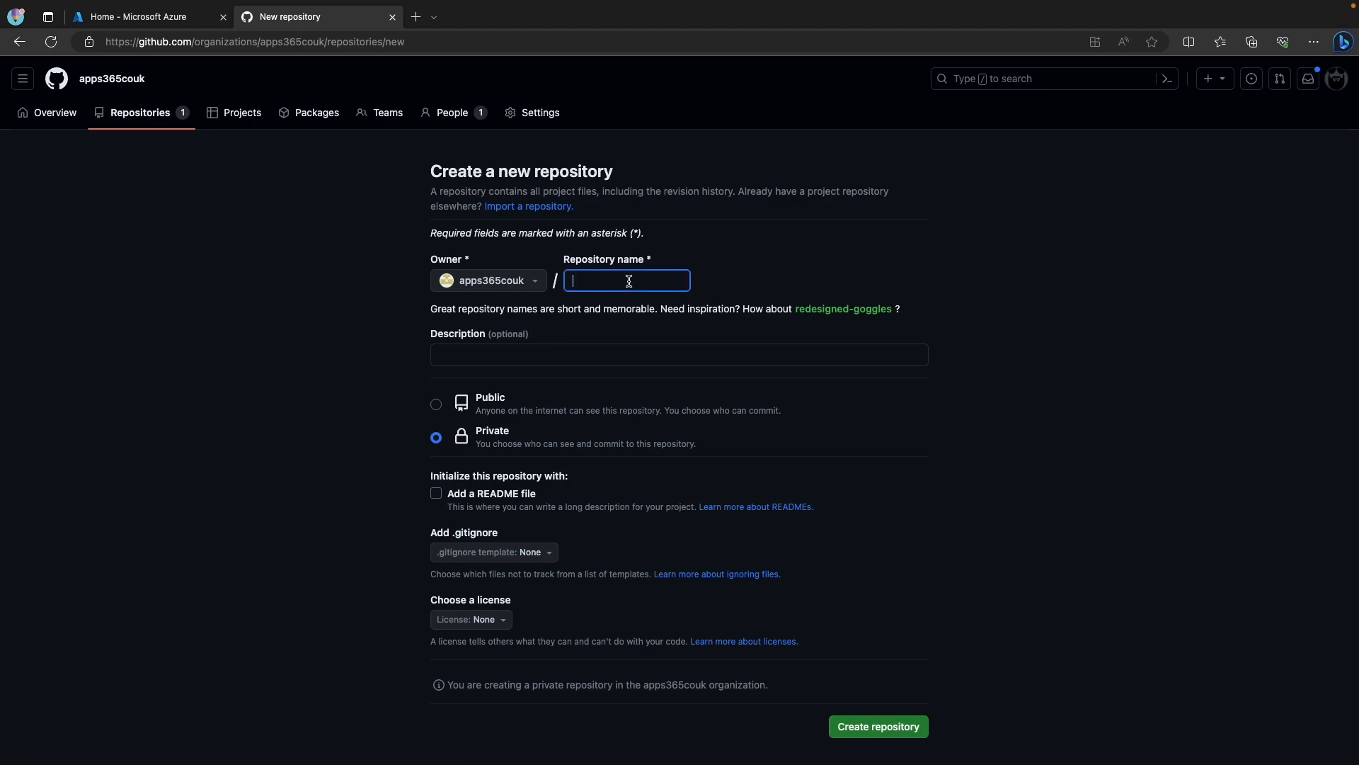
type("mynode")
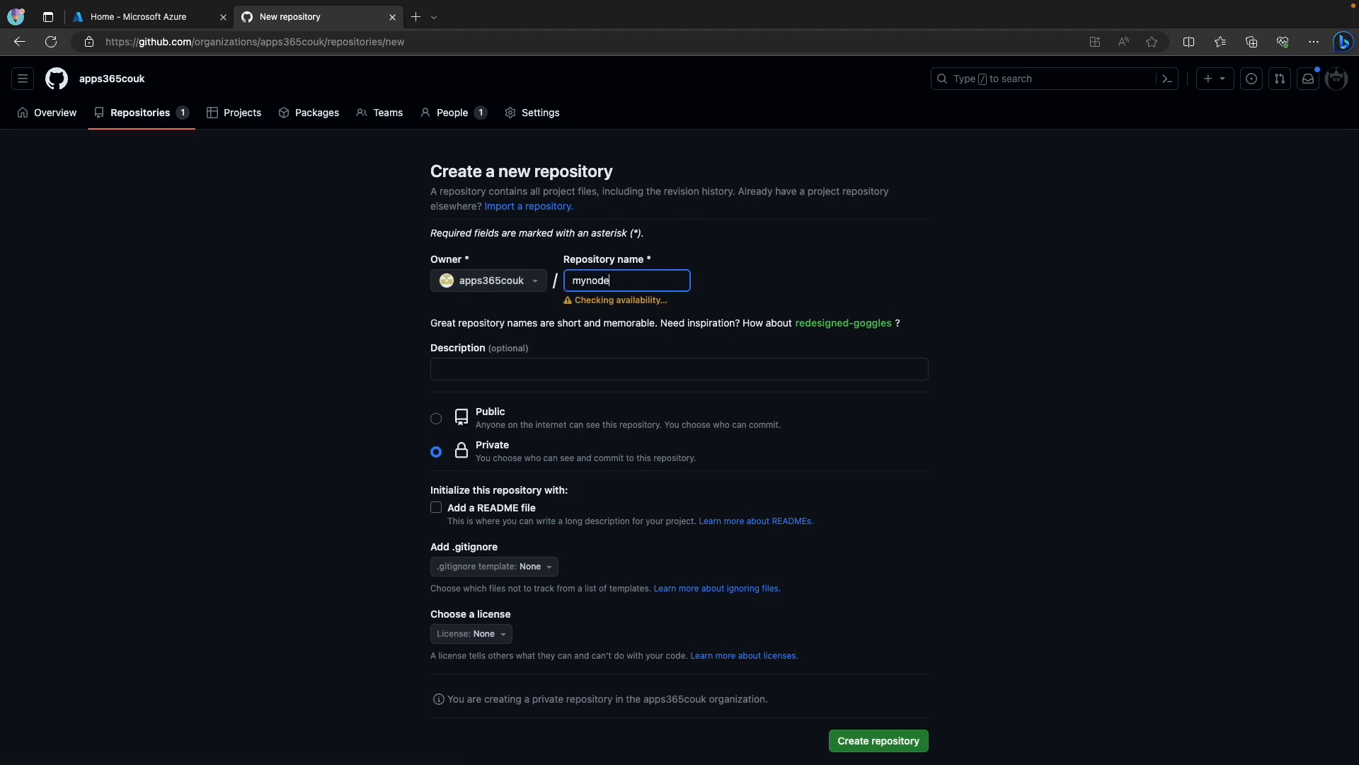
type("jsexpressap")
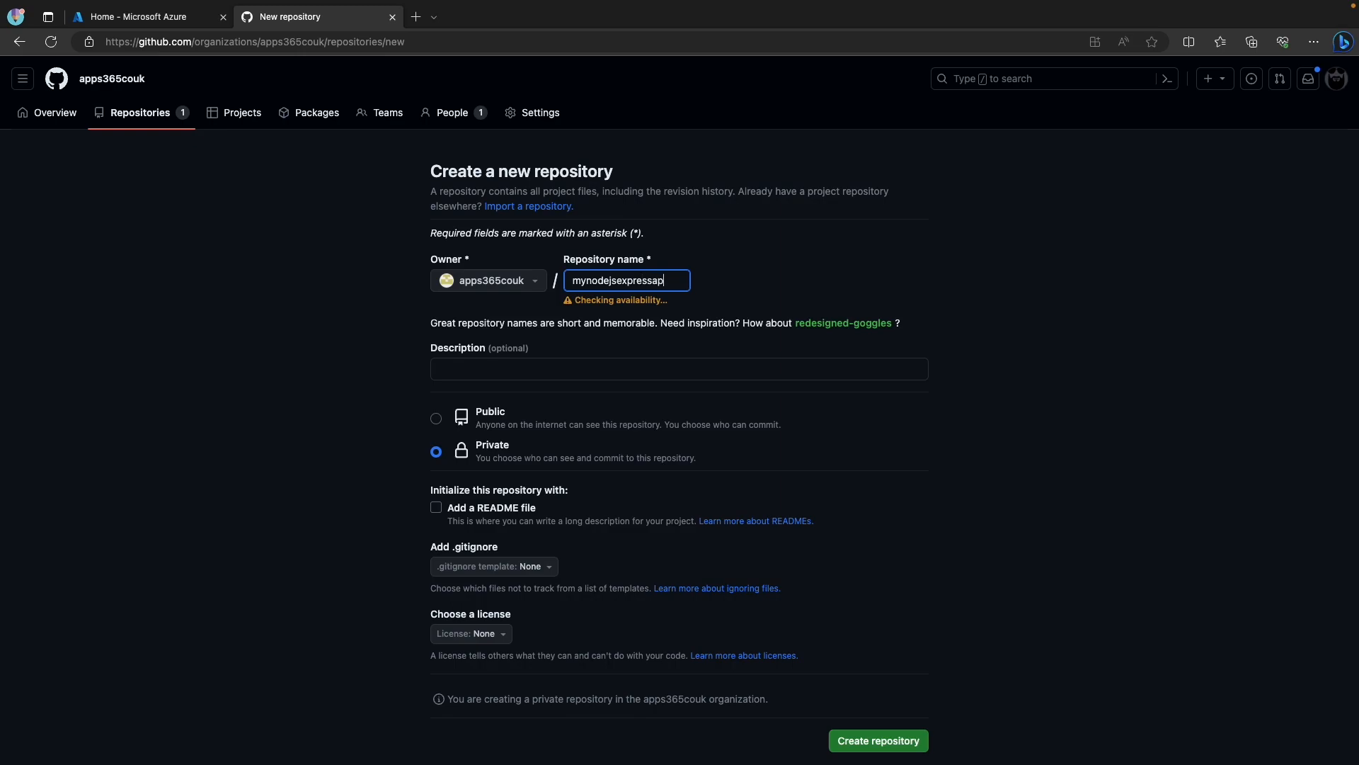
type("p")
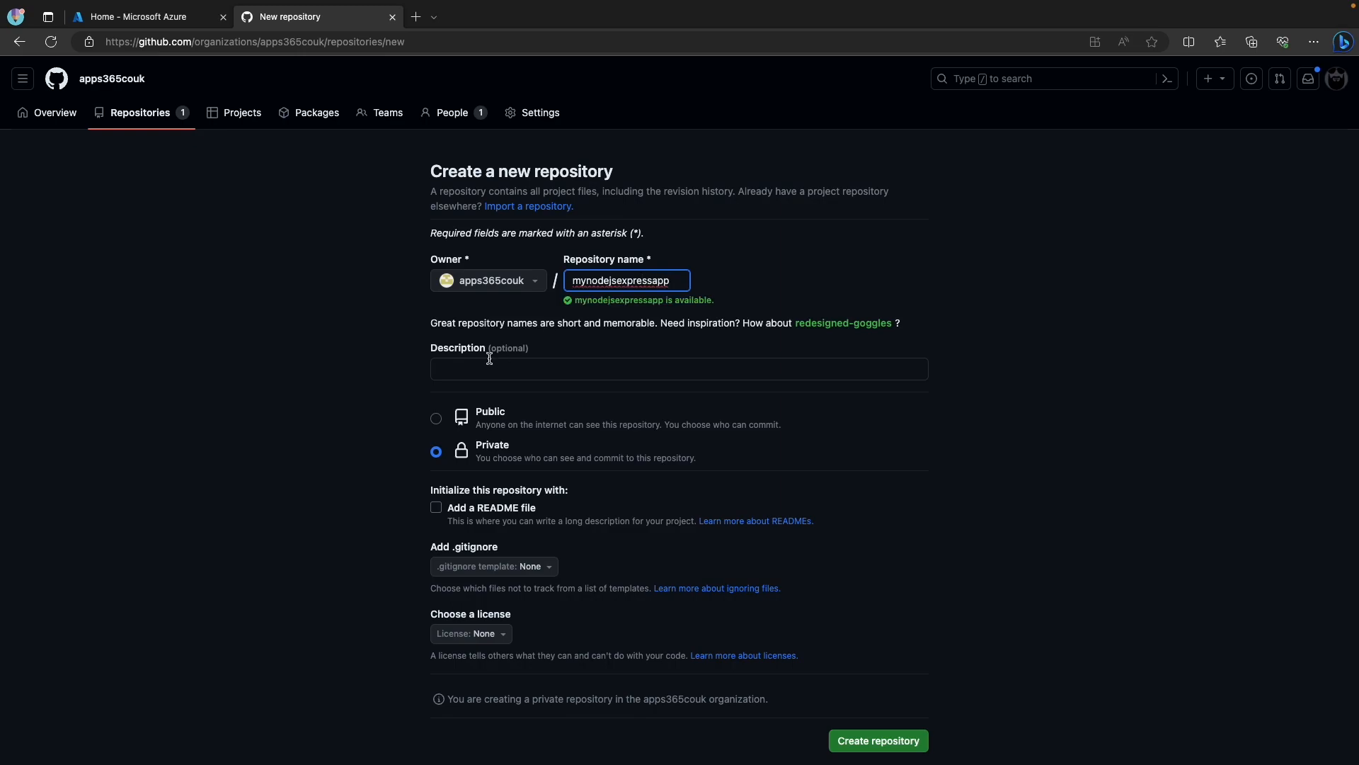
left_click(436, 417)
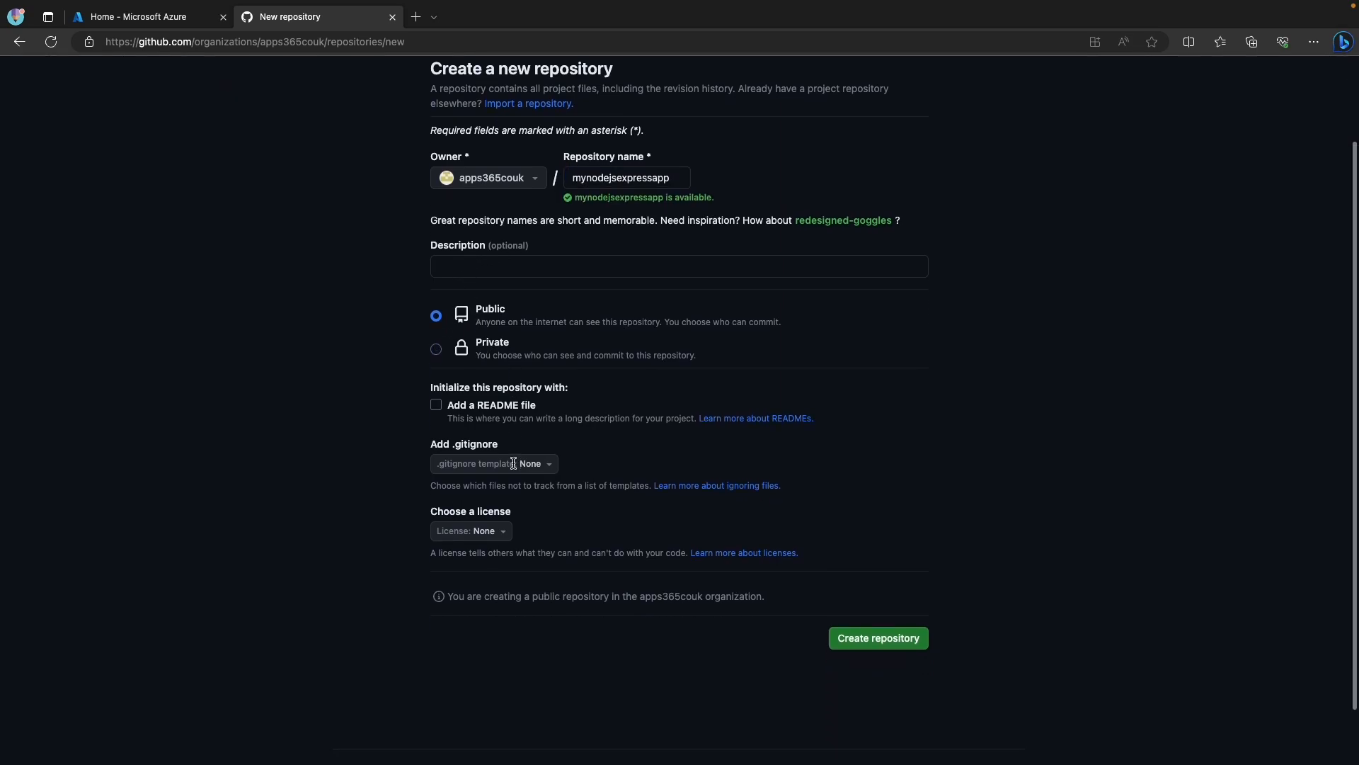
left_click(436, 405)
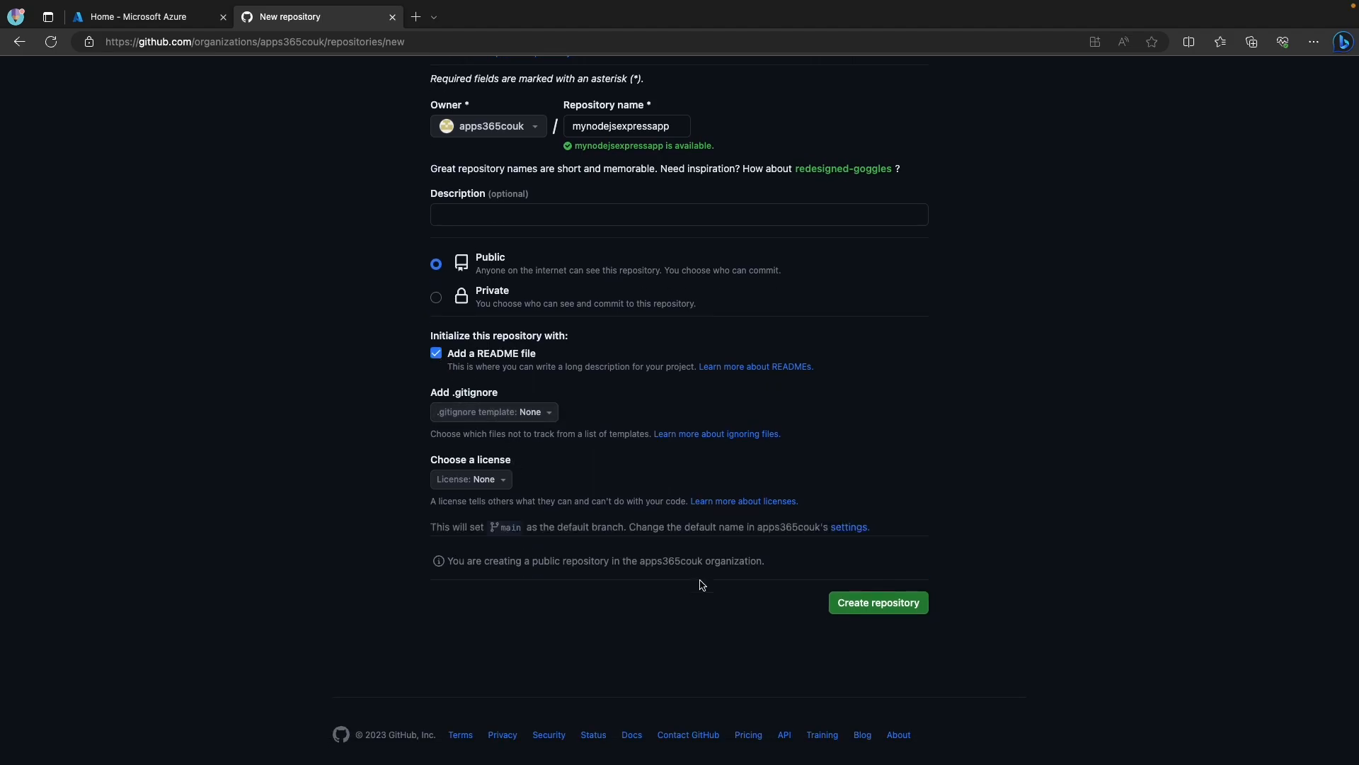
left_click(876, 602)
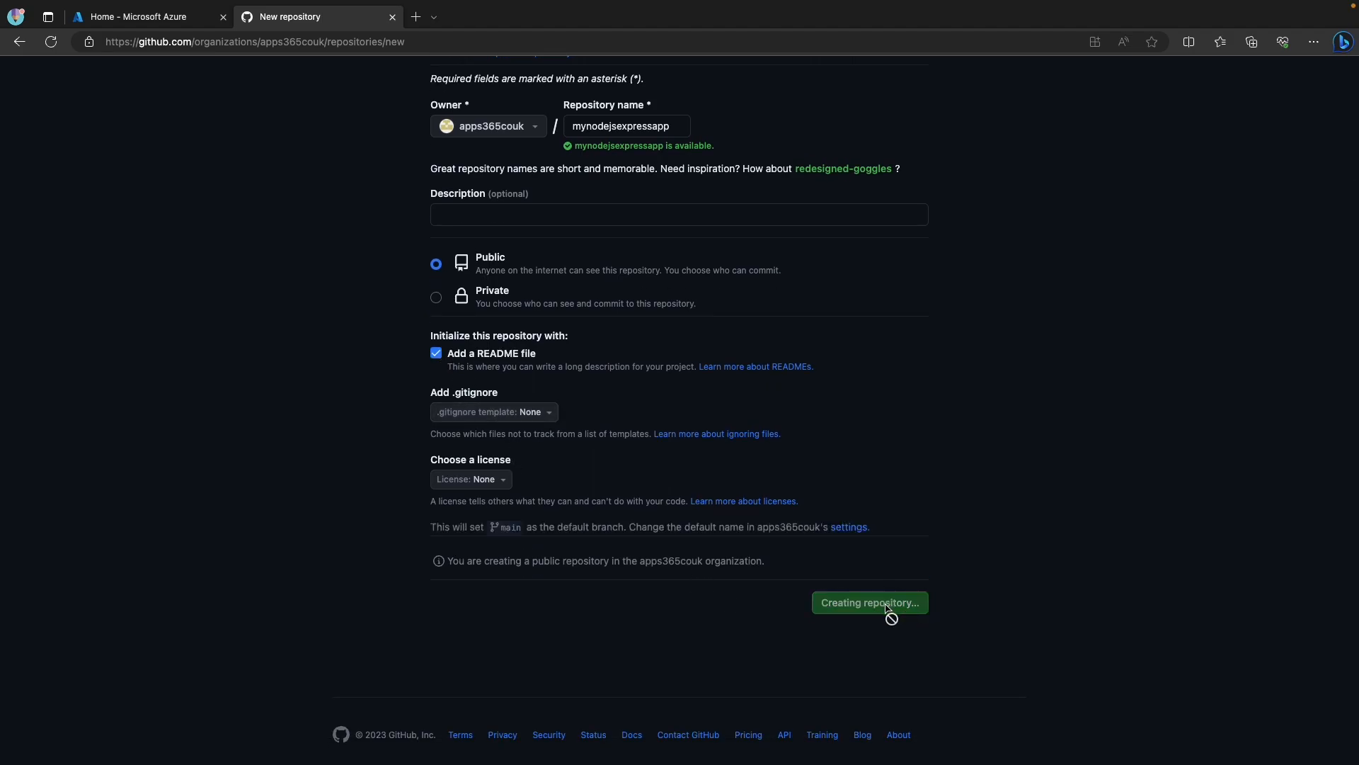
left_click(868, 603)
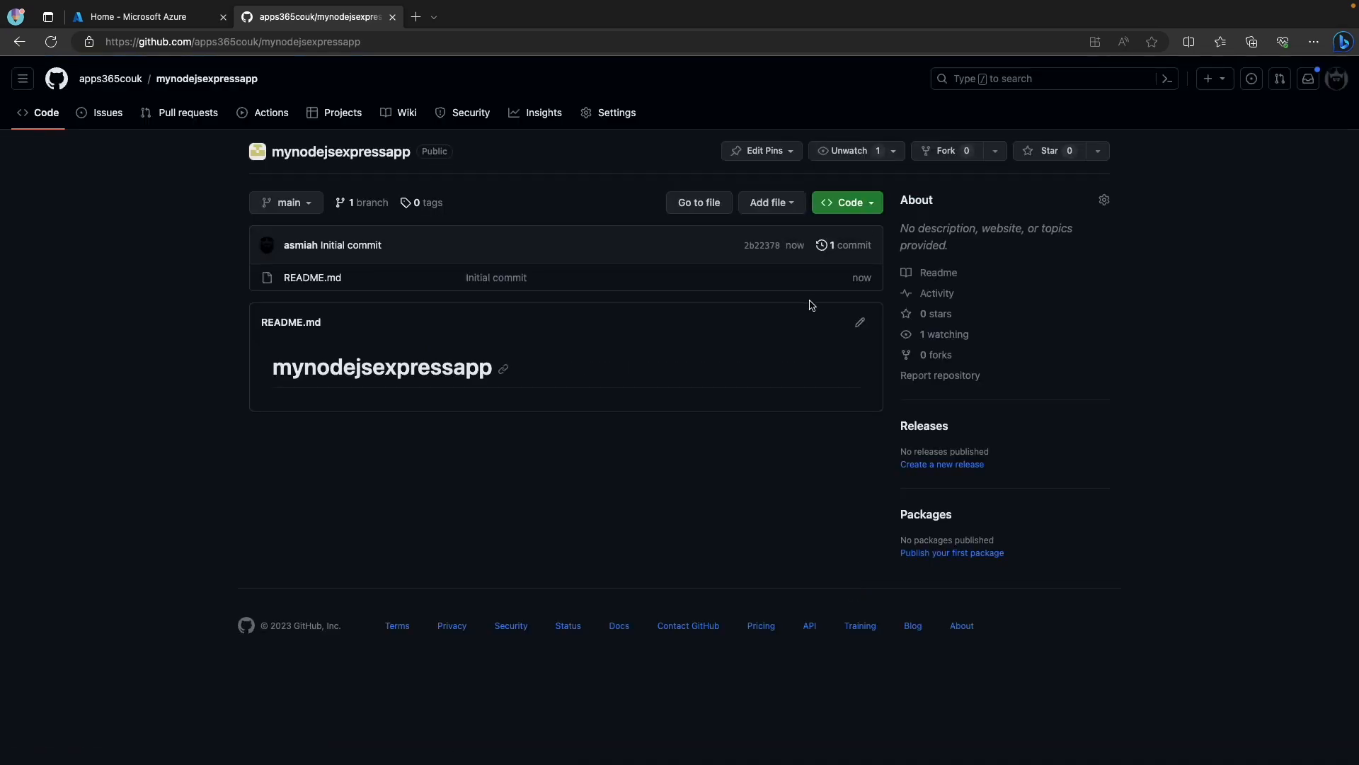
- Review the new repository page, then bring up Spotlight to reach Terminal
left_click(846, 201)
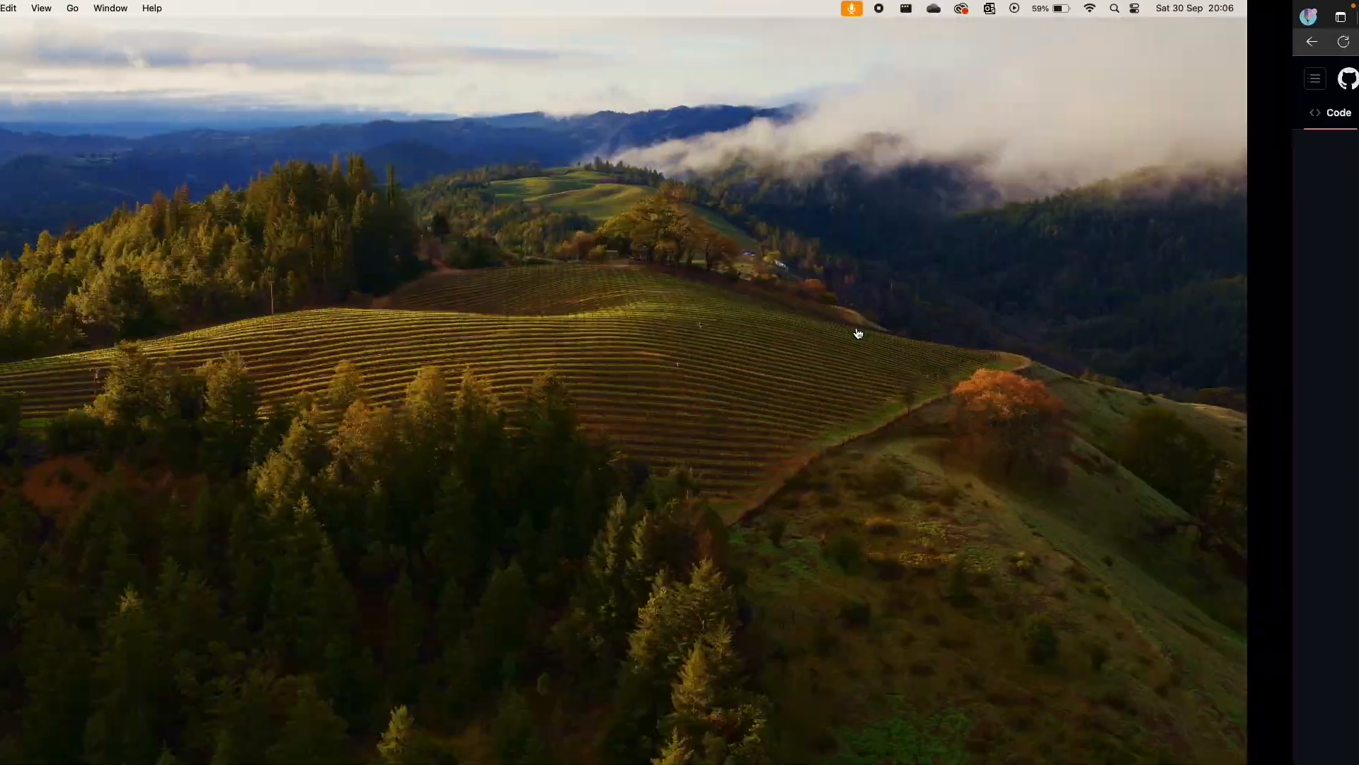
key("cmd+space")
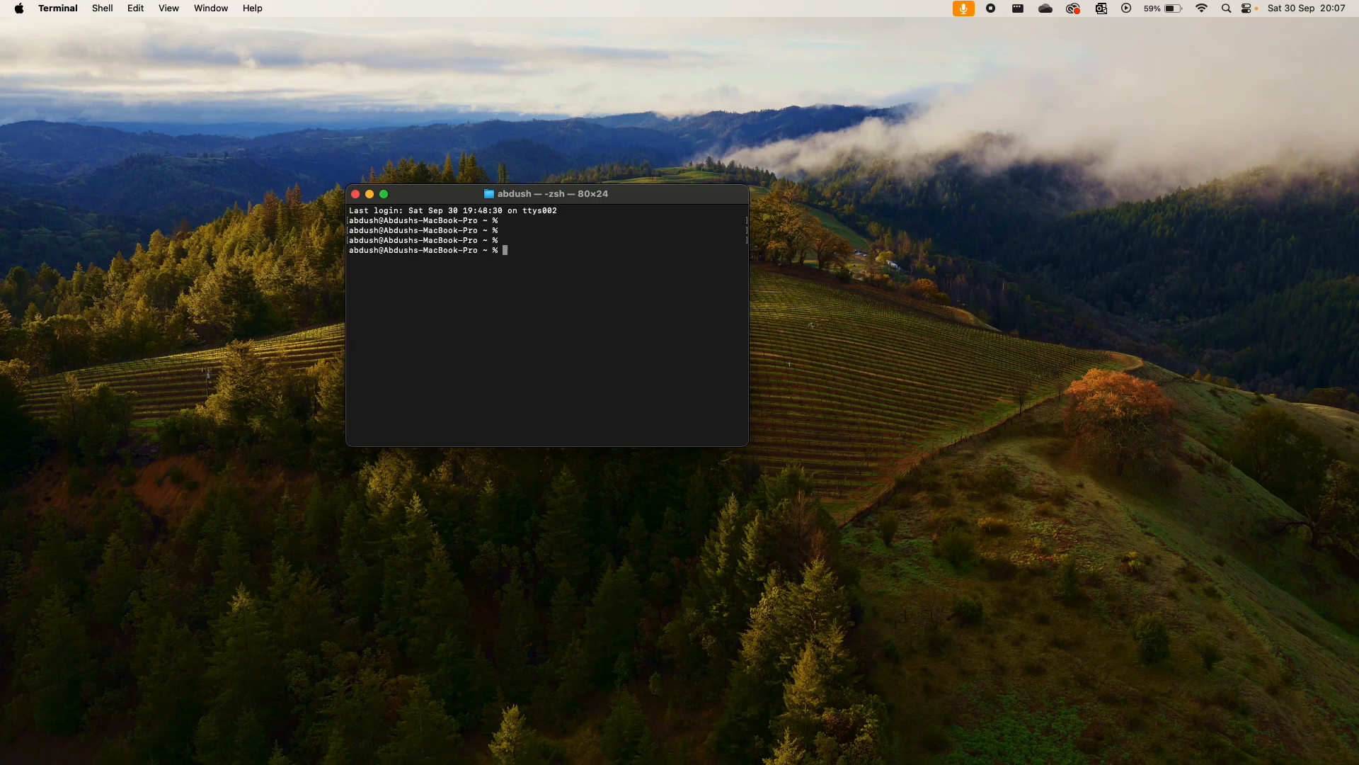
- Change directory to /Users/dabdush/dev/tutorials, discarding a half-typed mkdir command
type("cd /Us")
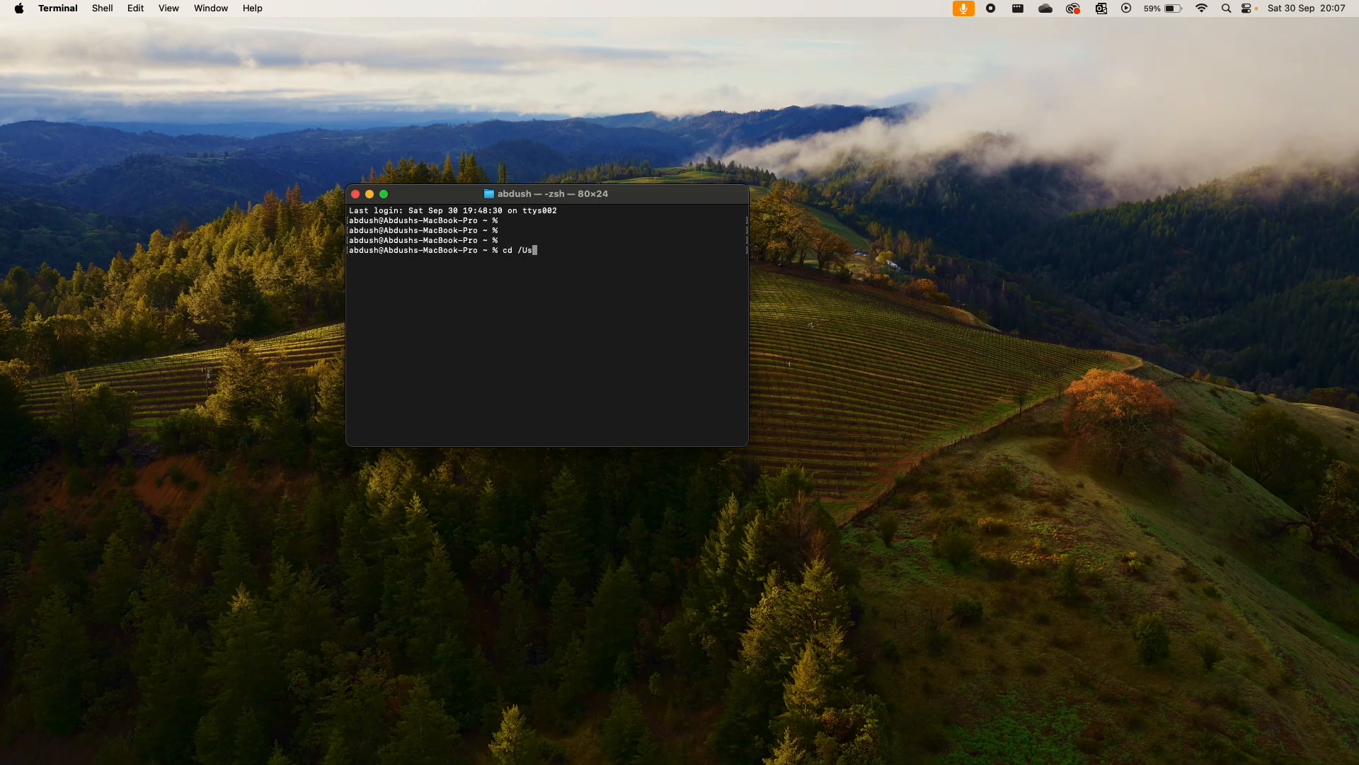
type("ers/d")
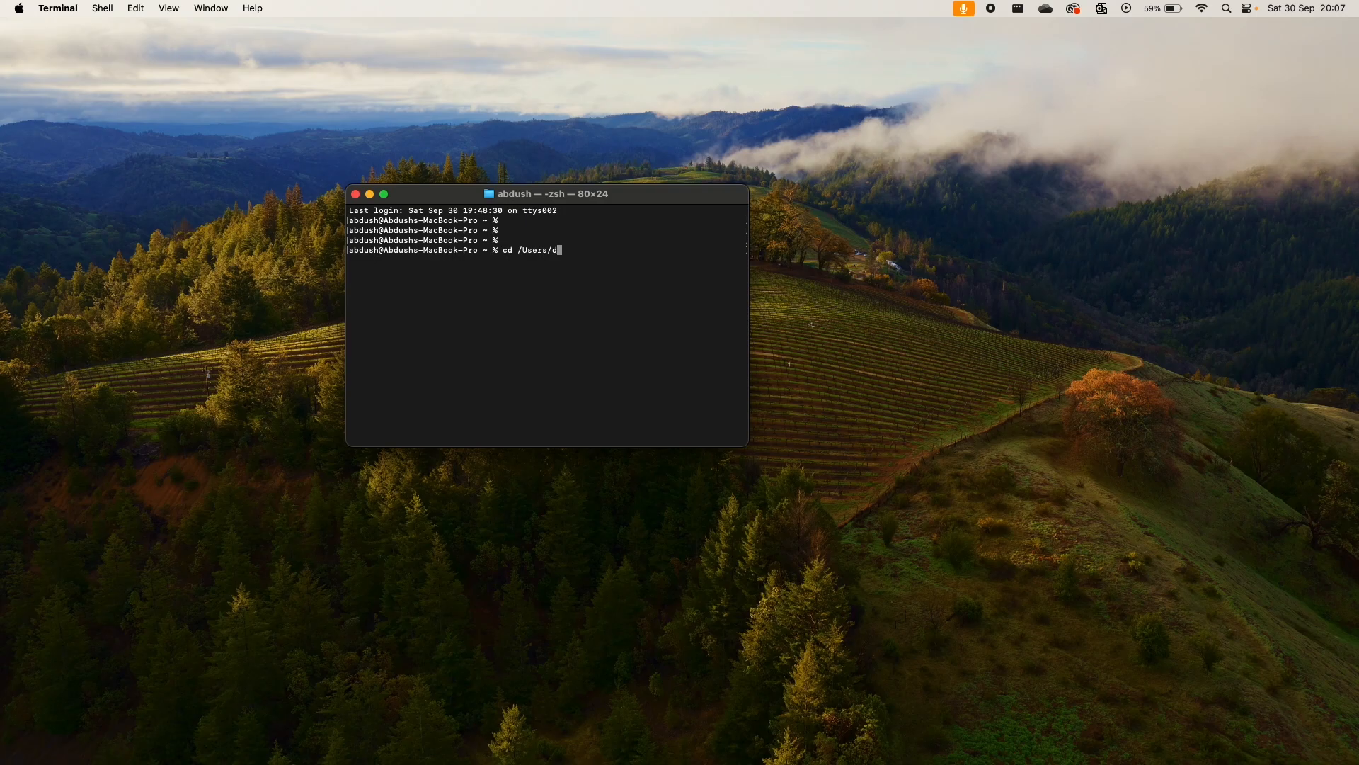
type("abdush/")
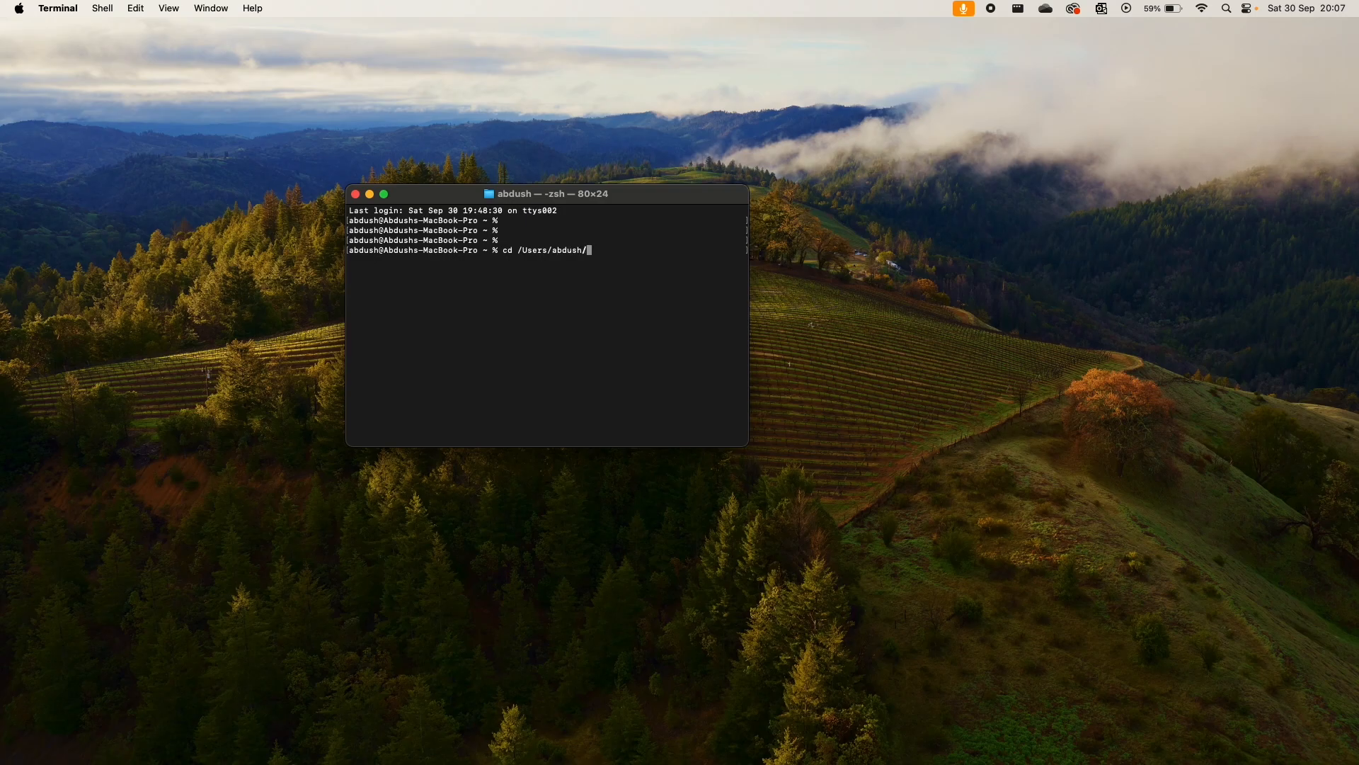
type("dev/")
type("c")
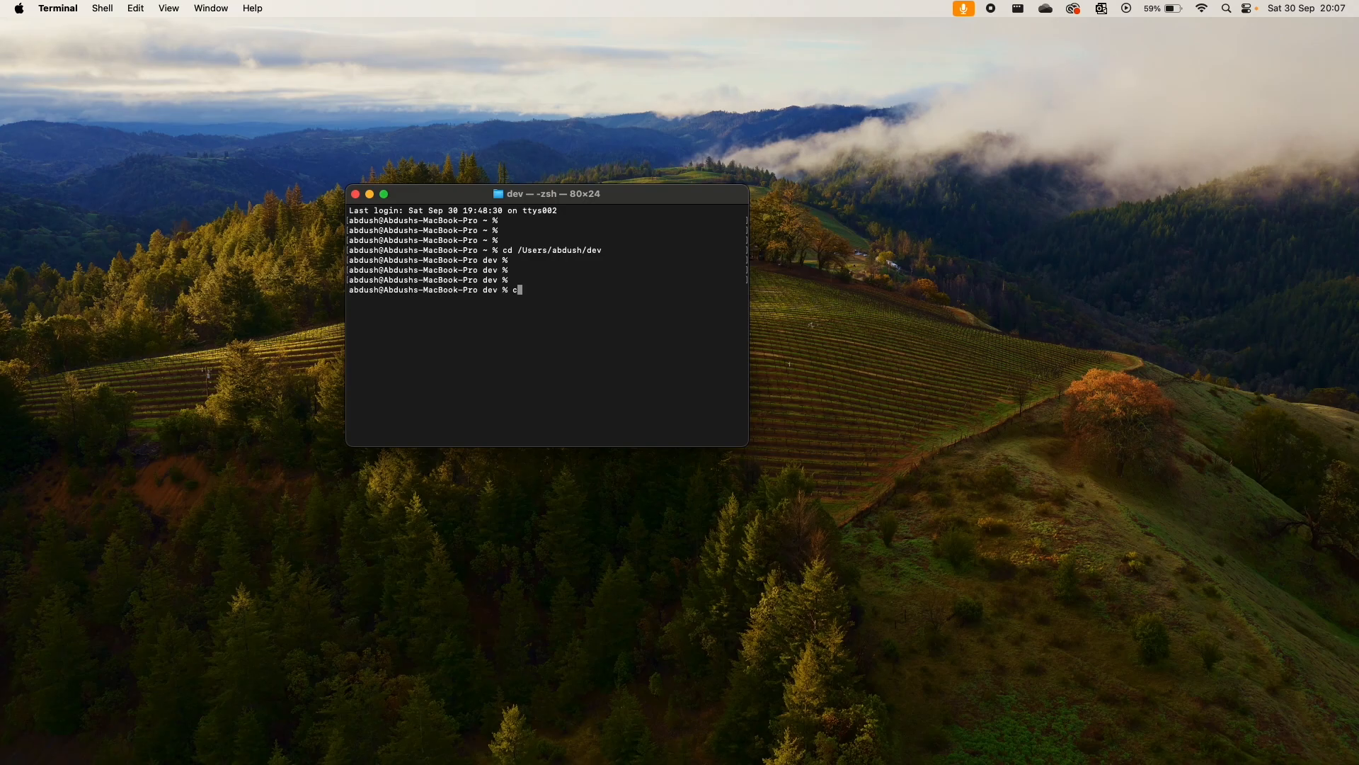
type("d tutorials/")
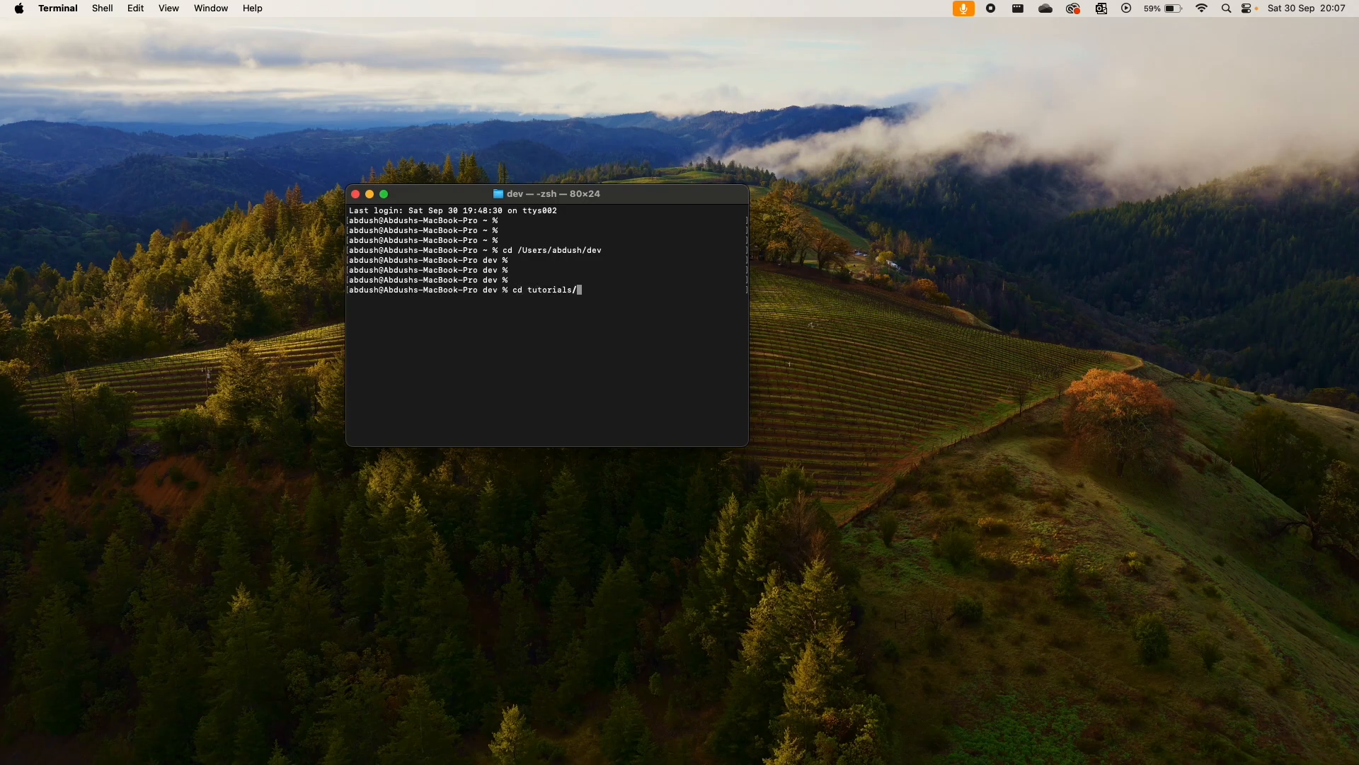
key("Return")
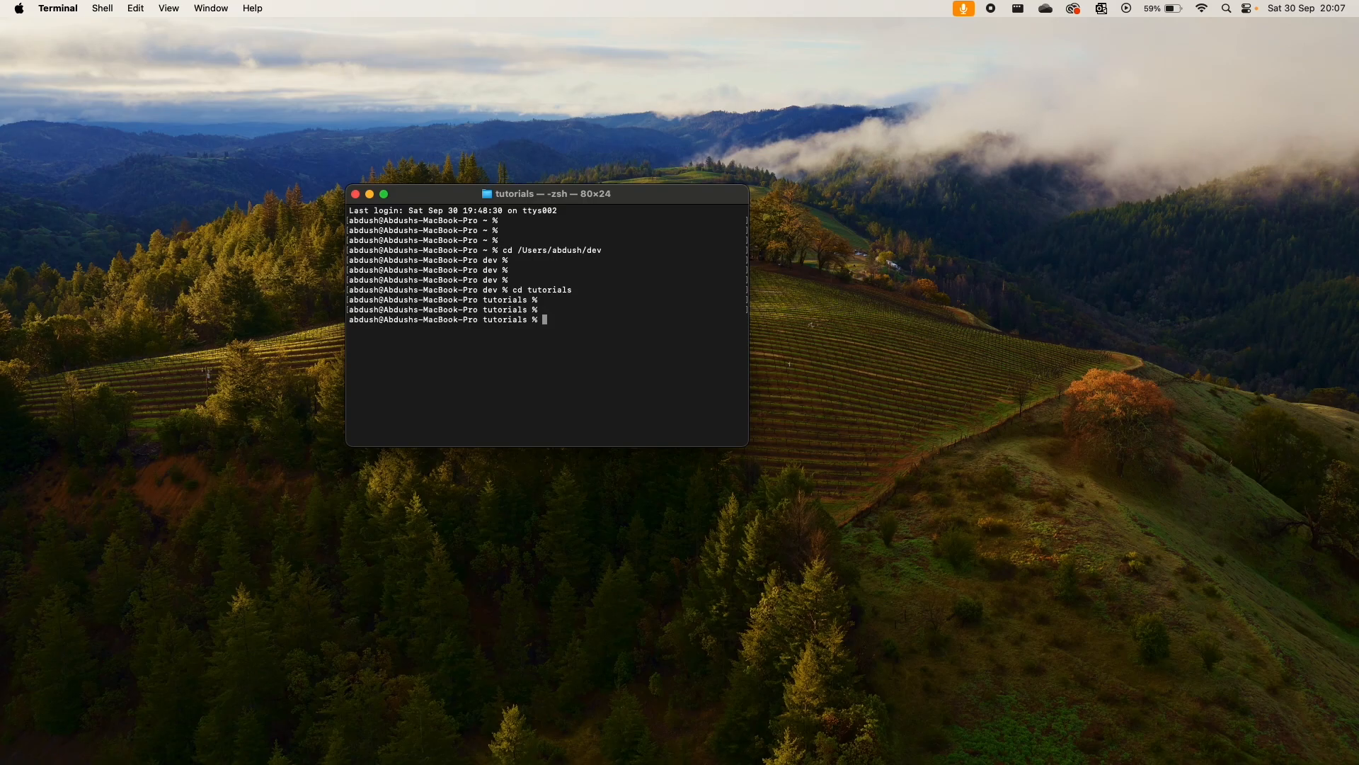
type("mkdir m")
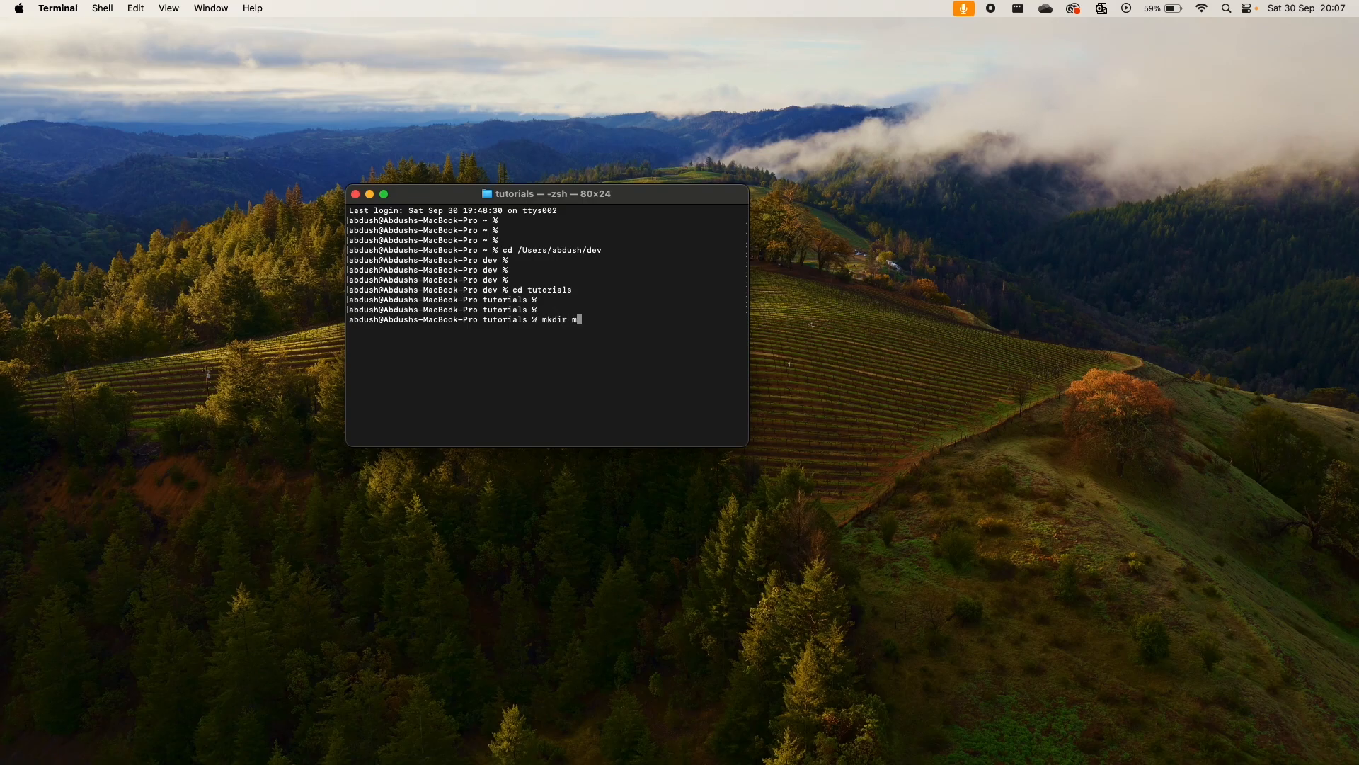
key("backspace")
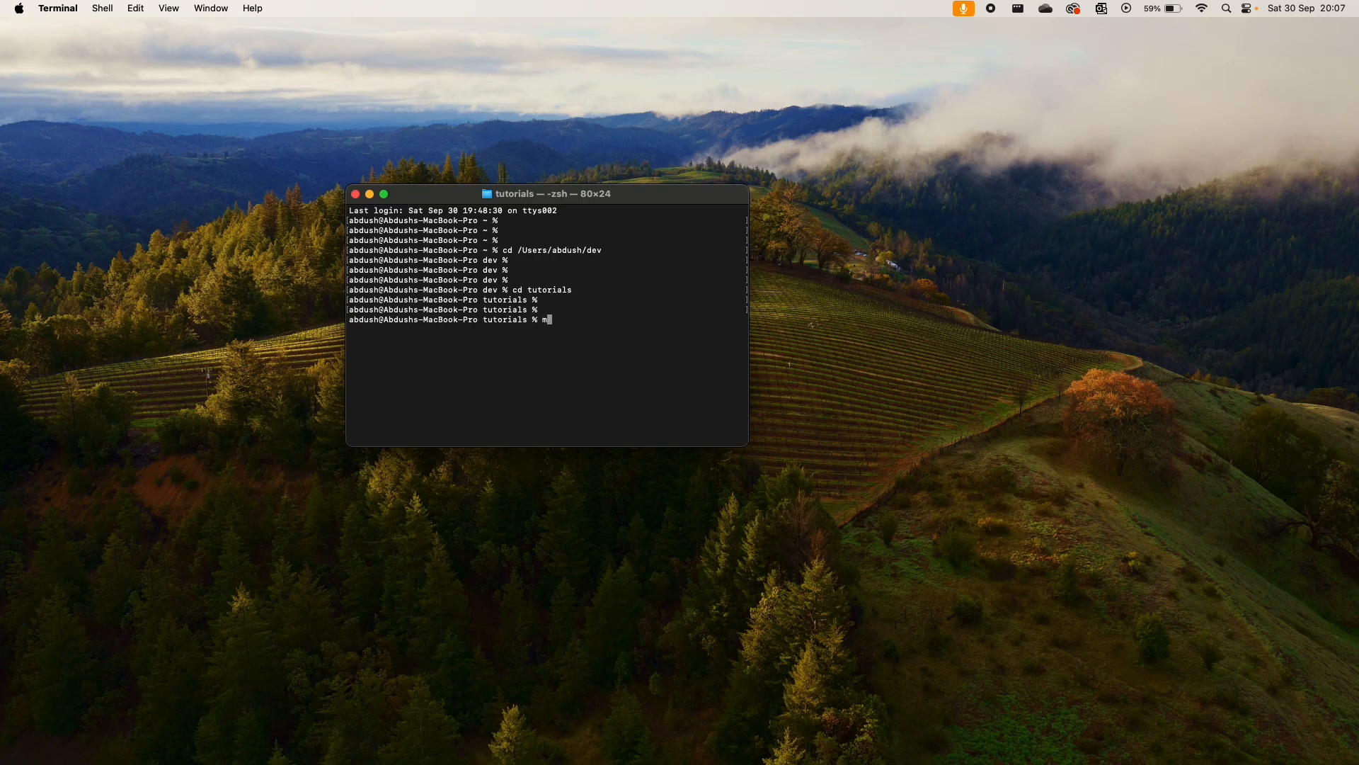
key("Return")
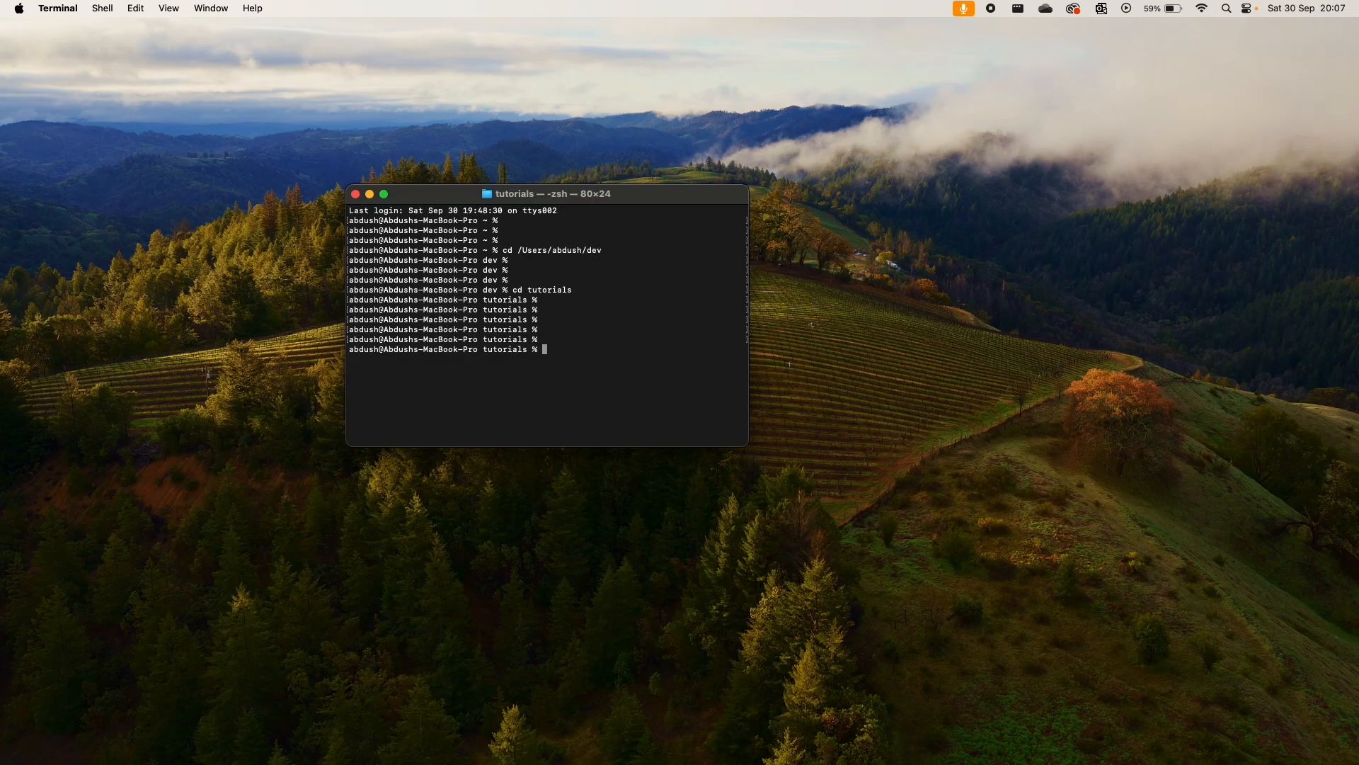
- Clone the GitHub repository by pasting its address after git clone
type("git clone")
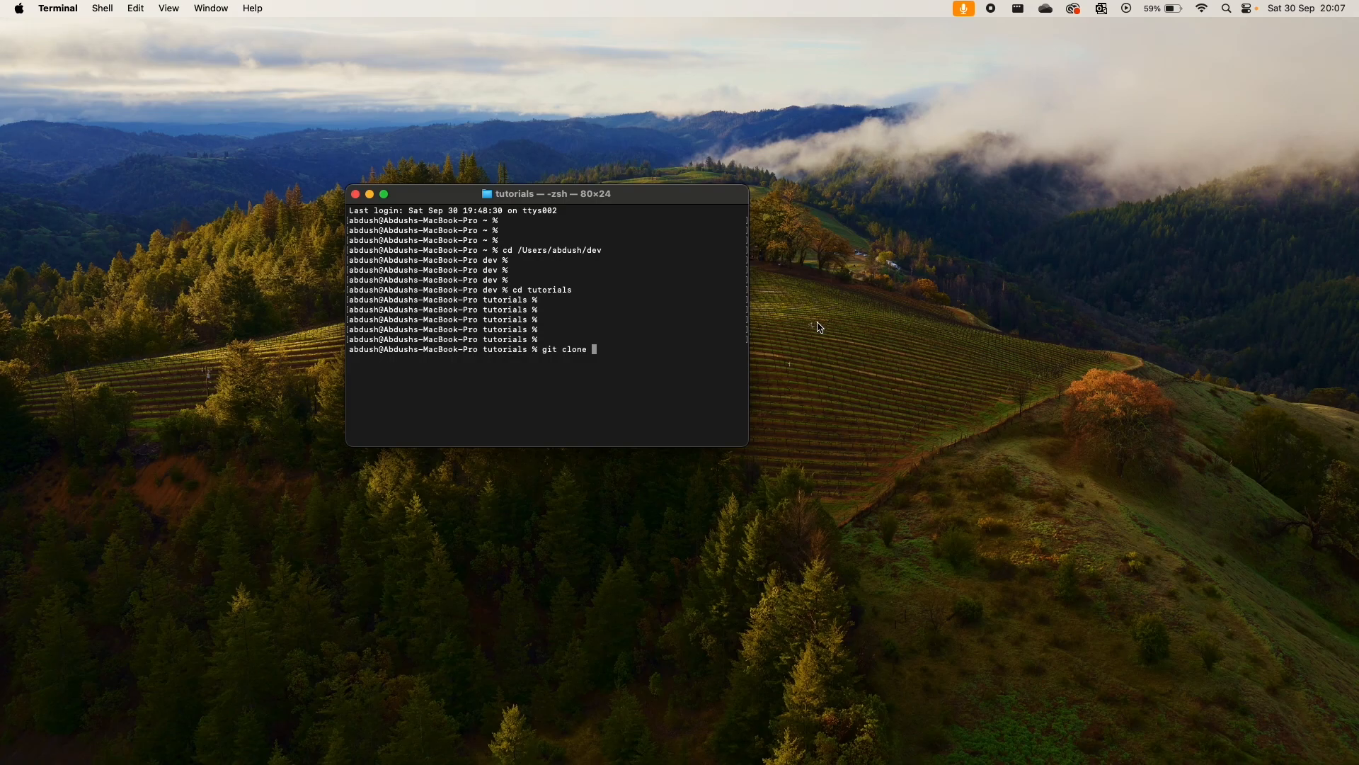
right_click(594, 349)
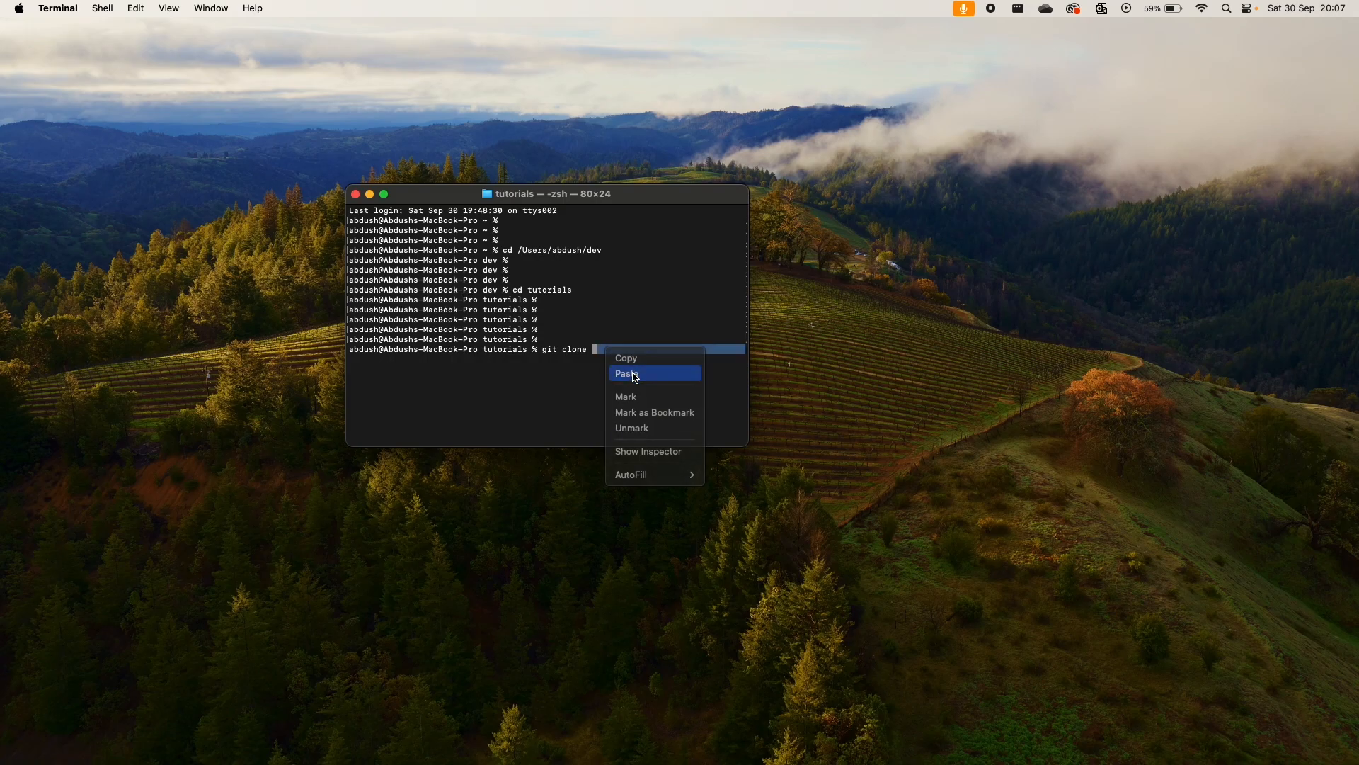
left_click(630, 374)
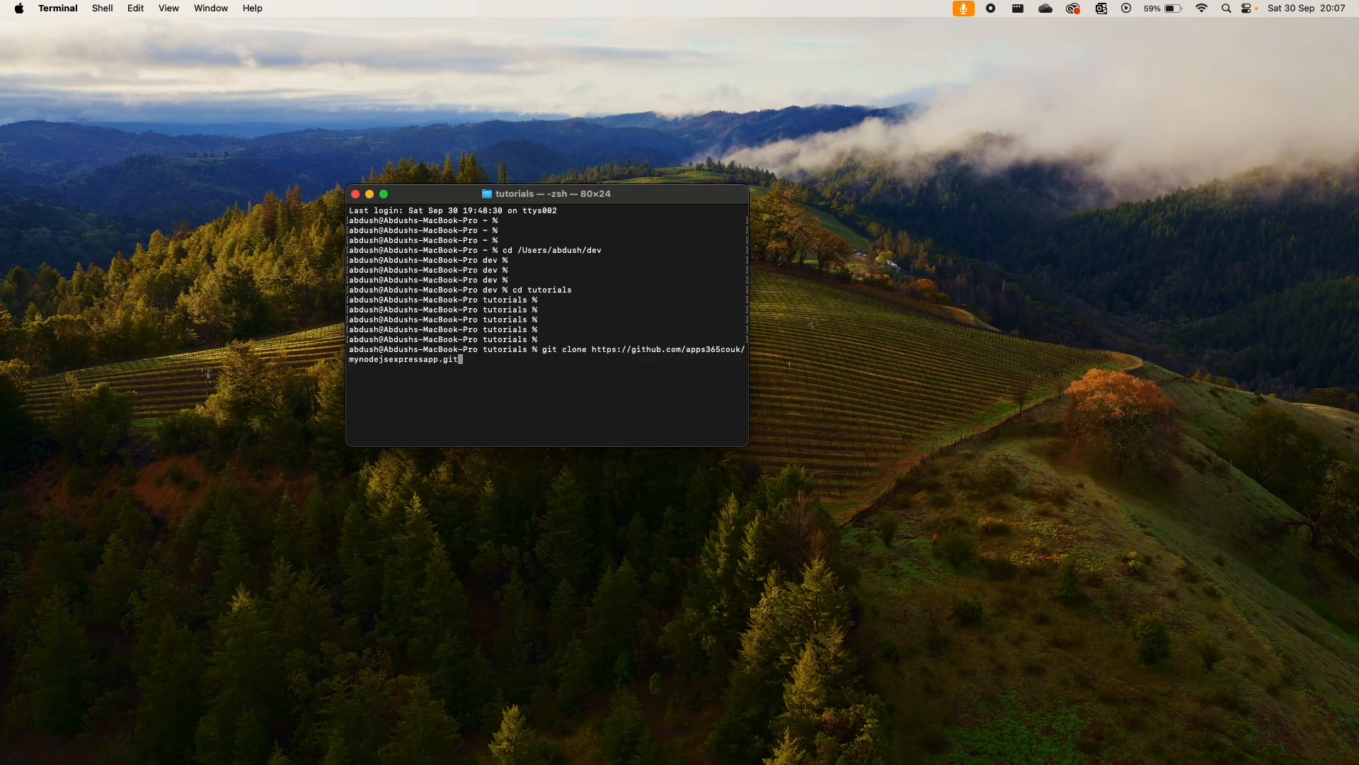
key("Return")
type("ls")
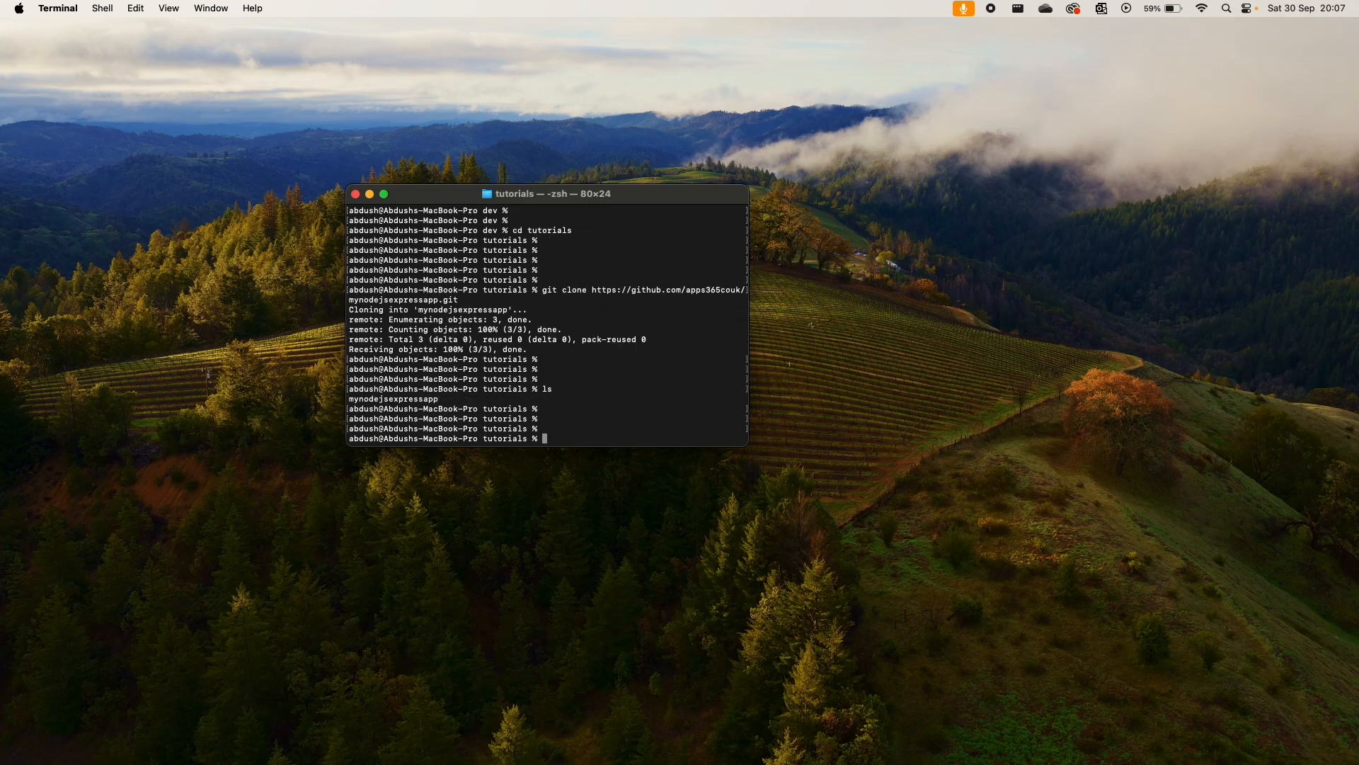
- Run 'code .' to open the cloned project in Visual Studio Code
type("code")
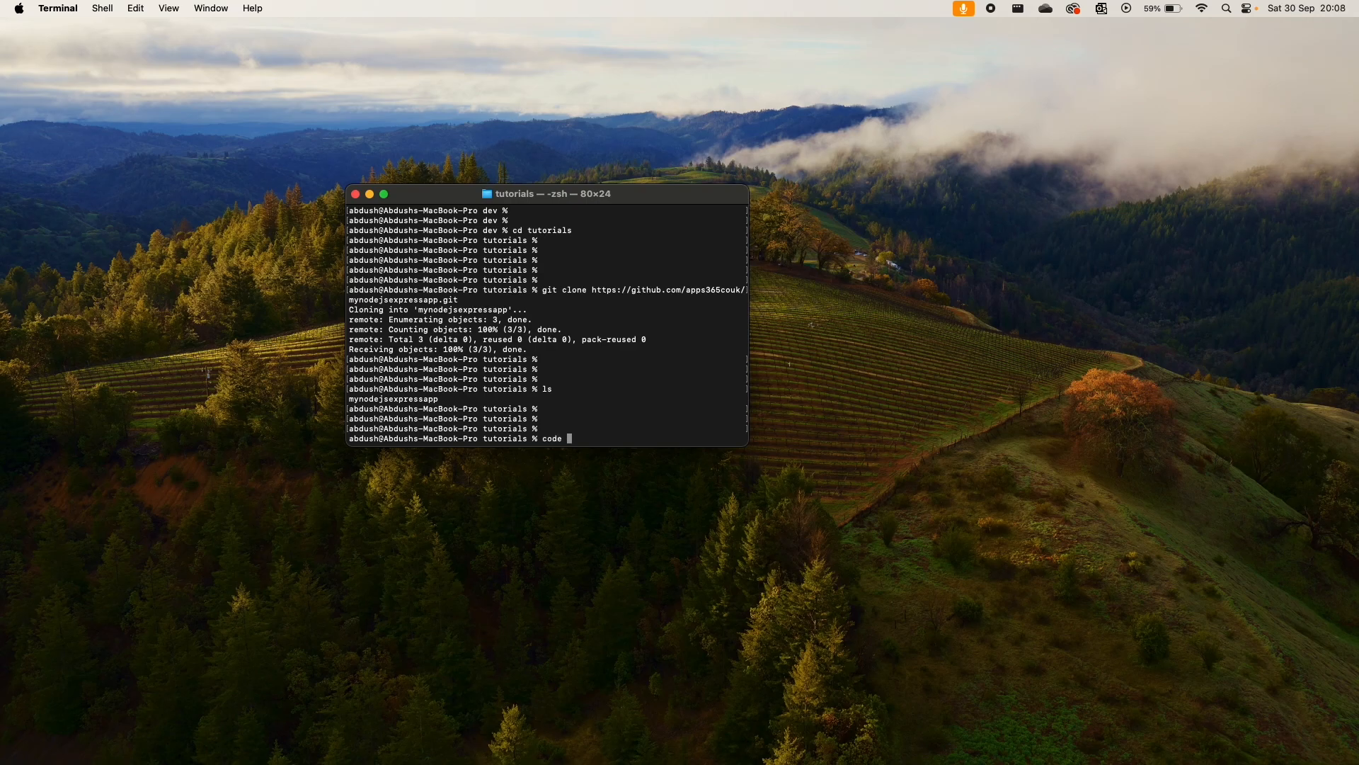
type("cd myn")
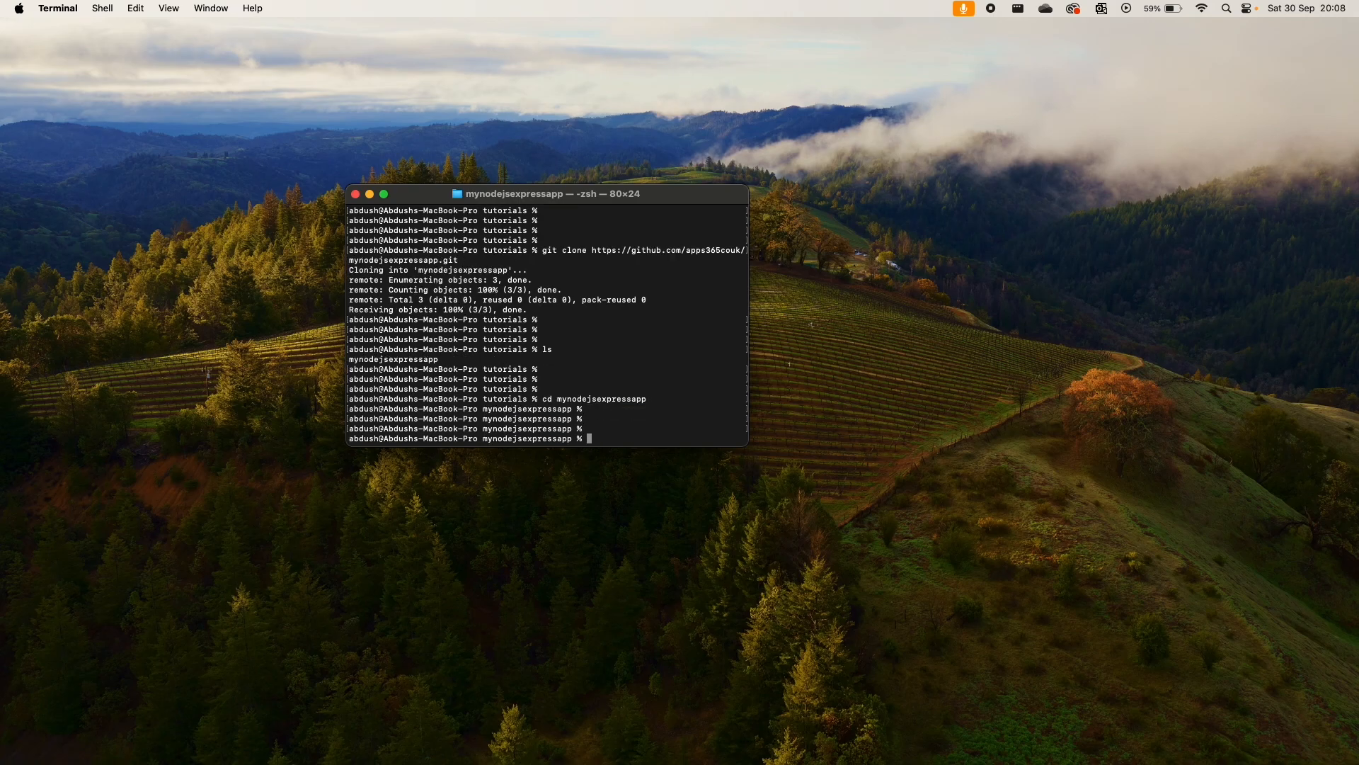
type("code .")
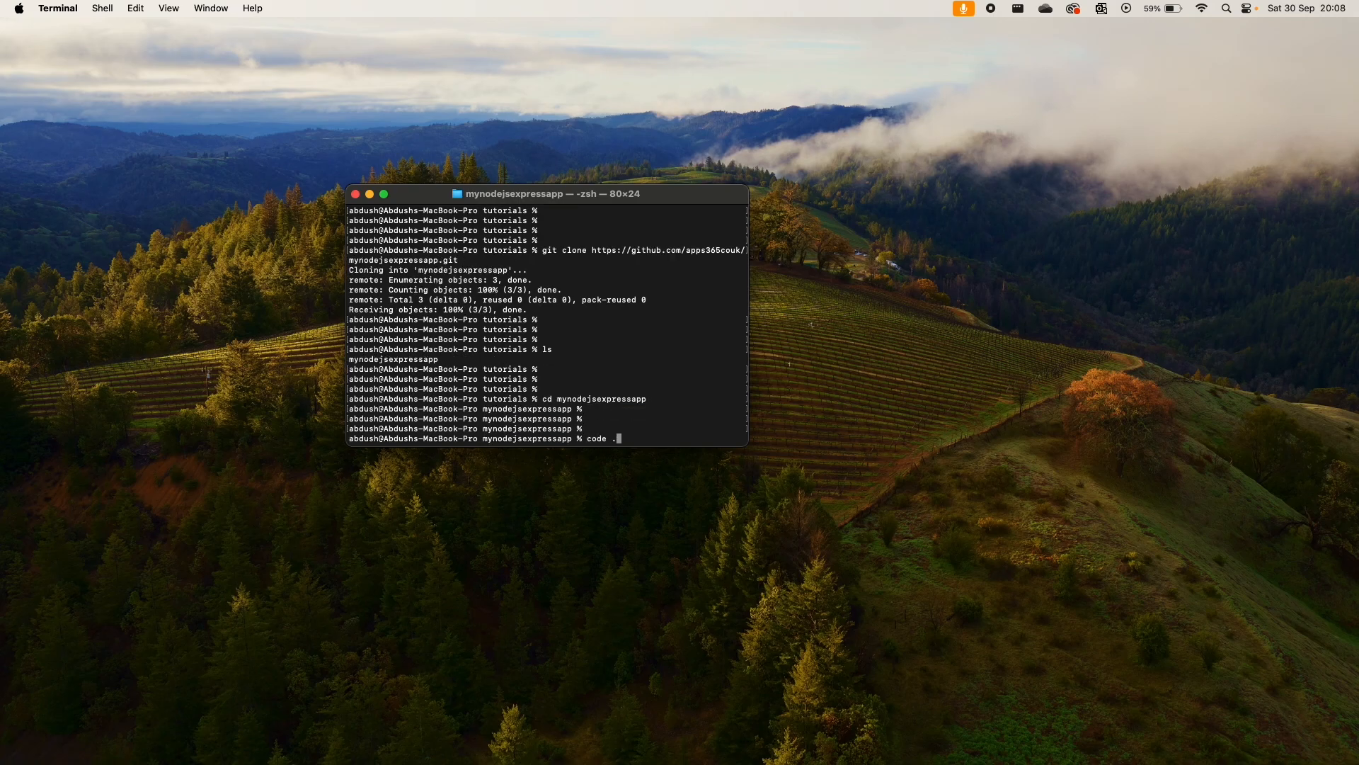
key("Return")
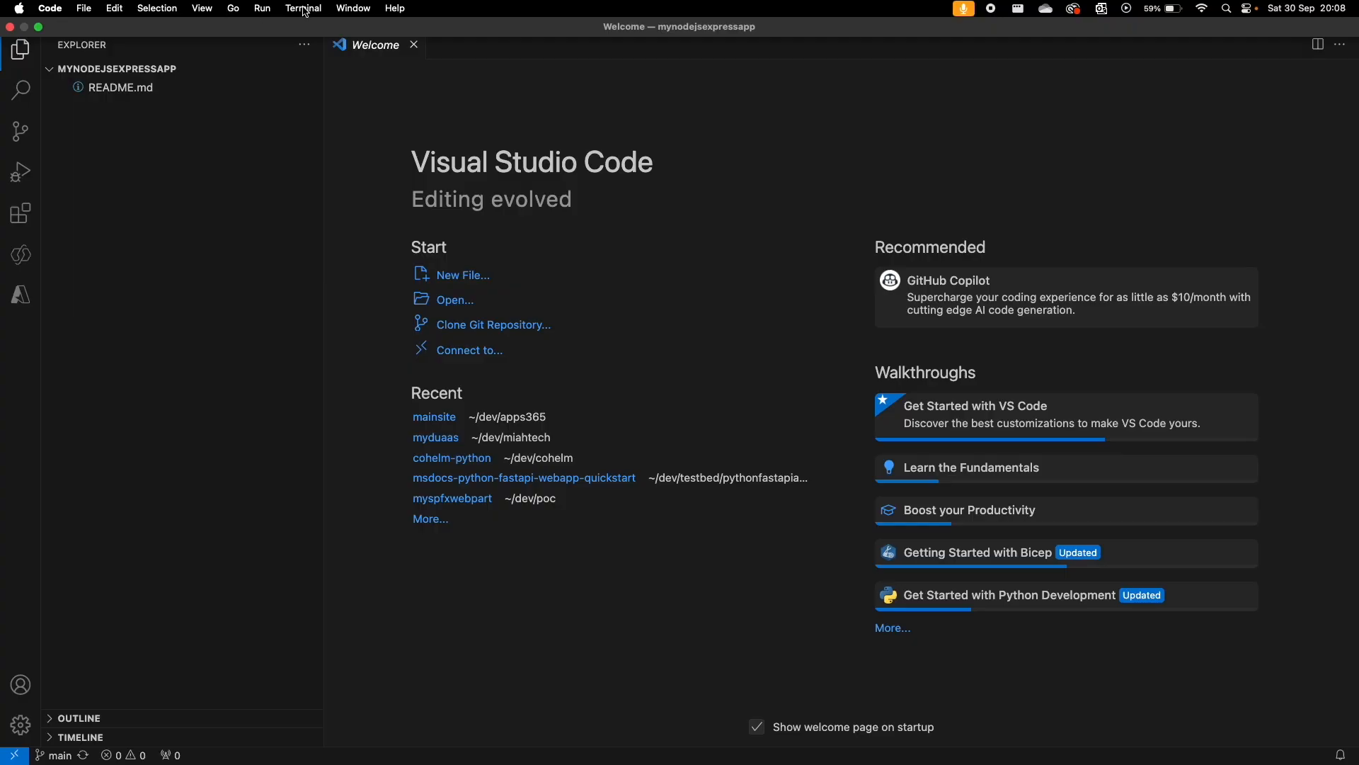
- Run 'npx express-generator myExpressApp --view ejs' in a new integrated terminal
left_click(304, 8)
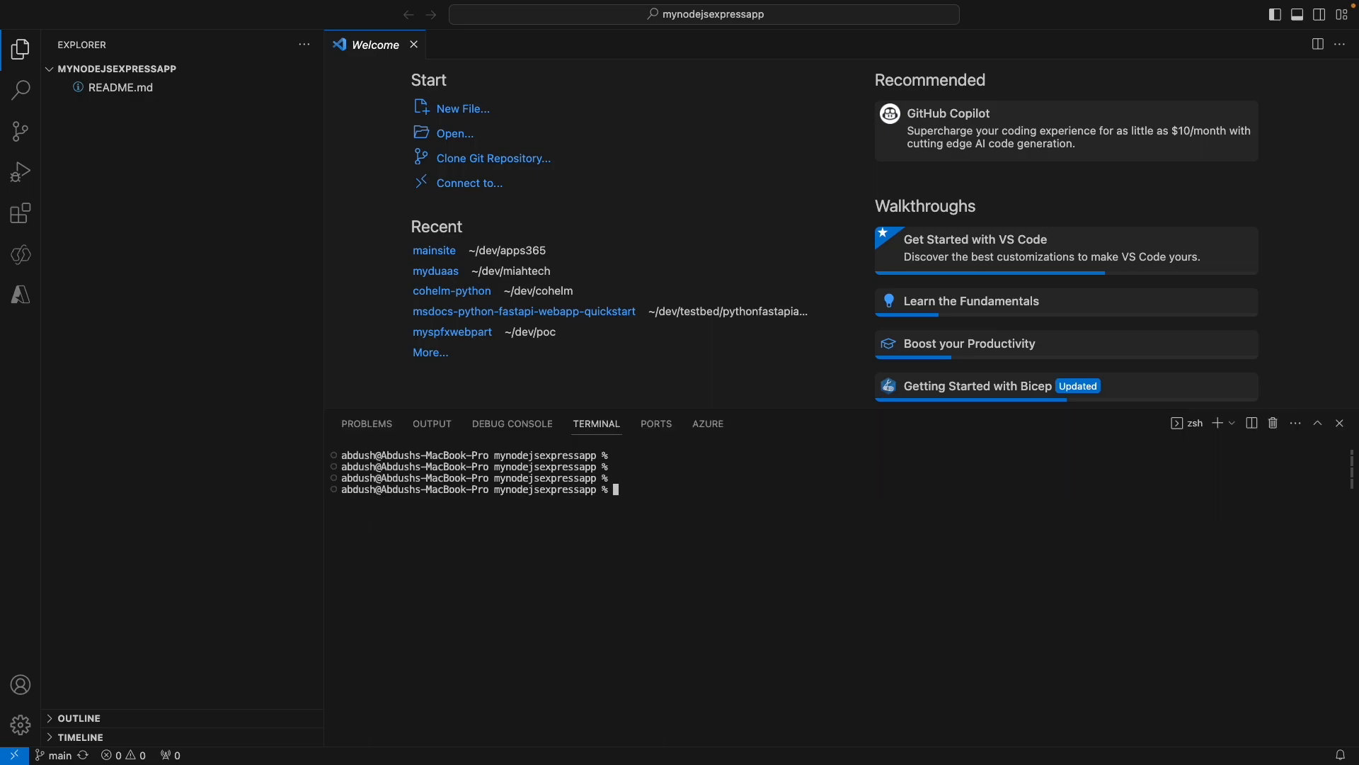
type("npx")
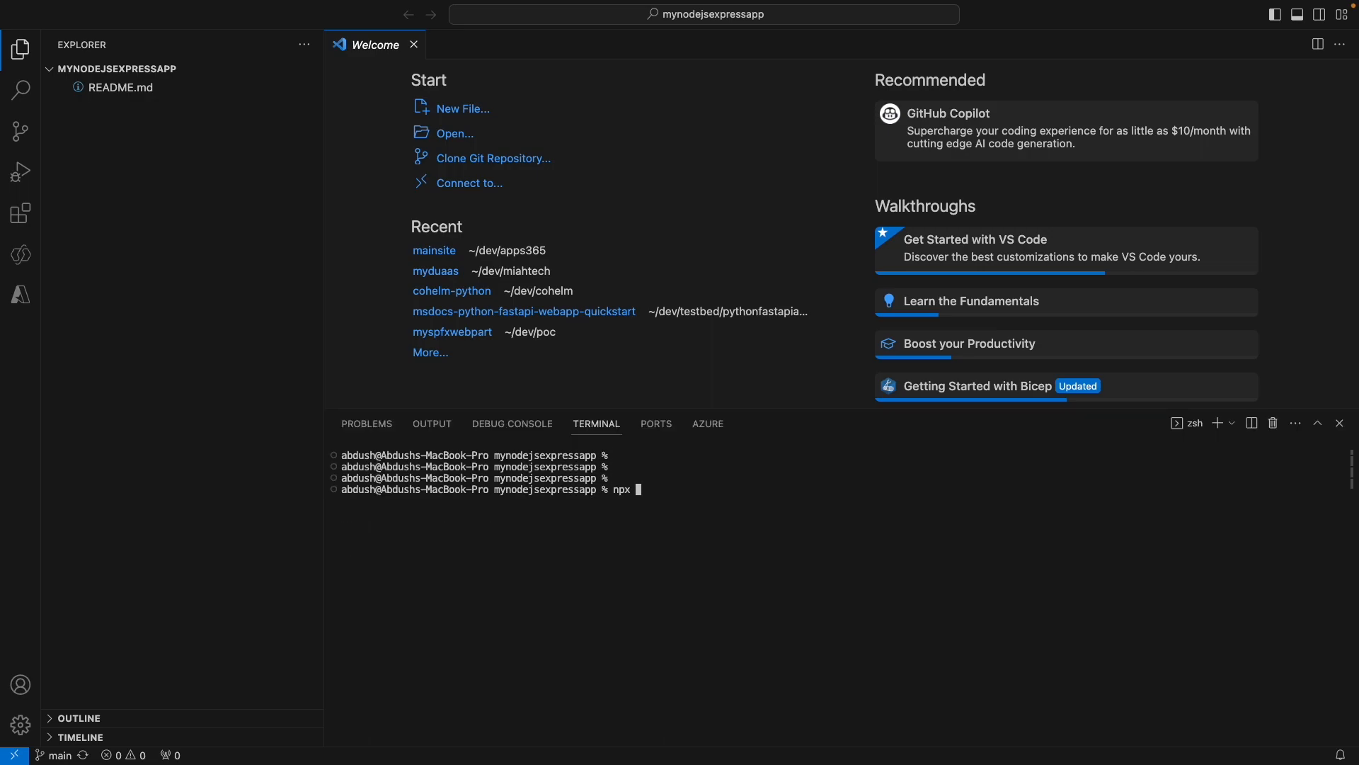
type("express")
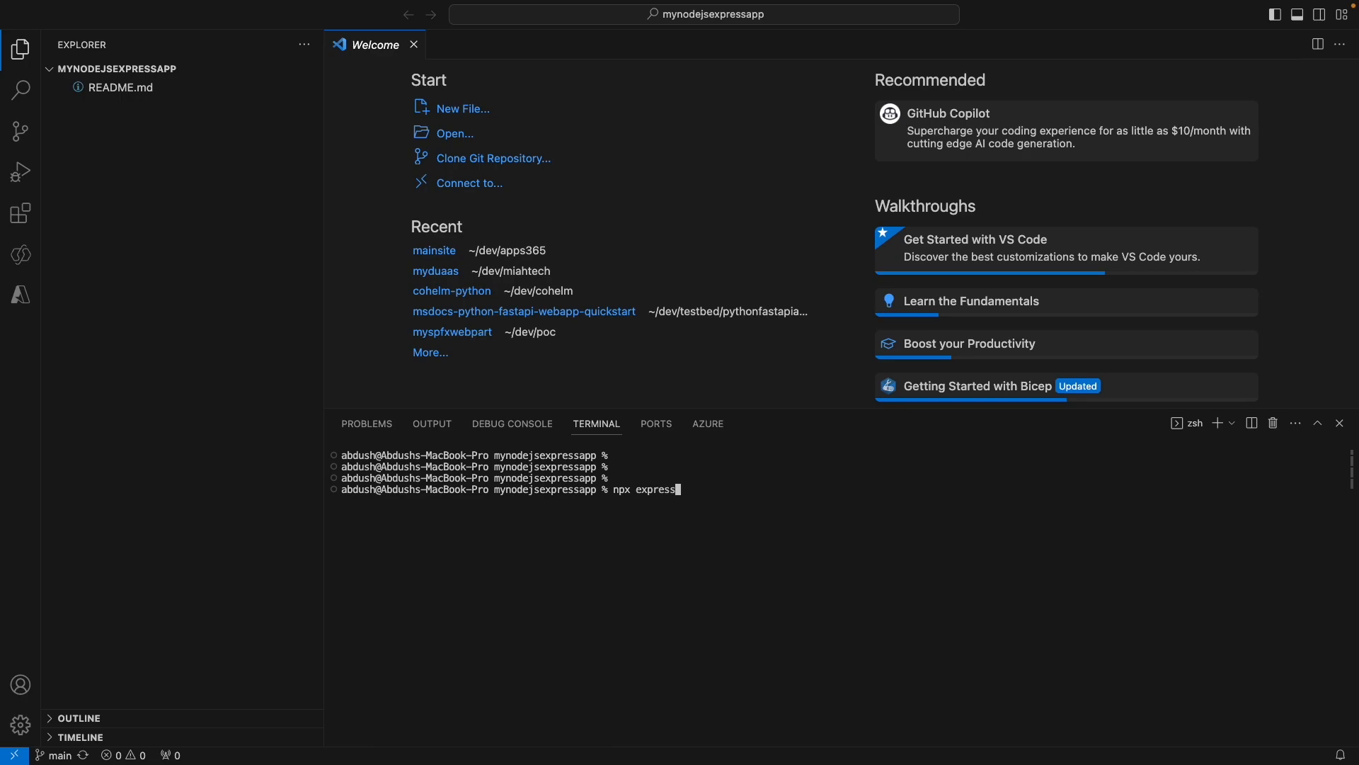
type("-g")
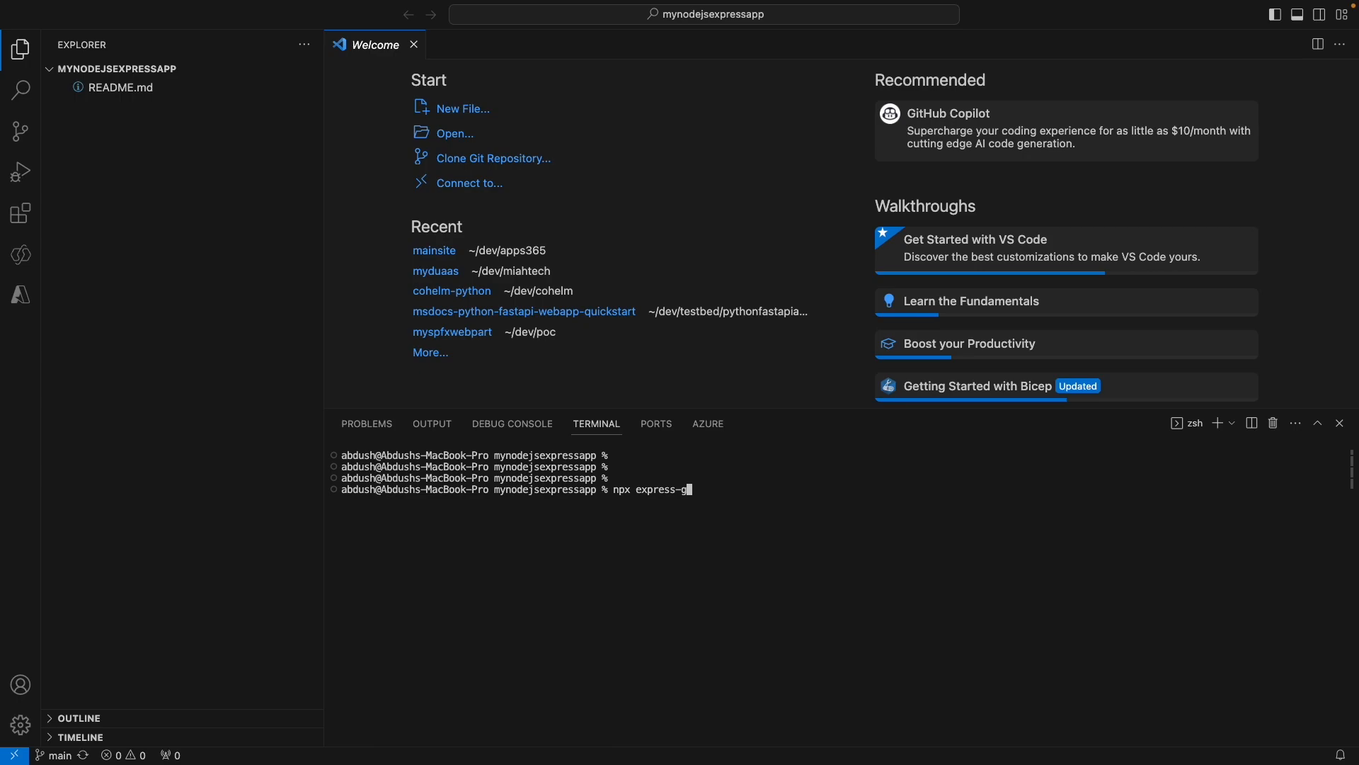
type("enerator")
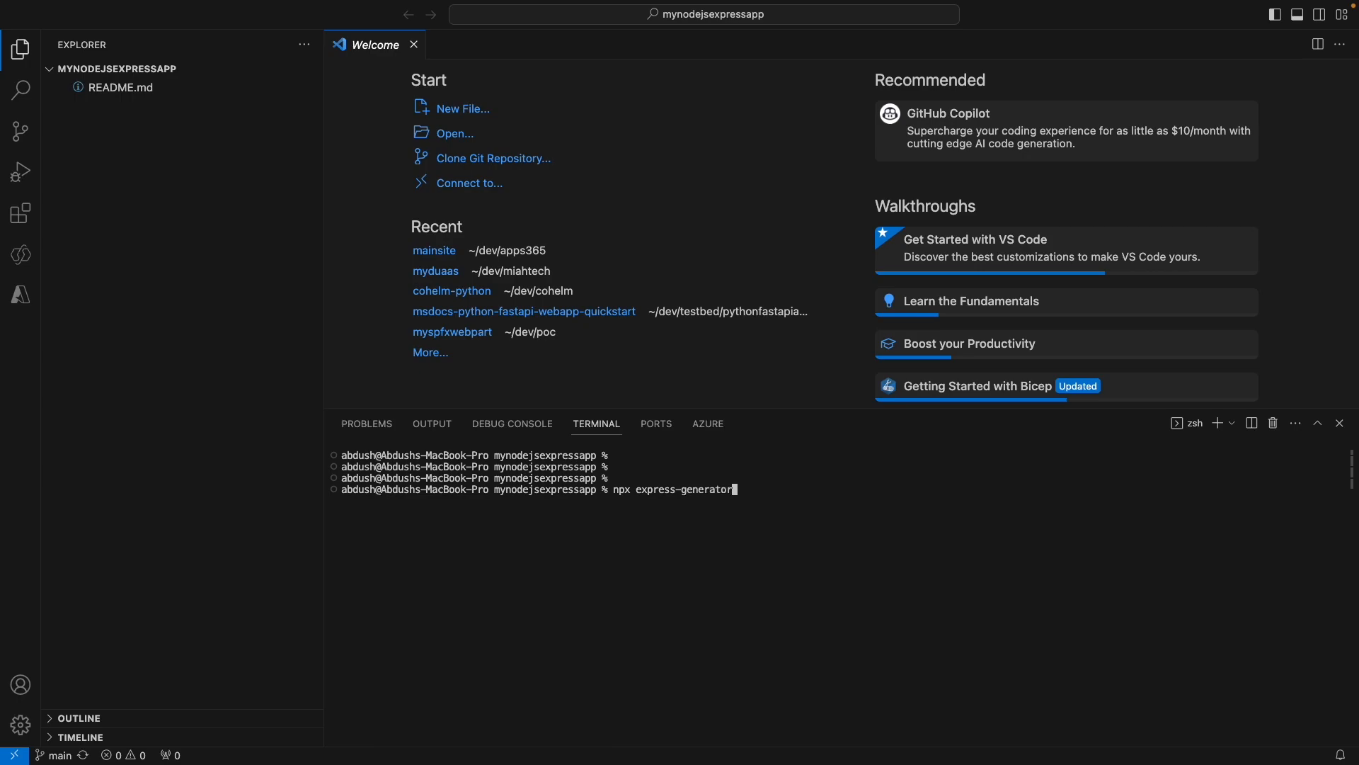
type("myExpressApp")
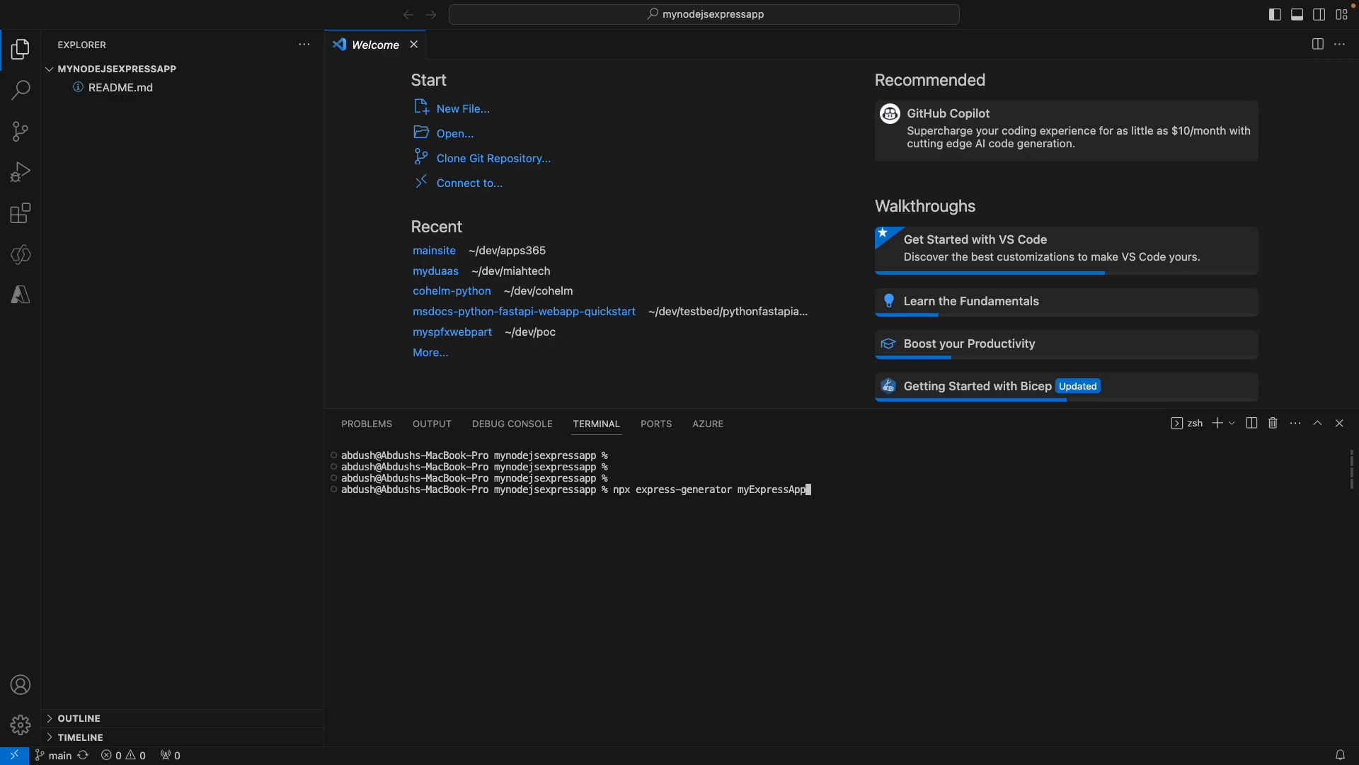
type("--v")
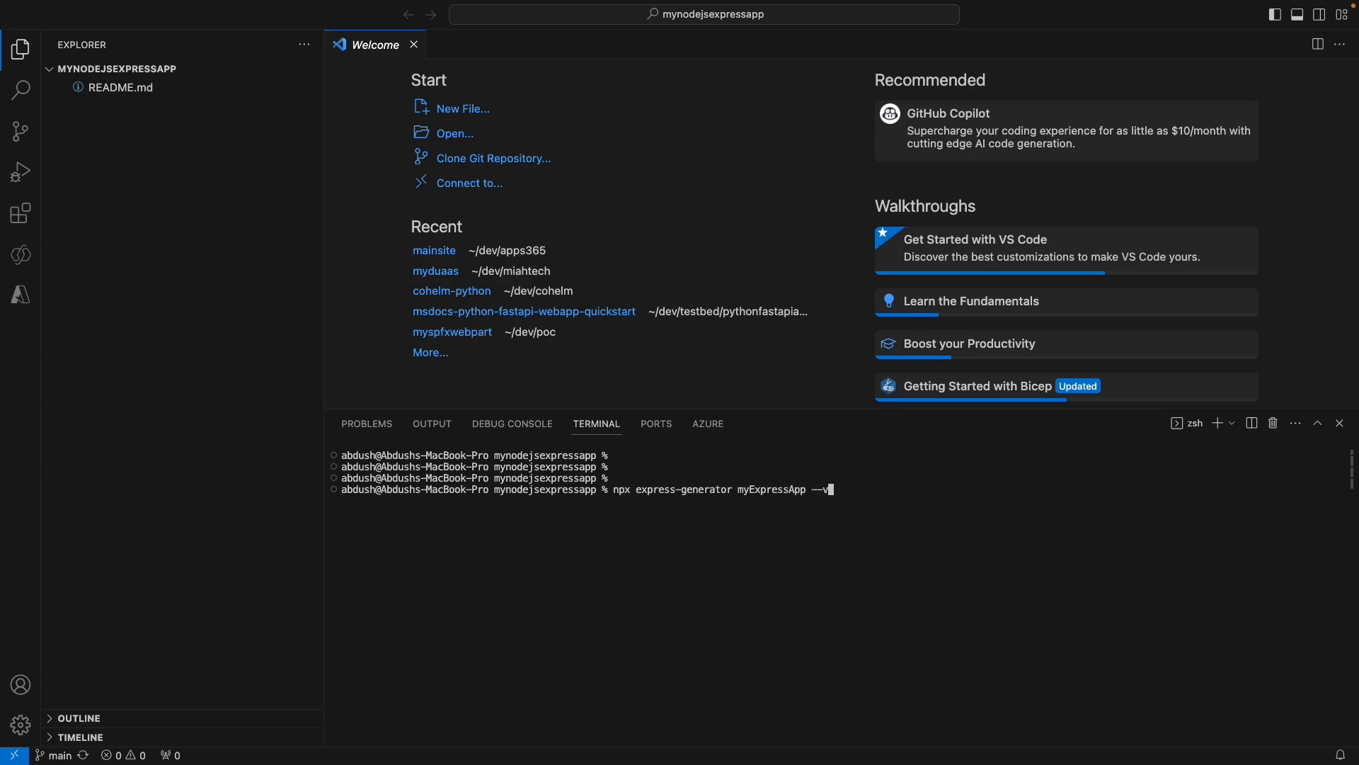
type("iew em")
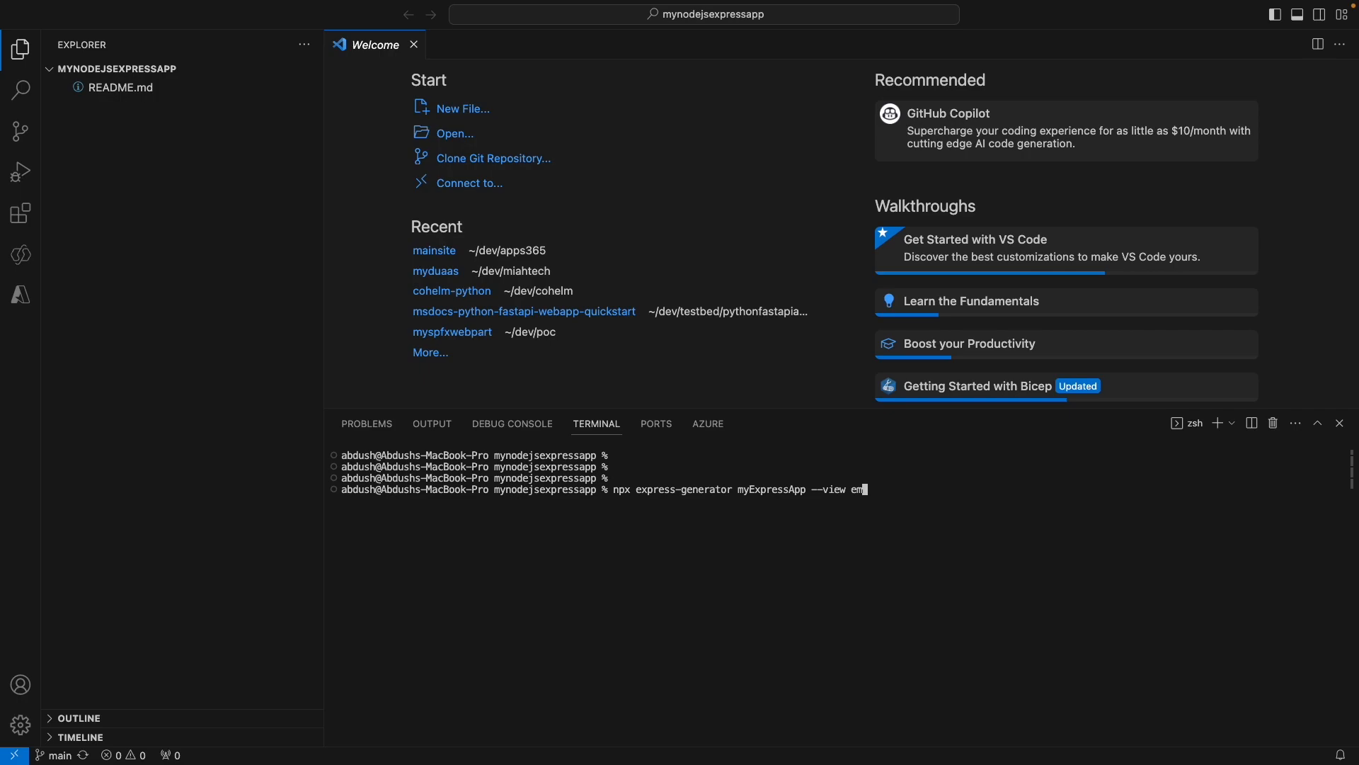
type("js")
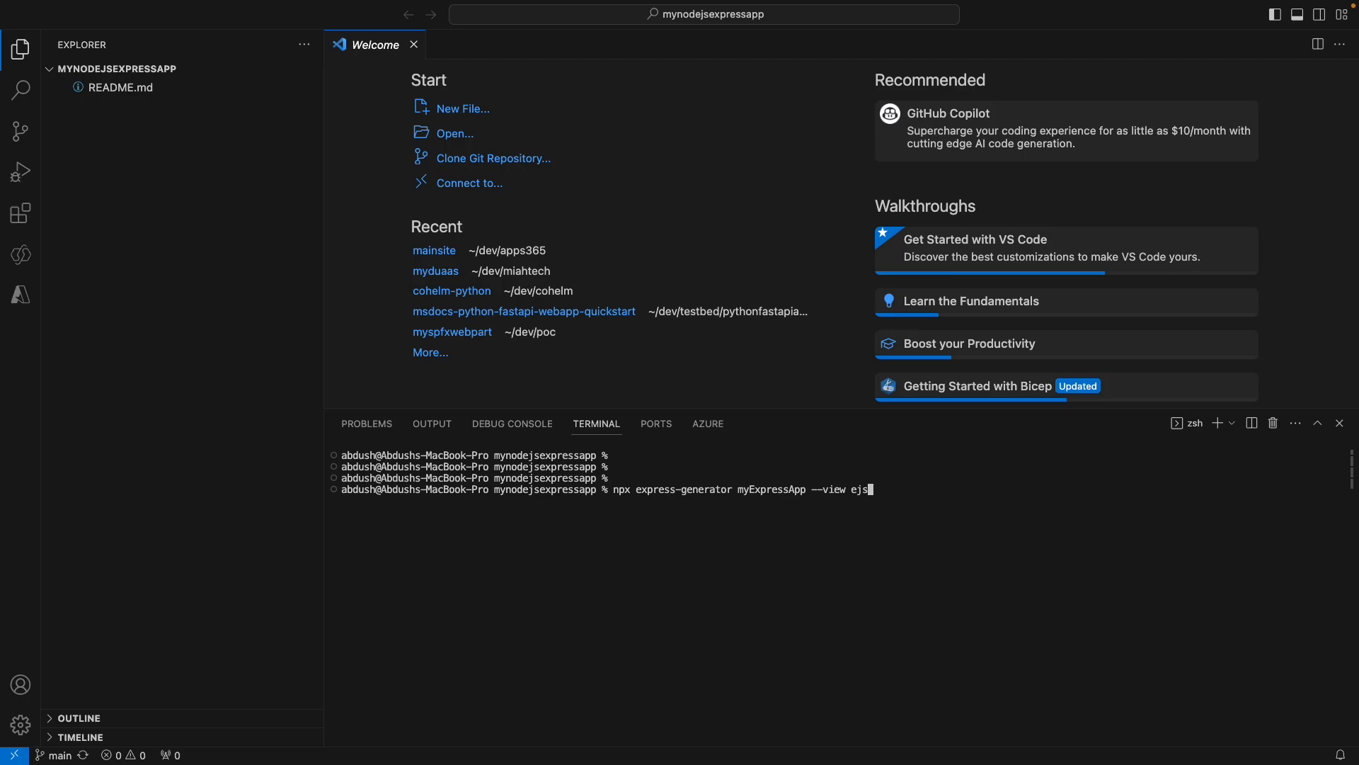
key("Return")
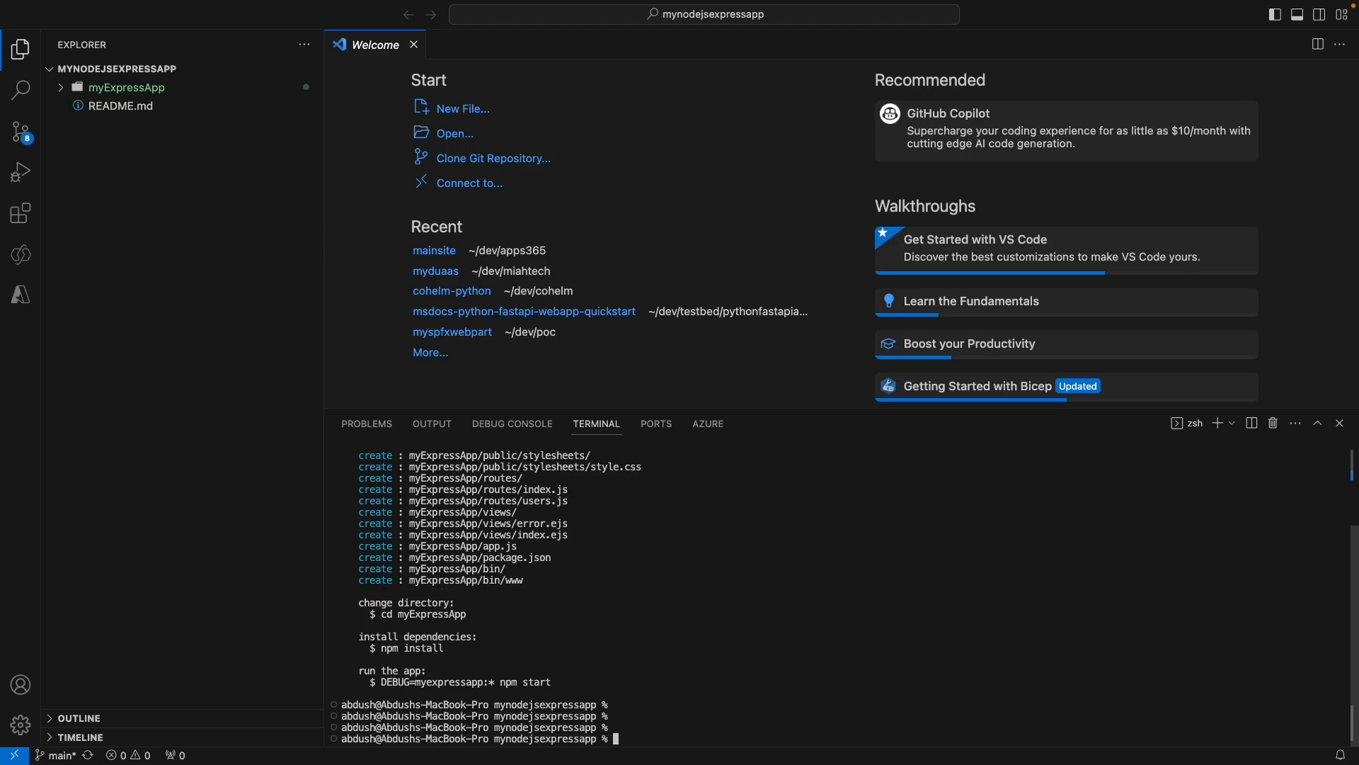
scroll("down", 3)
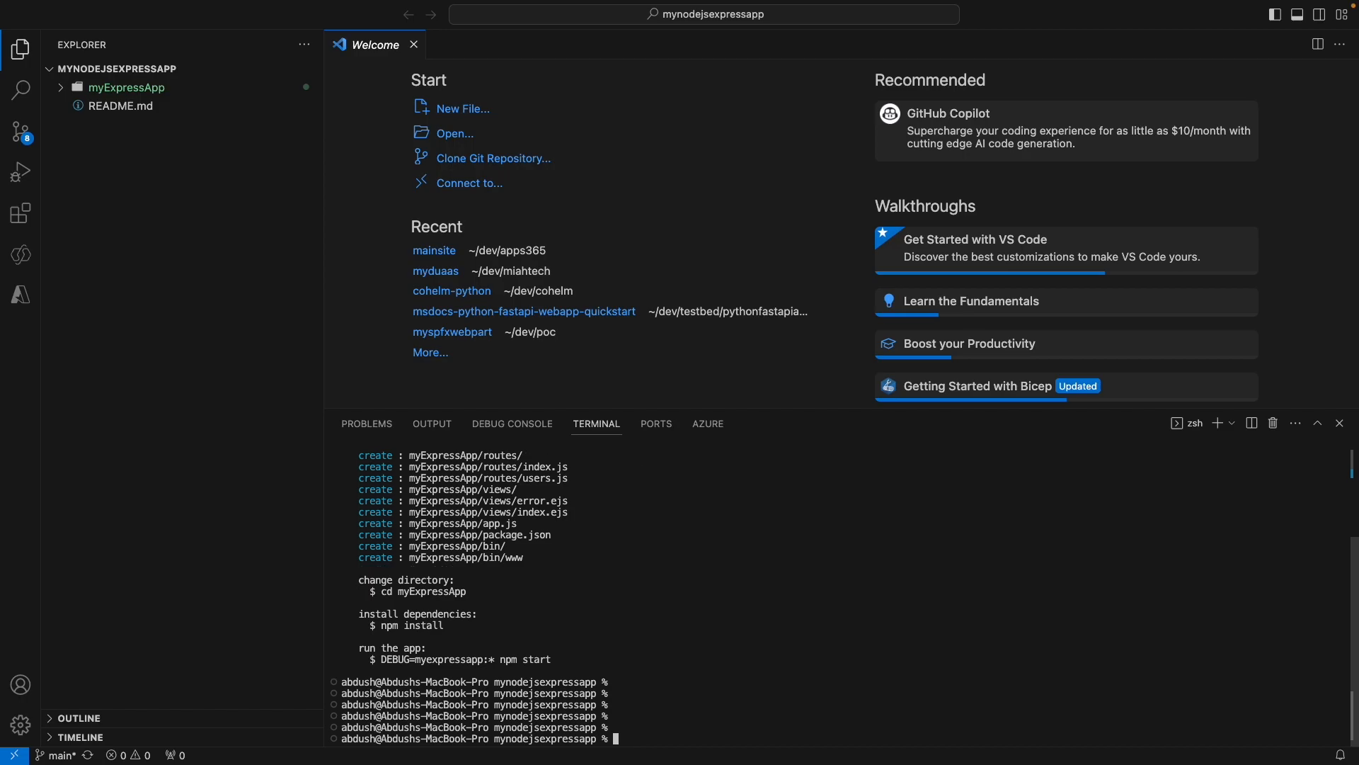
- Change into the myExpressApp folder and run npm install
type("npm install")
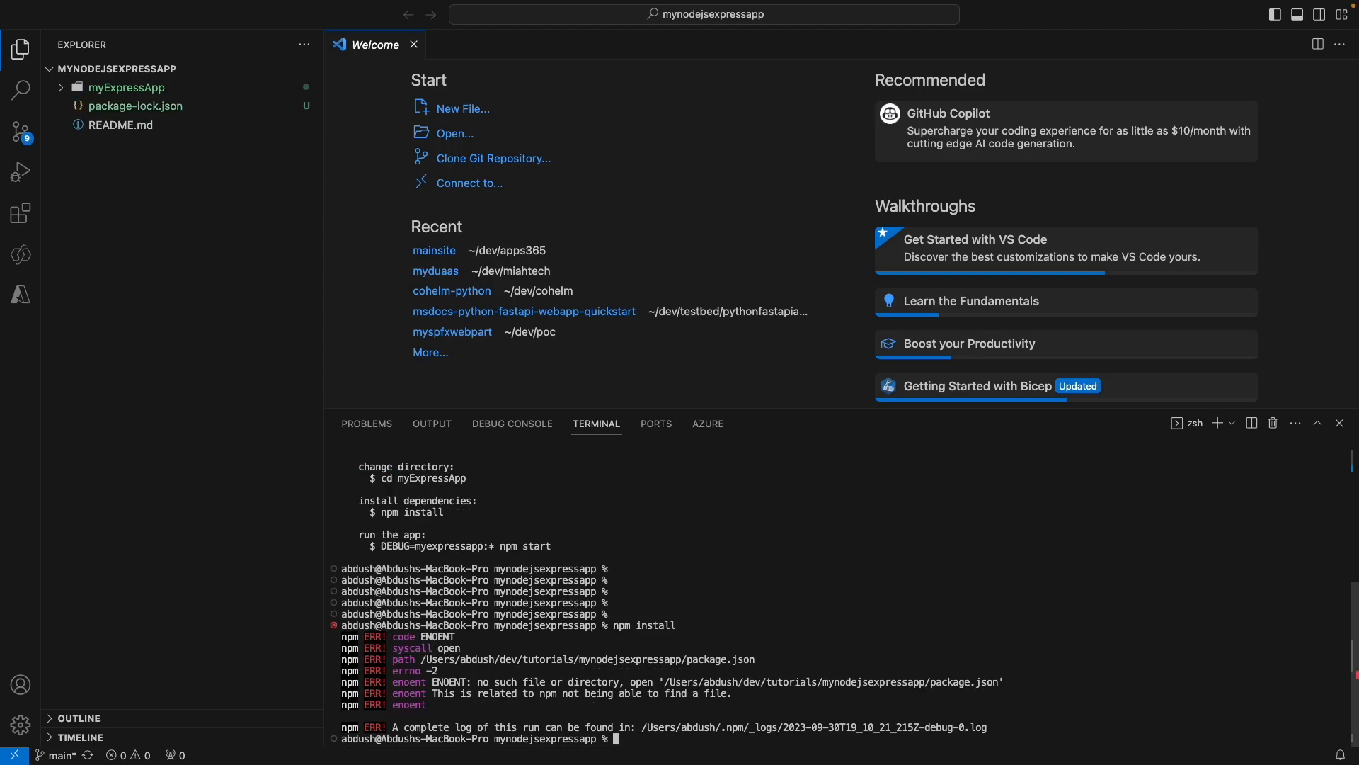
type("cd m")
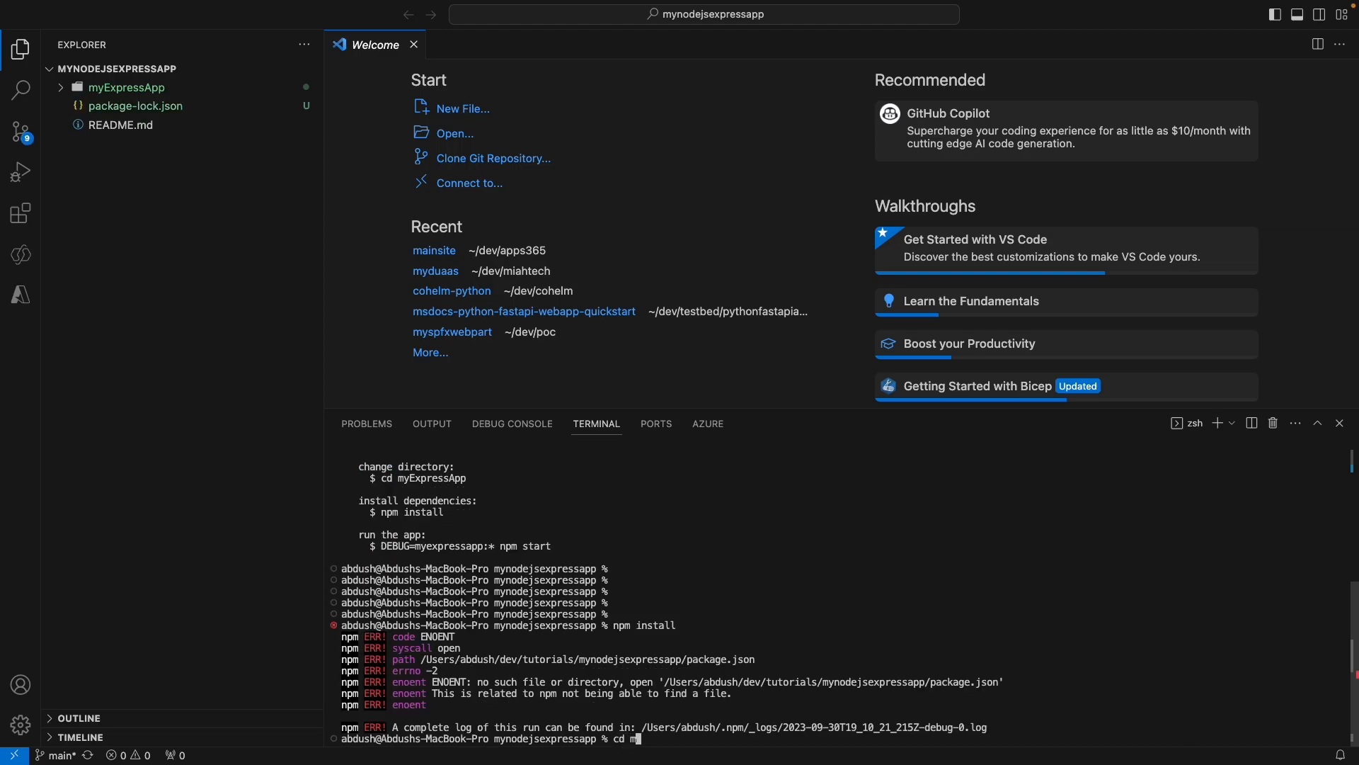
type("yEx")
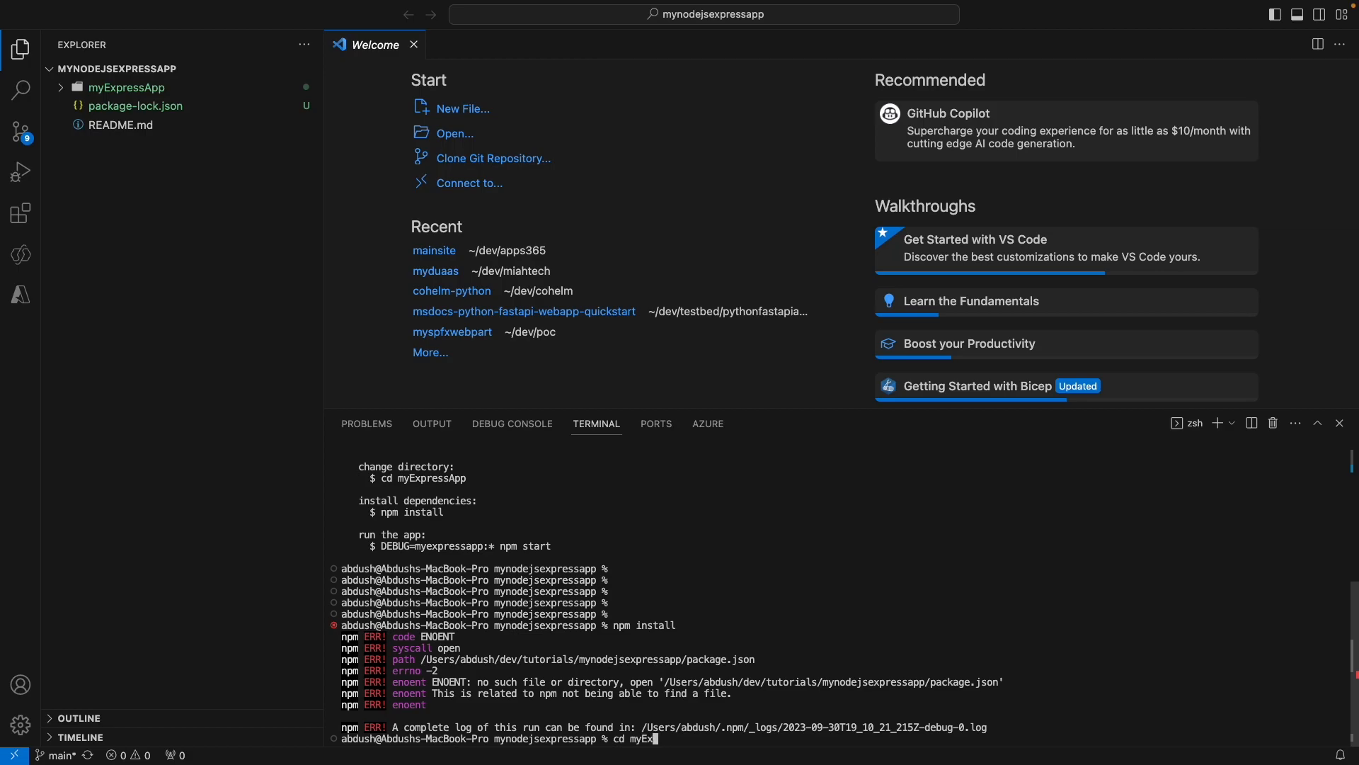
key("Return")
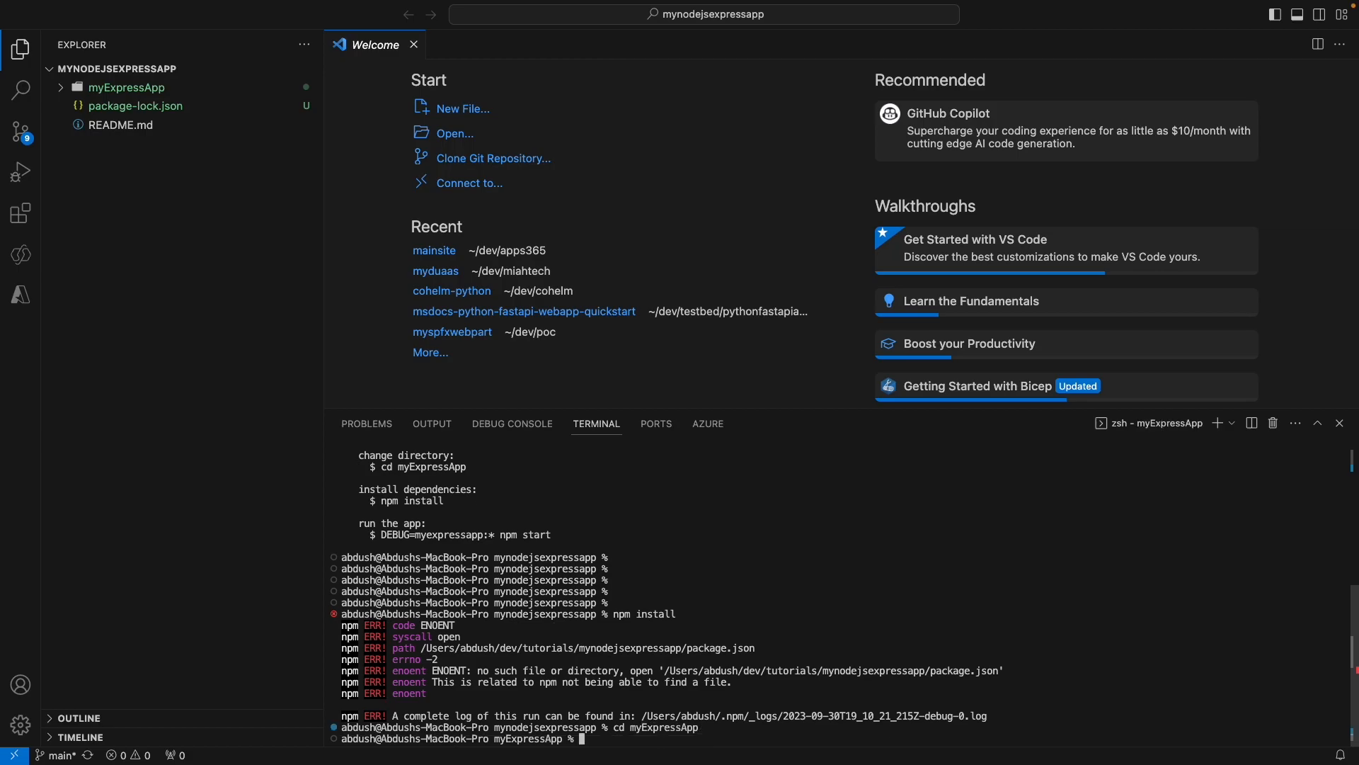
type("npmm install")
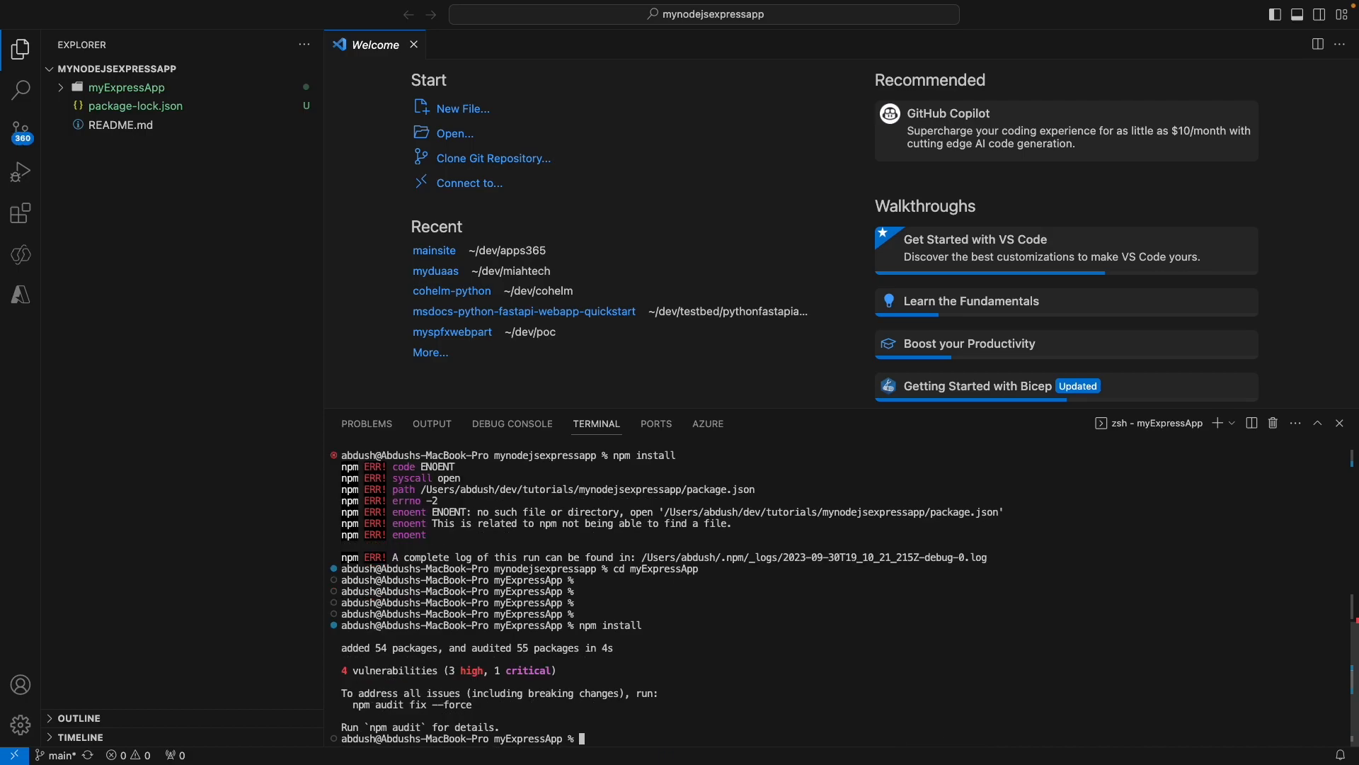
- Start the Express server with npm start
scroll("down", 3)
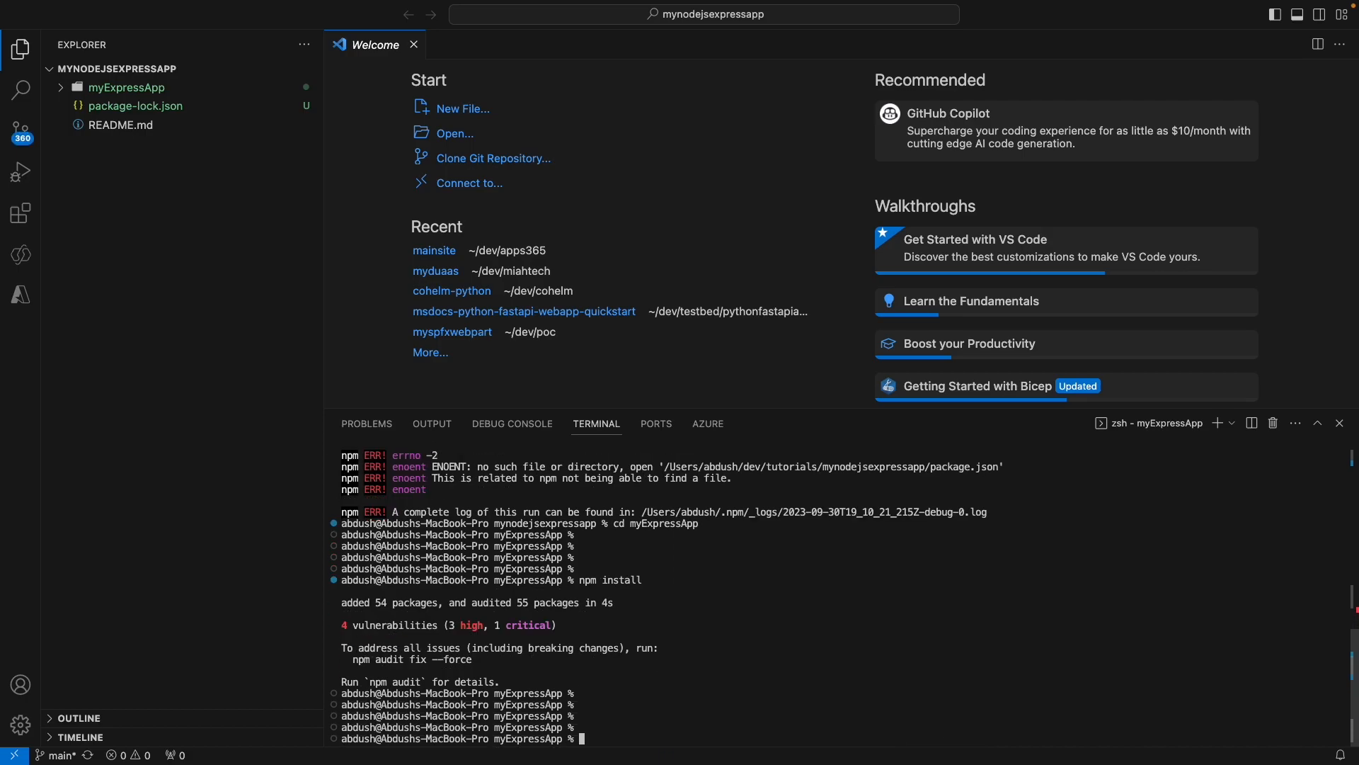
type("npm st")
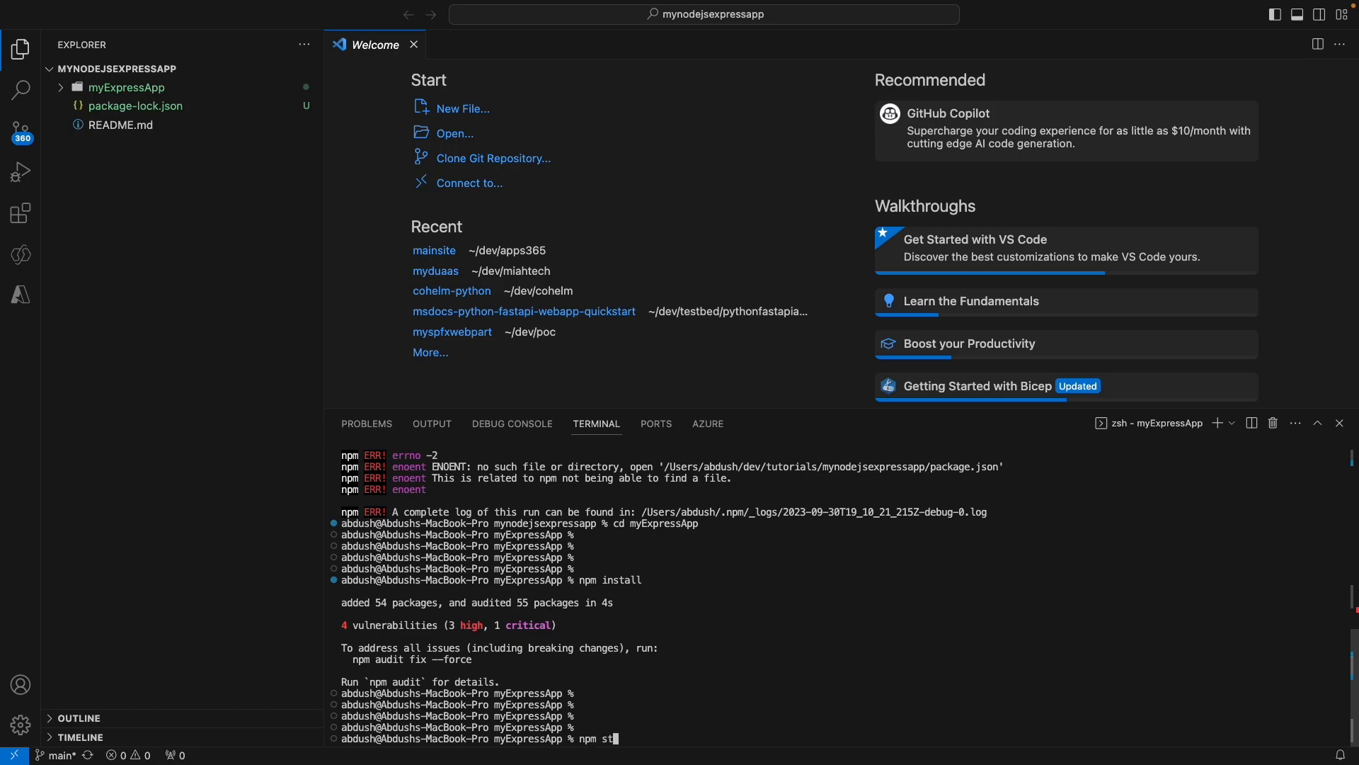
key("Return")
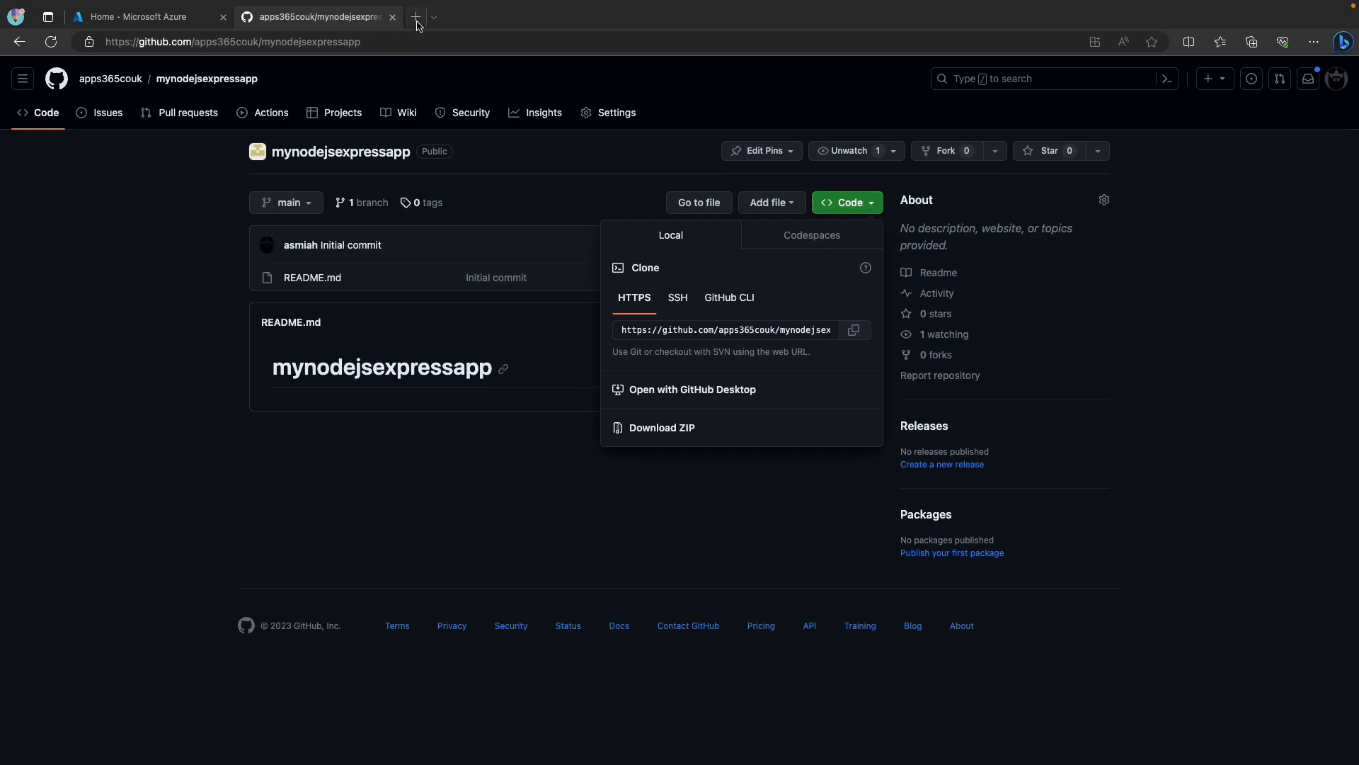
- Open a new Edge tab for visiting localhost:3000
left_click(414, 17)
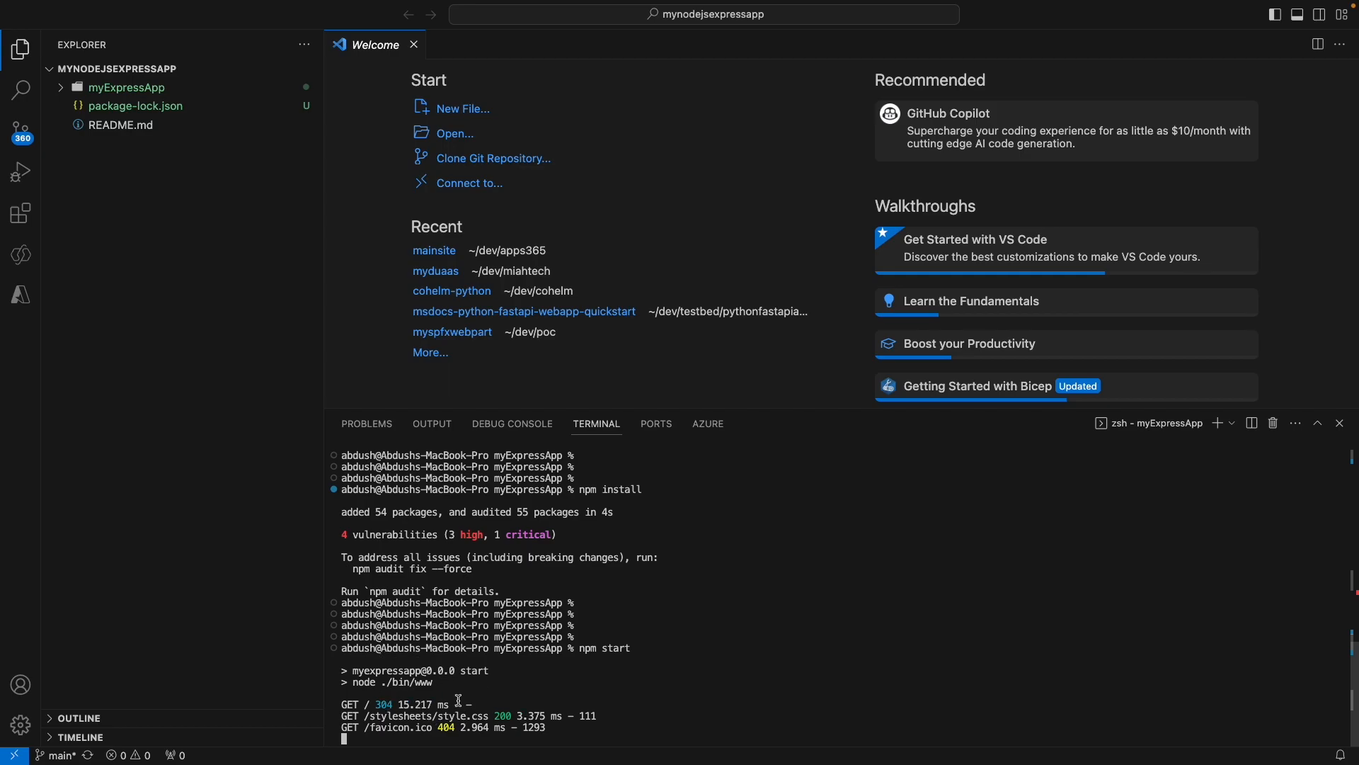
mouse_move(451, 725)
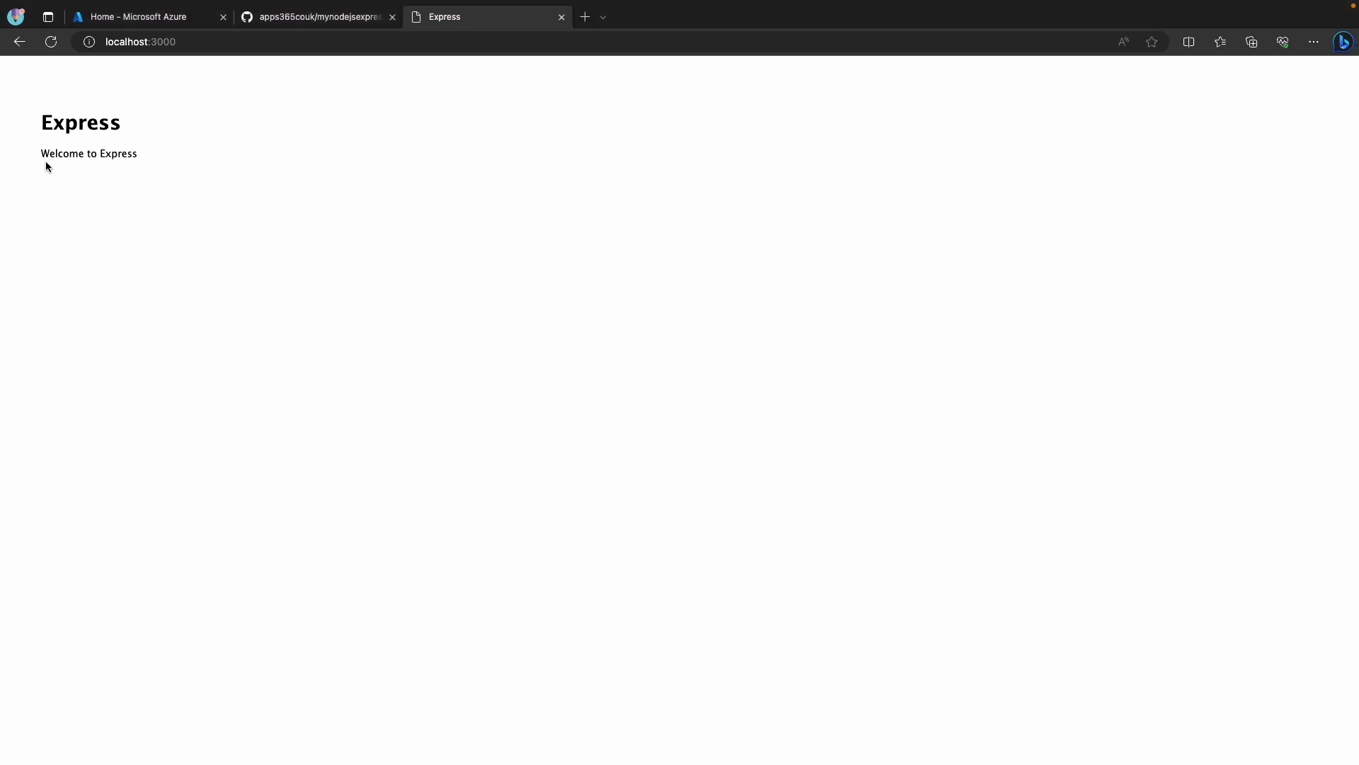
mouse_move(130, 144)
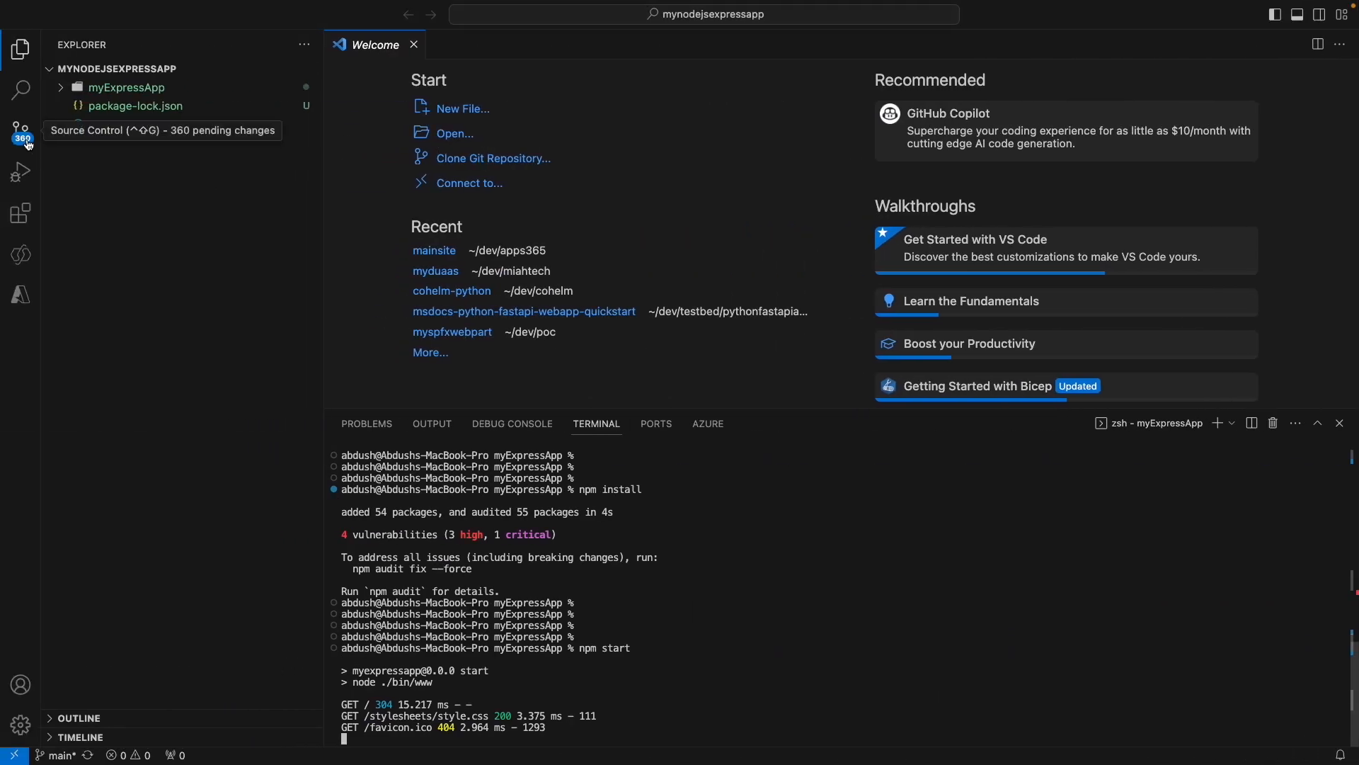
- Check the 360 pending changes, then name a new myExpressApp file '.gitignore'
left_click(20, 130)
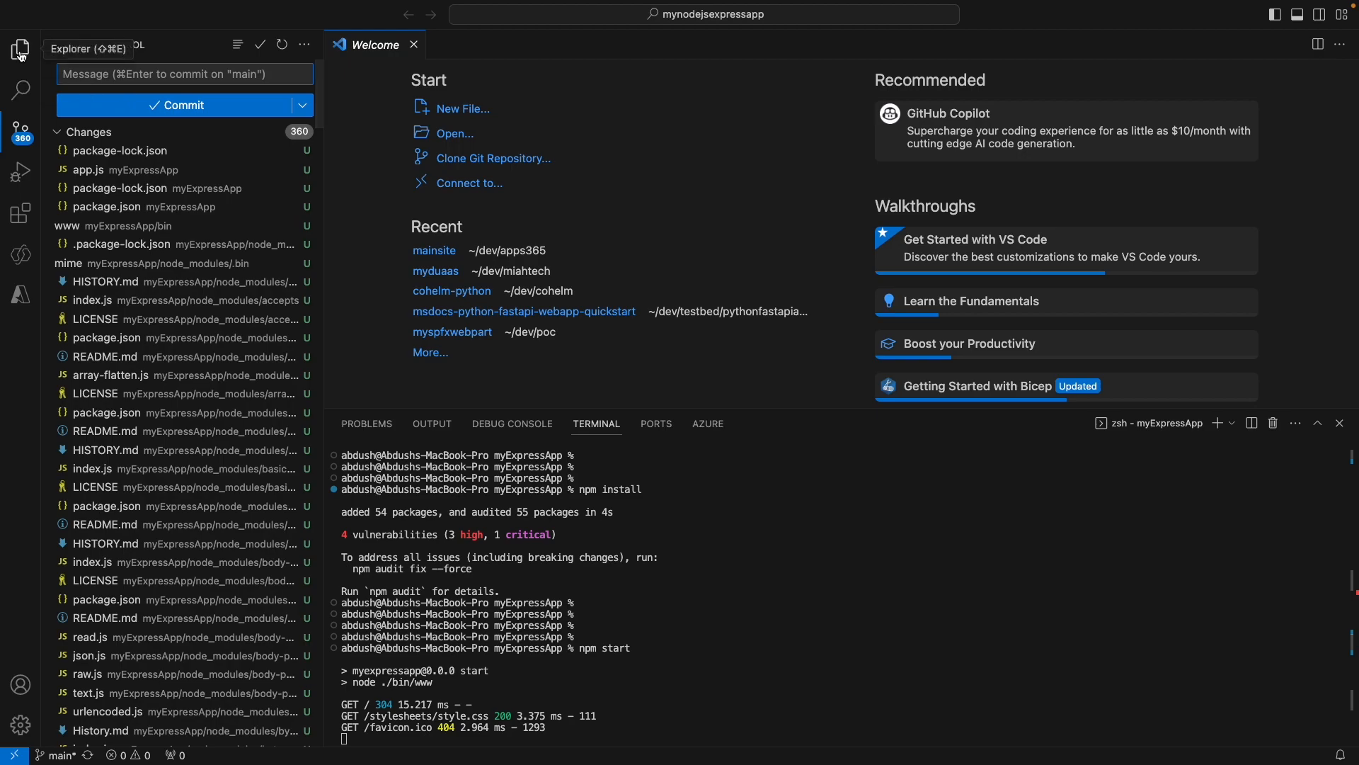
left_click(20, 49)
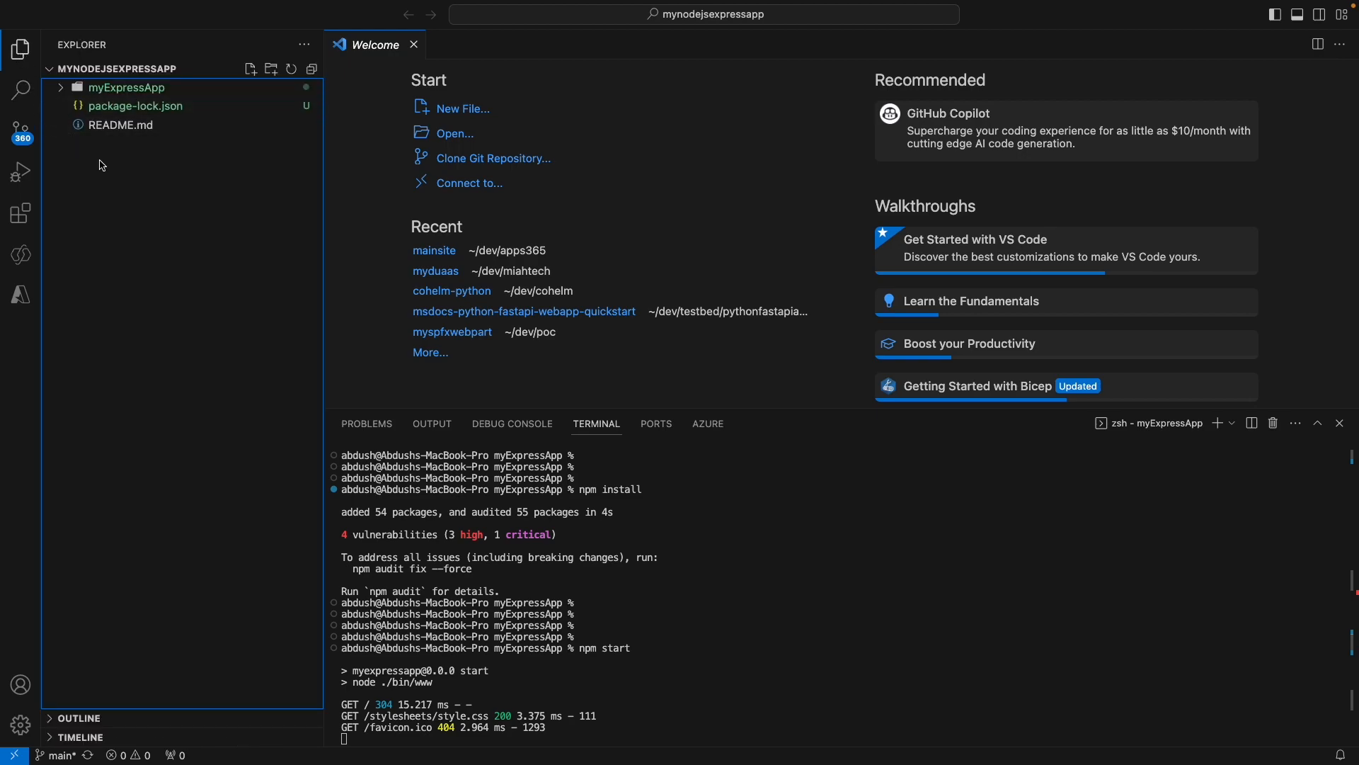
mouse_move(278, 105)
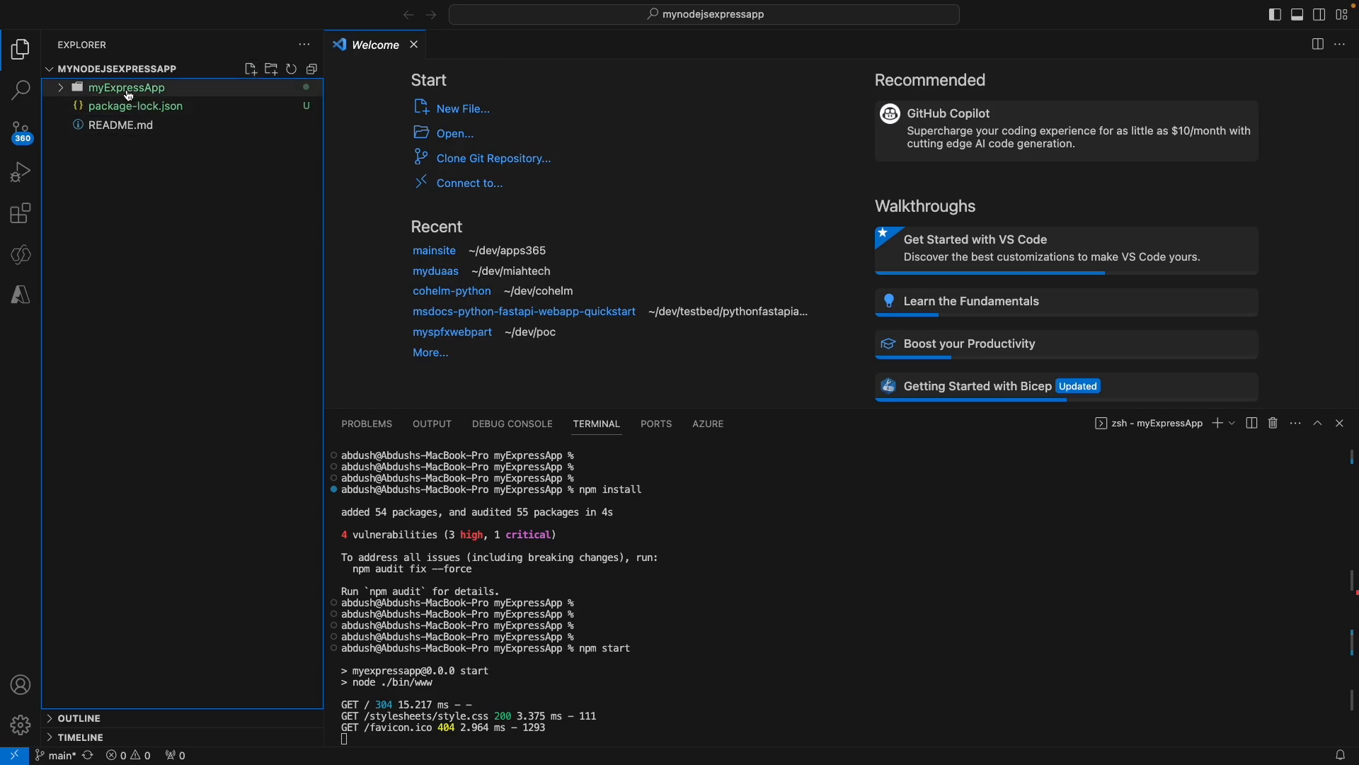
left_click(126, 86)
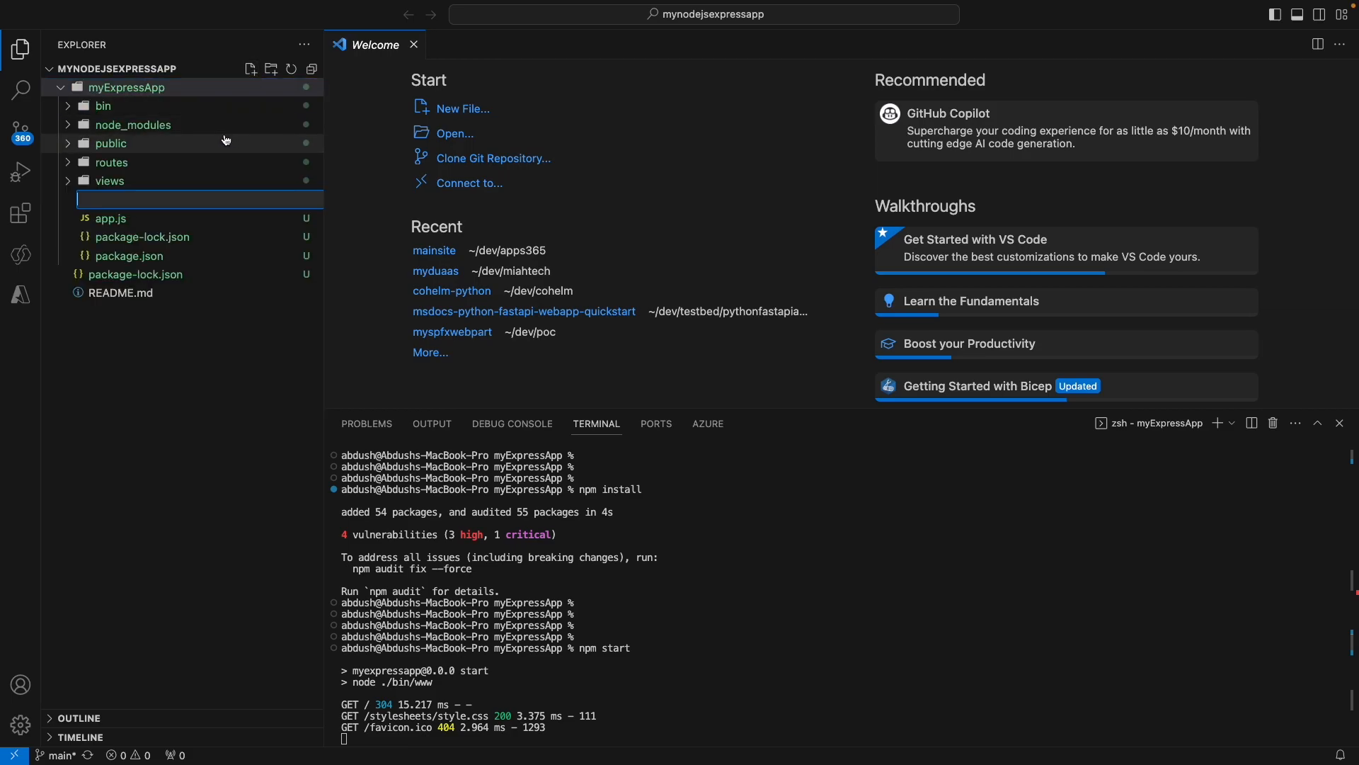
mouse_move(314, 344)
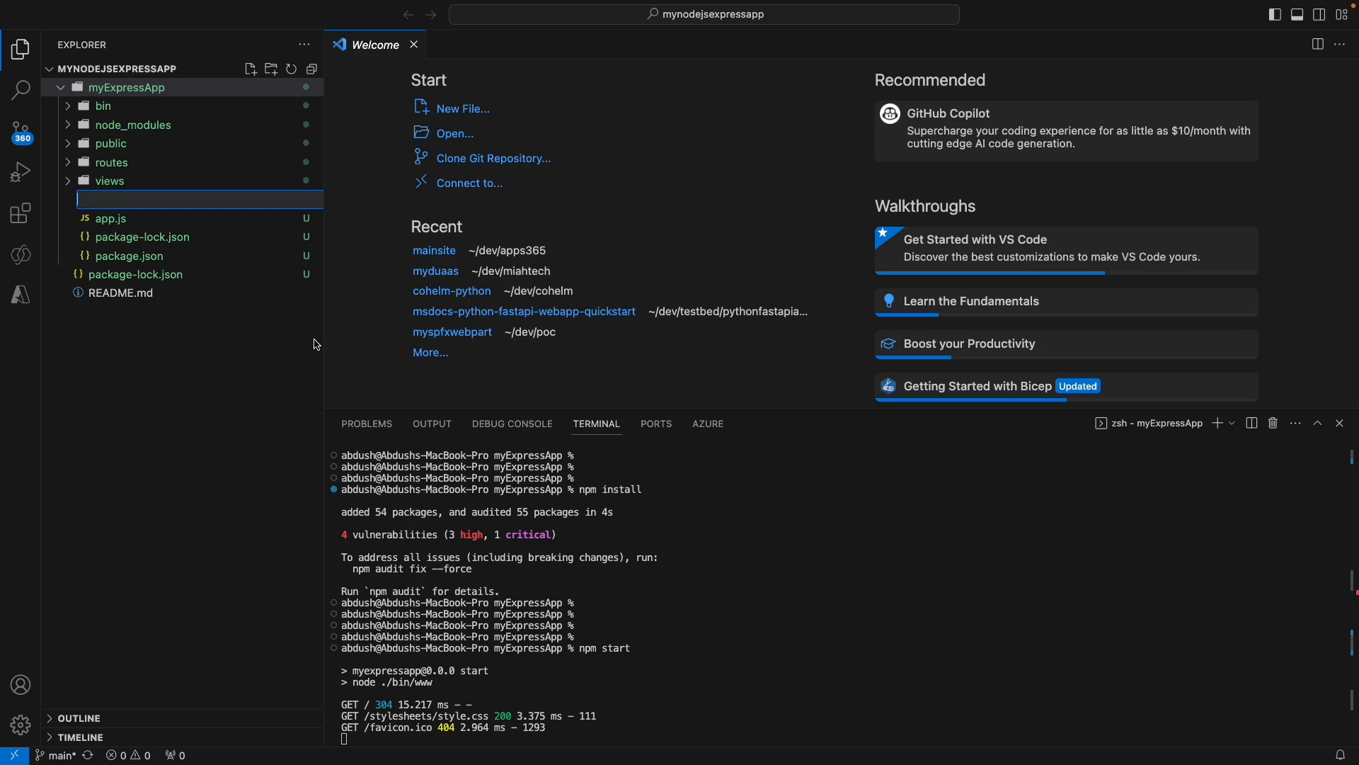
type(".gitign")
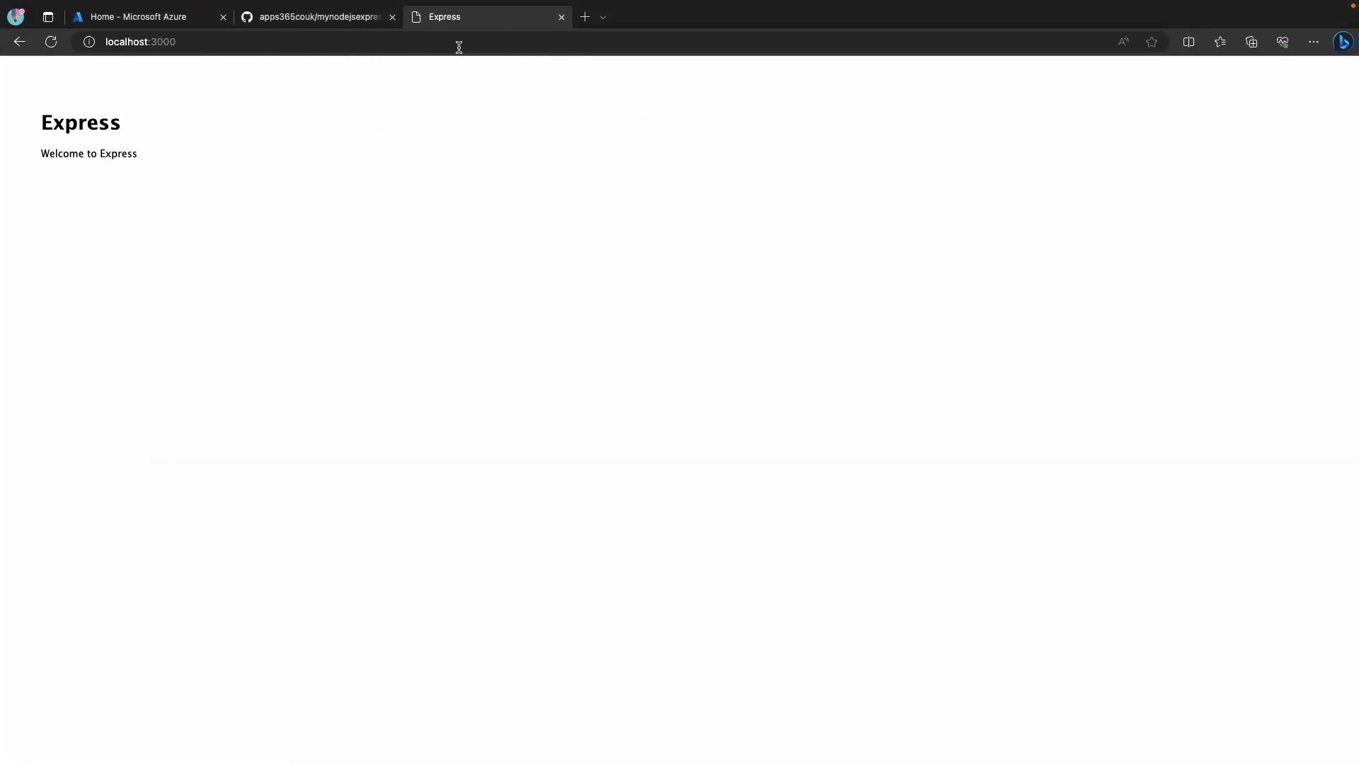
- Search 'nodejs express gitignore' and open GitHub's Node.gitignore template
left_click(584, 16)
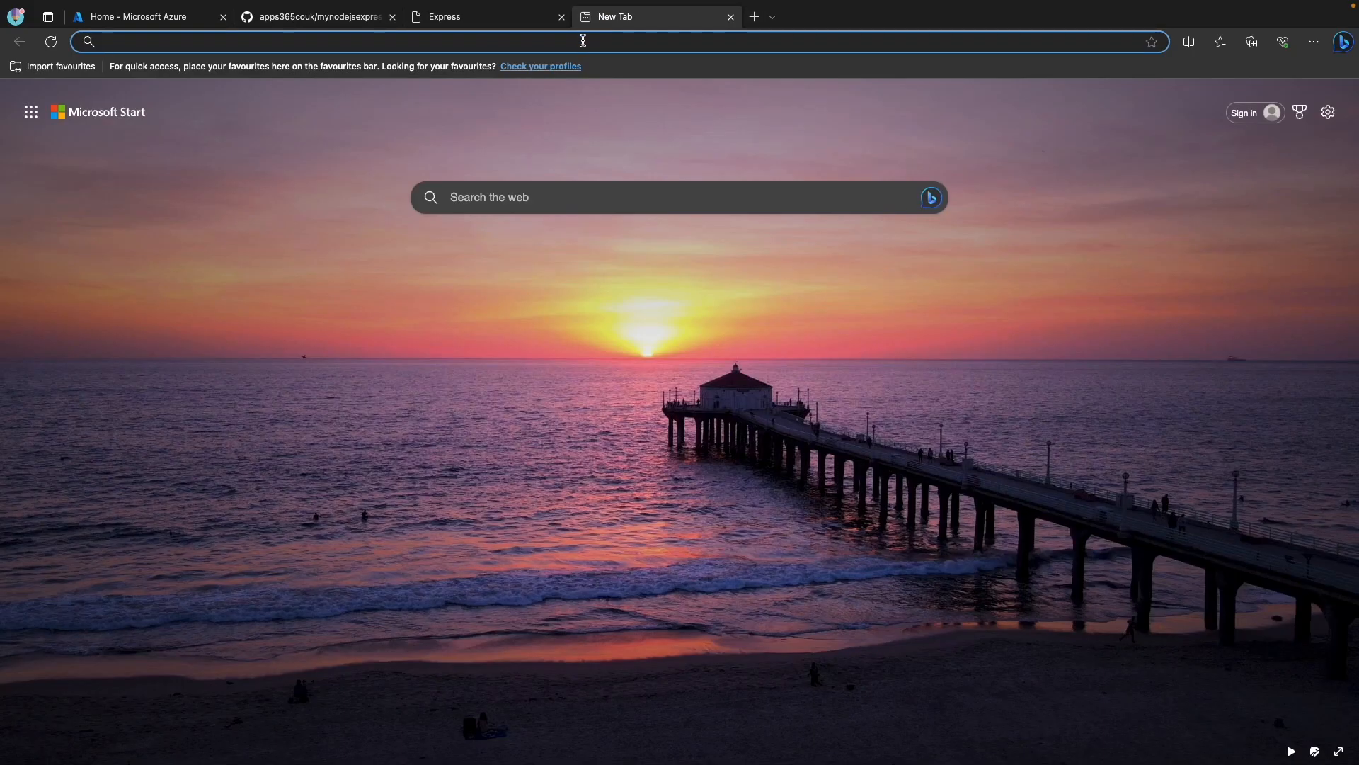
type("nodejs exp")
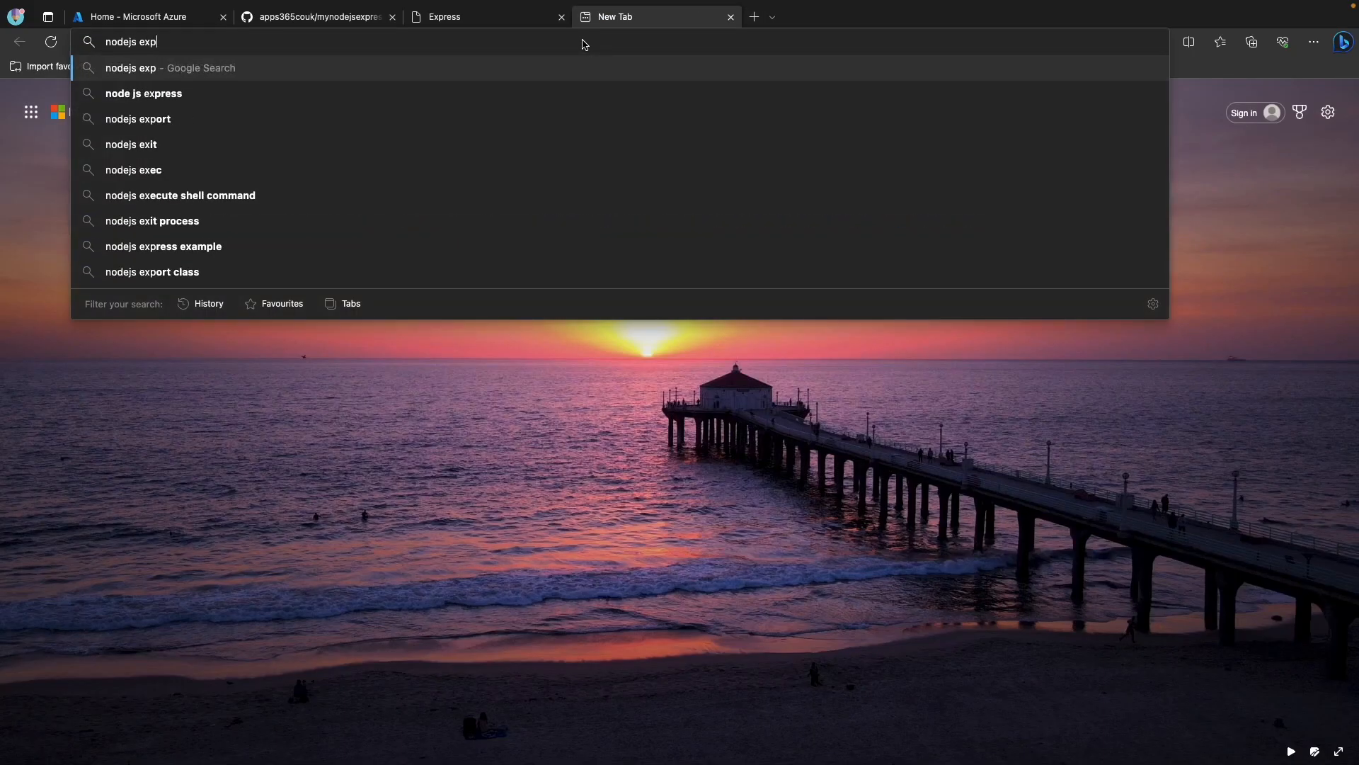
type("ress giti")
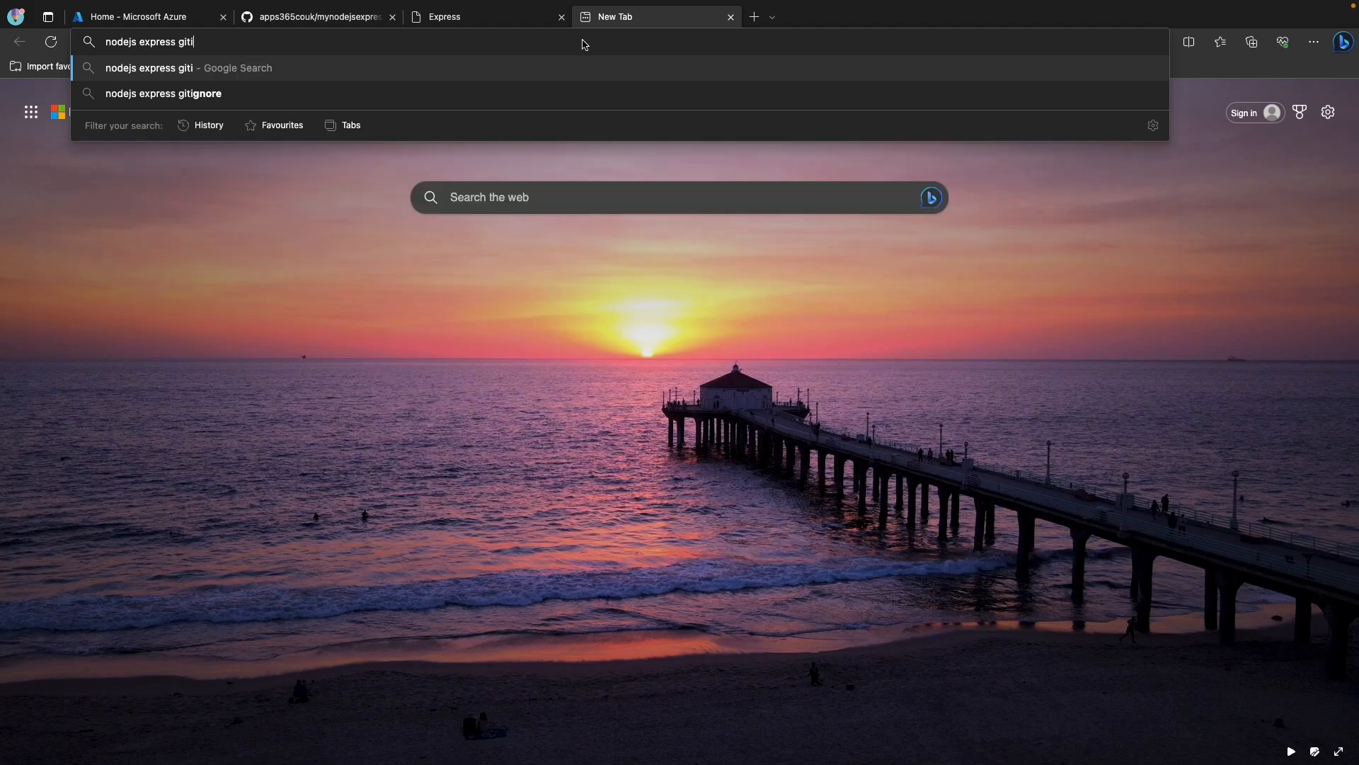
left_click(162, 93)
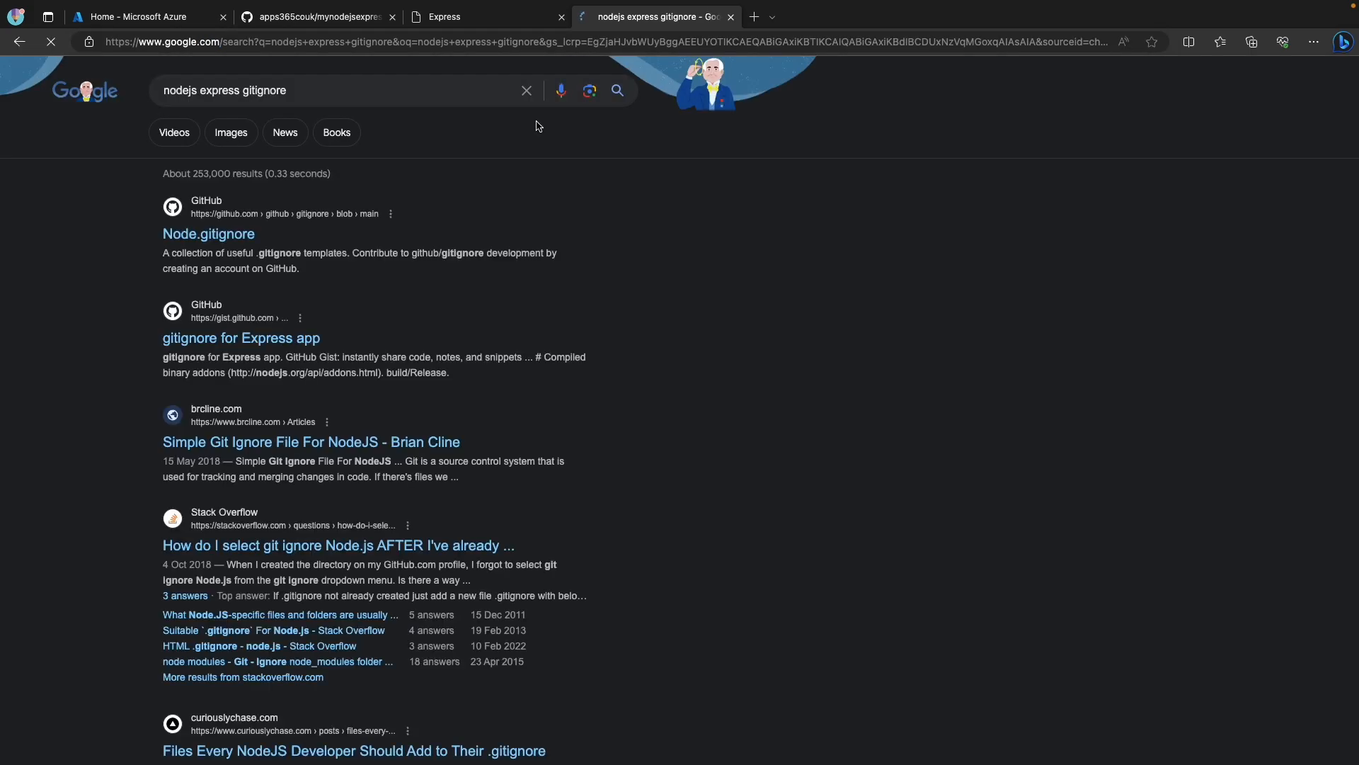
left_click(208, 233)
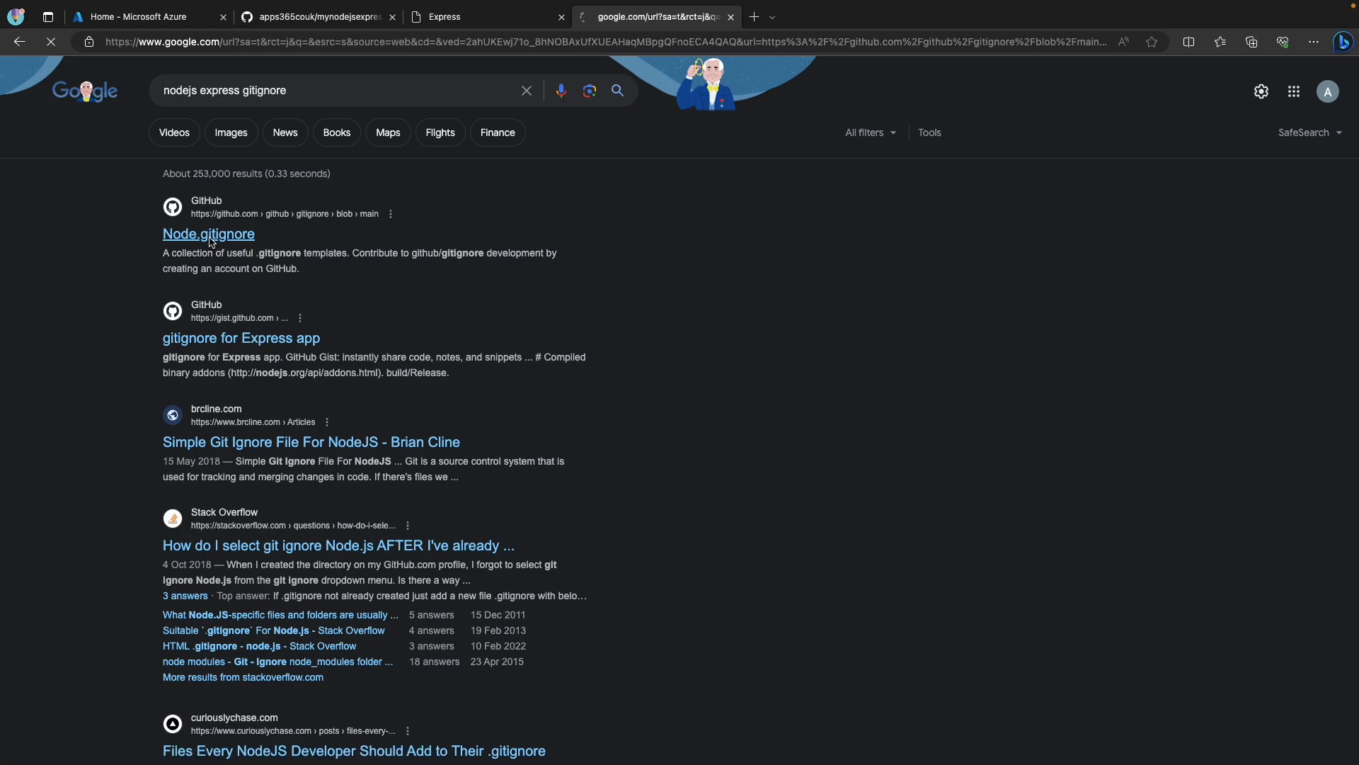
left_click(208, 235)
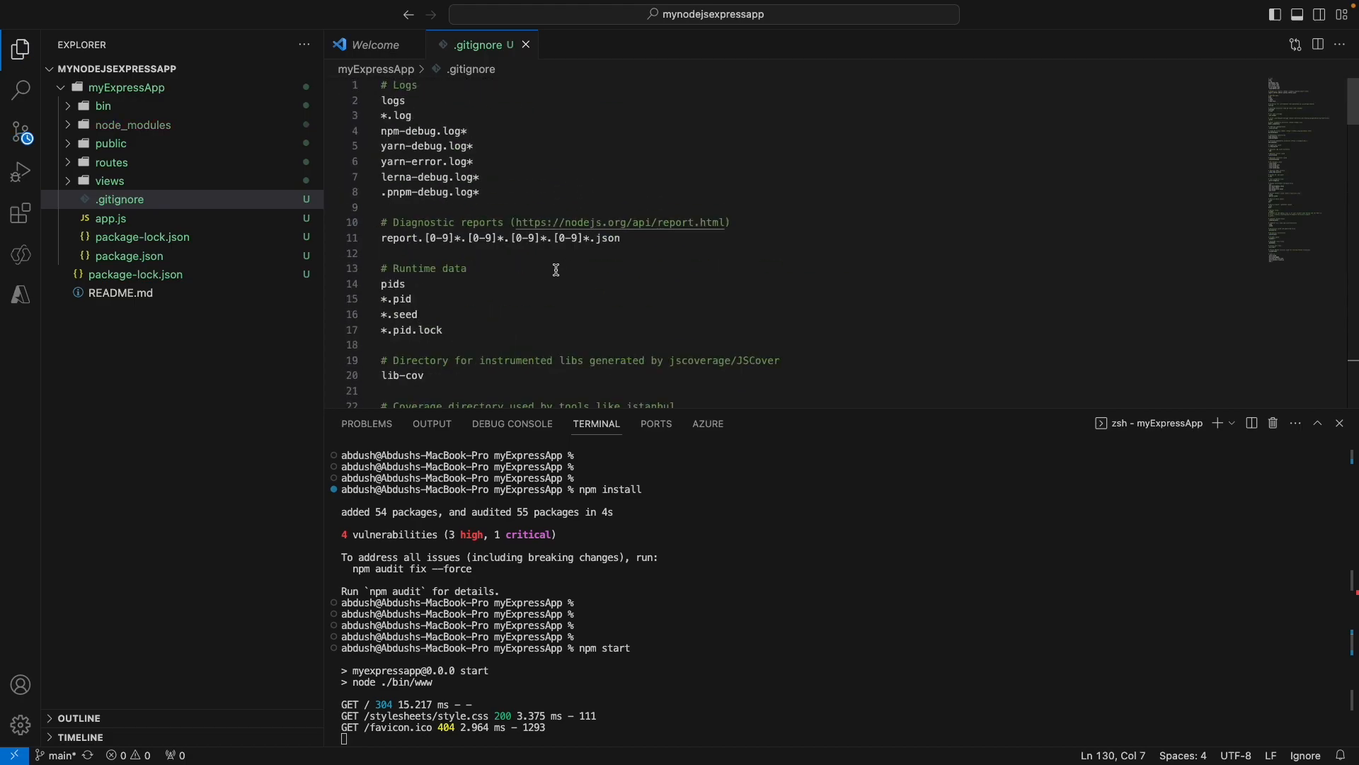
- Commit the 11 staged files with the message 'Initial Commit'
scroll("down", 3)
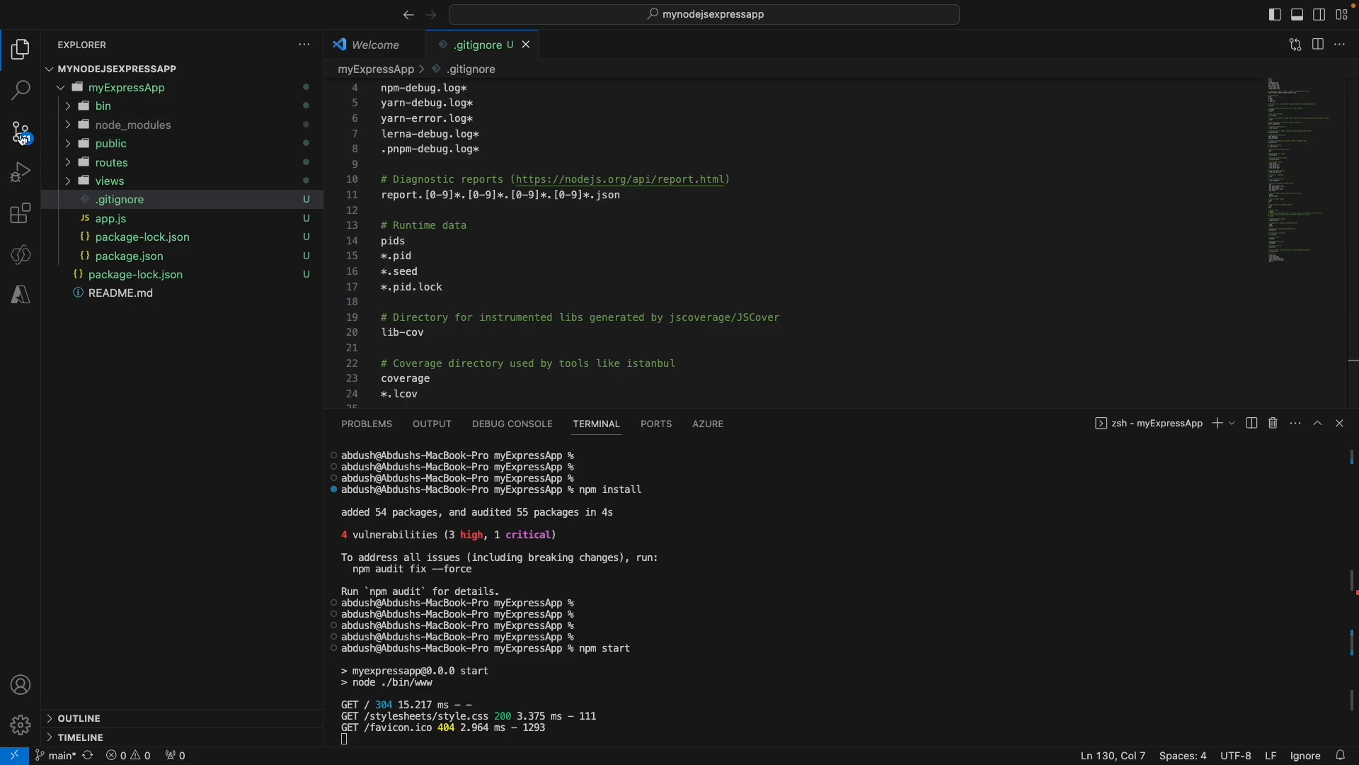
left_click(20, 132)
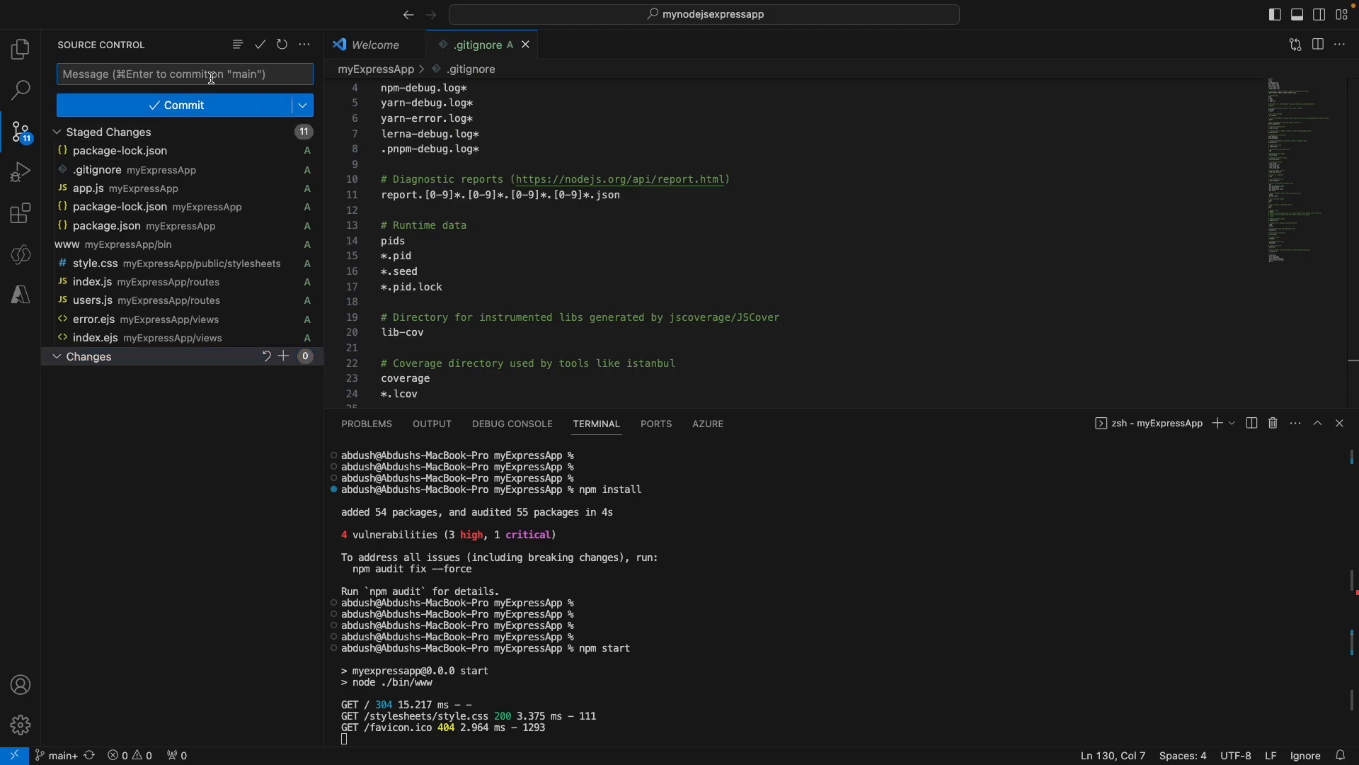
type("Initial")
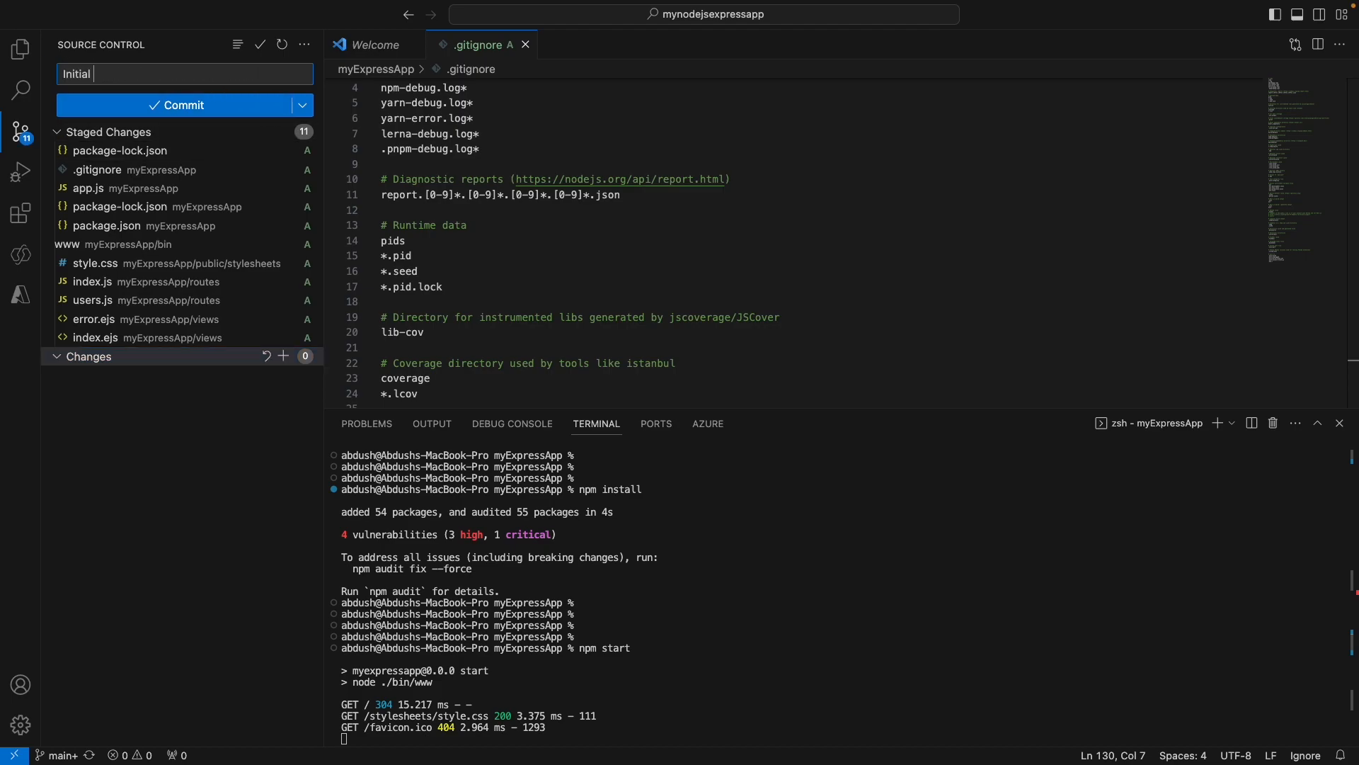
type("Commit")
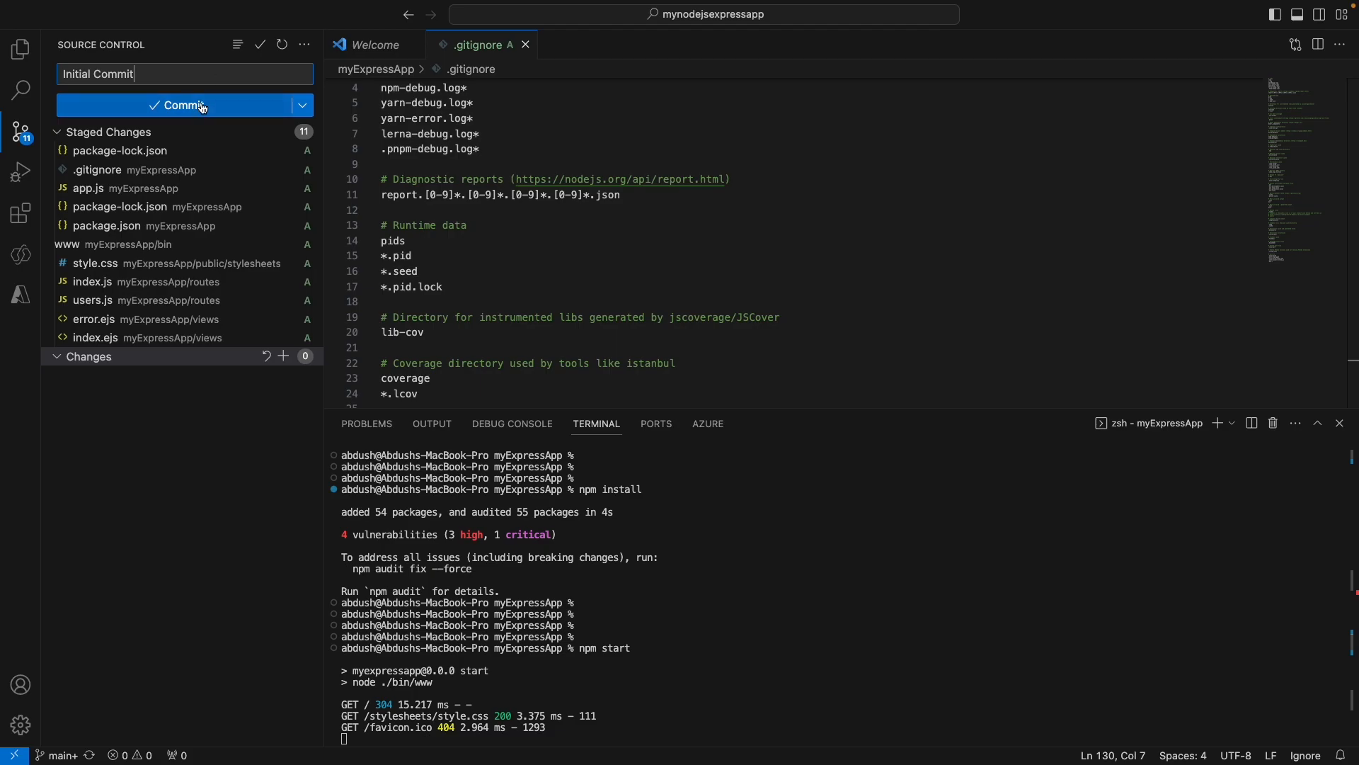
left_click(182, 105)
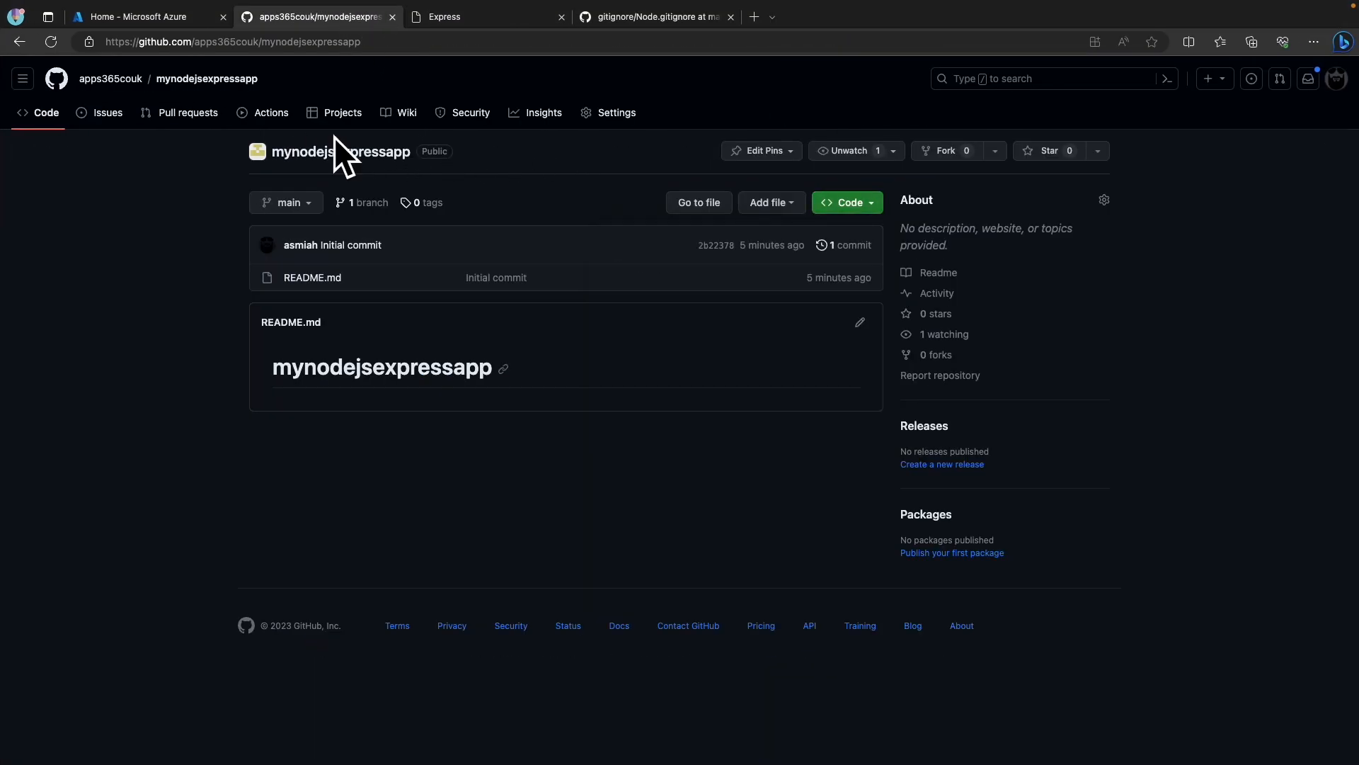
- Reload mynodejsexpressapp and inspect the 'Initial Commit' diff adding myExpressApp's 11 files
left_click(50, 42)
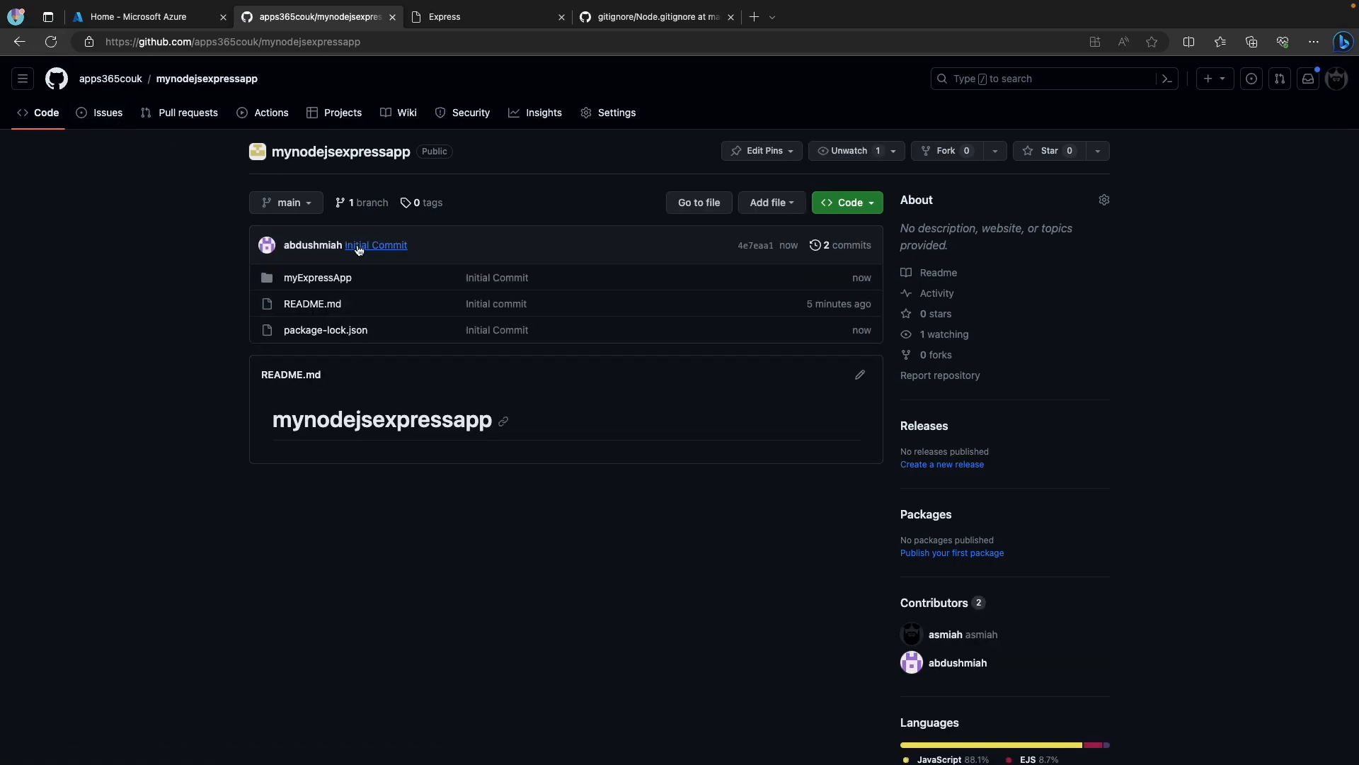
left_click(375, 244)
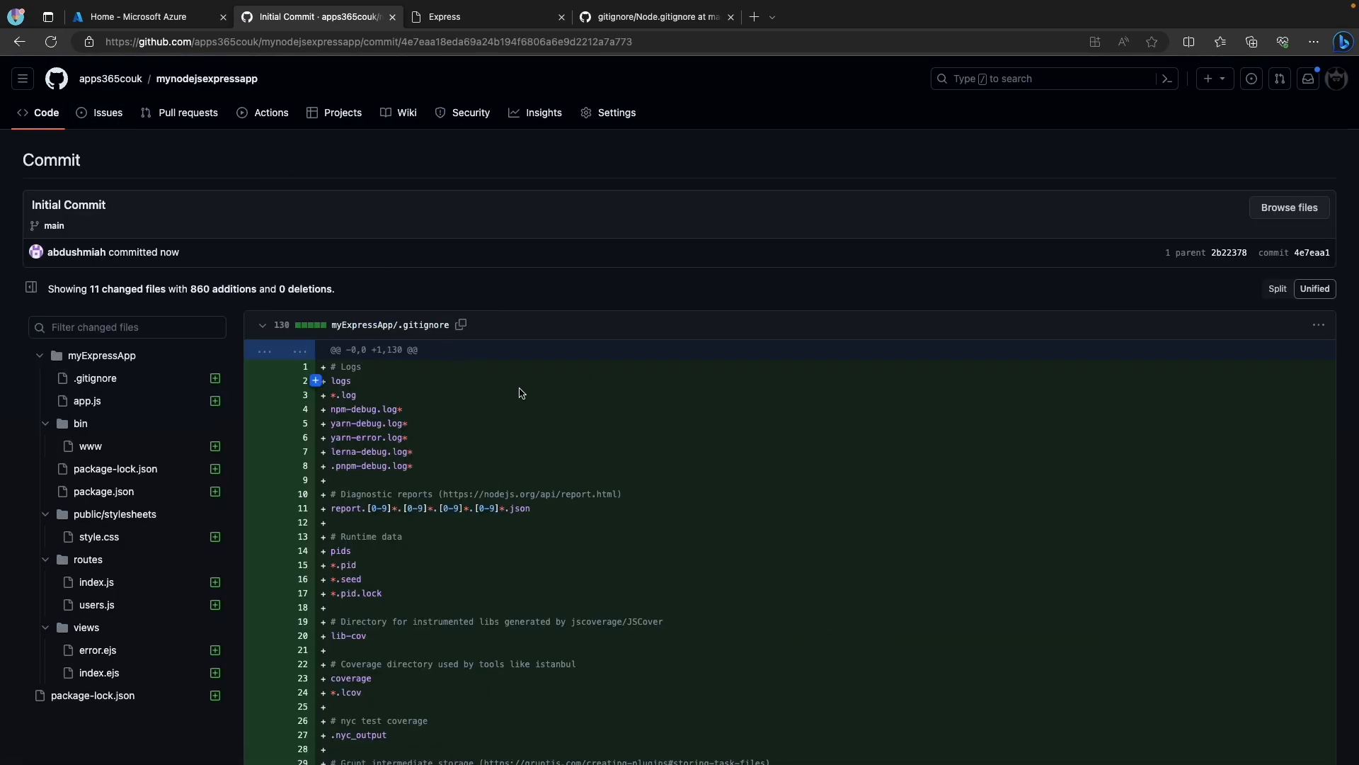
scroll("down", 3)
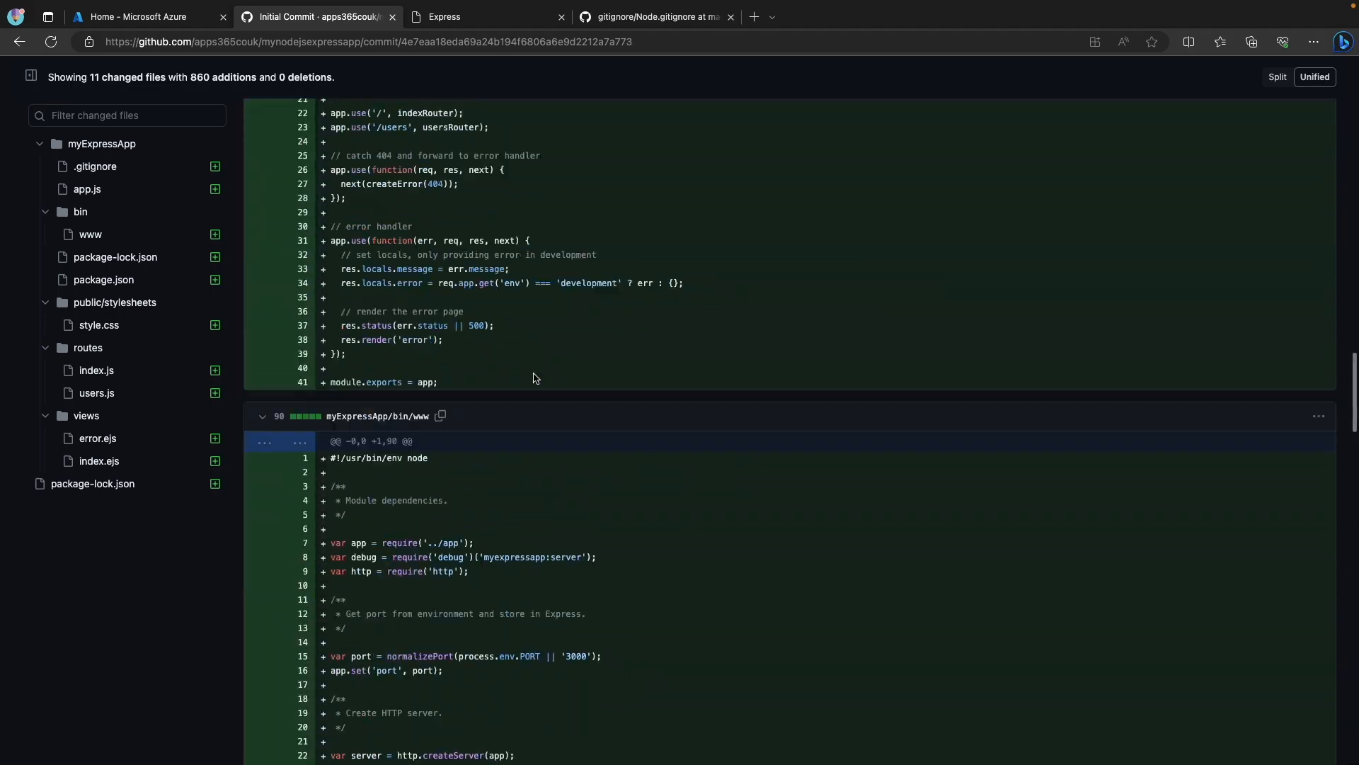
scroll("up", 3)
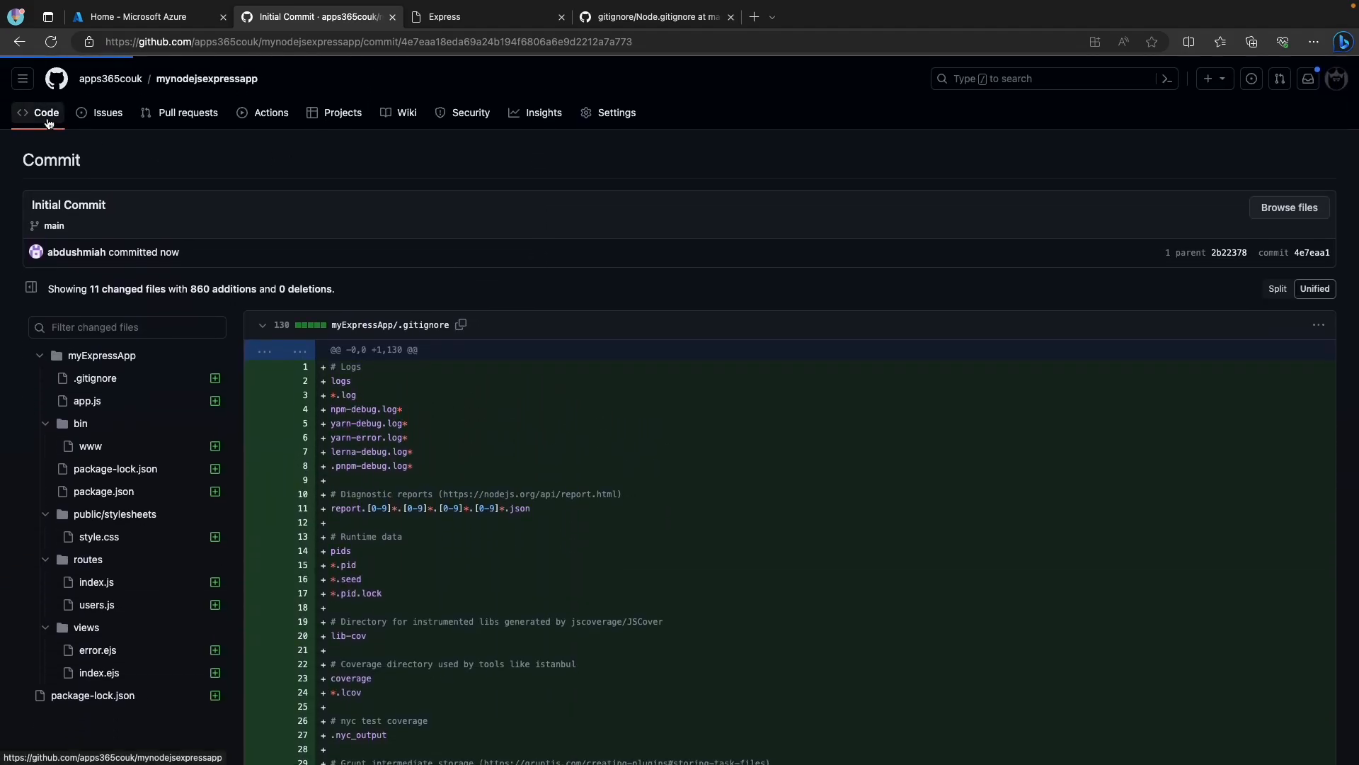
left_click(206, 78)
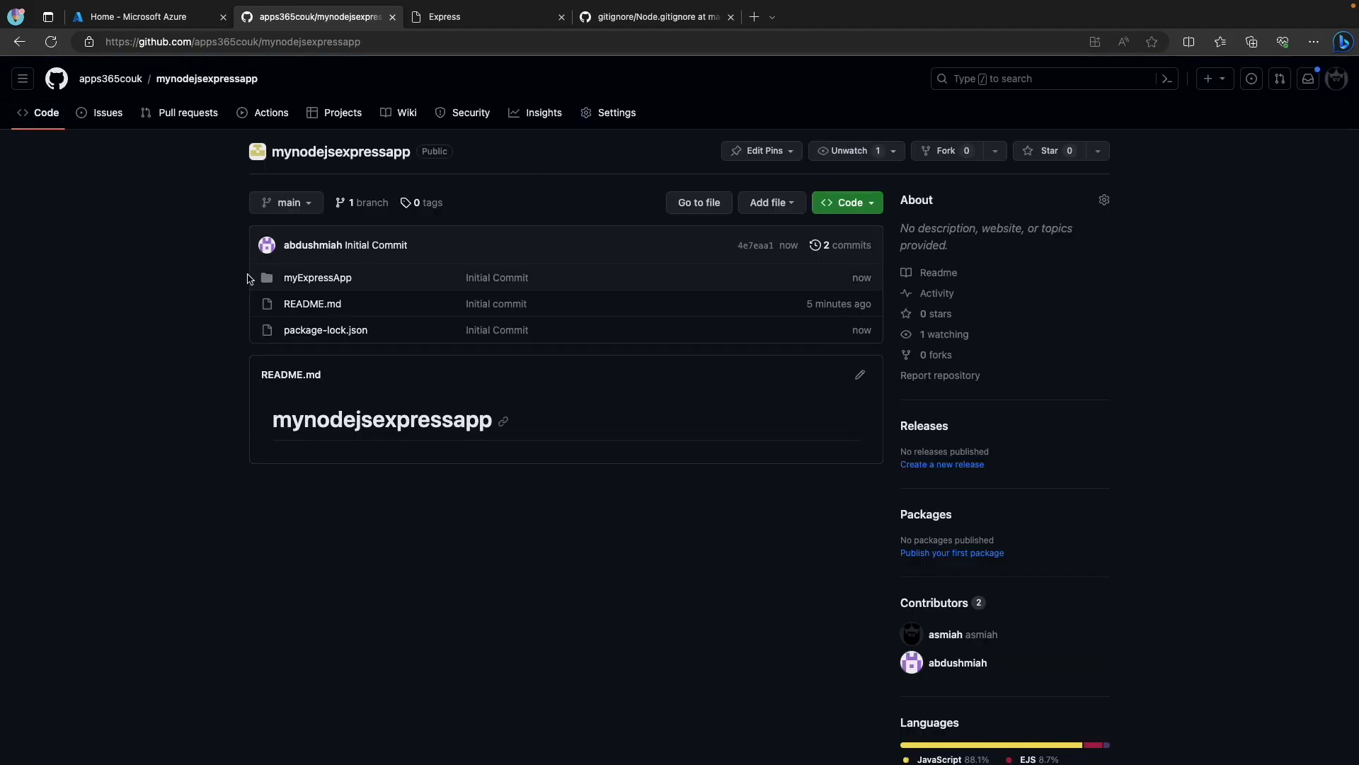